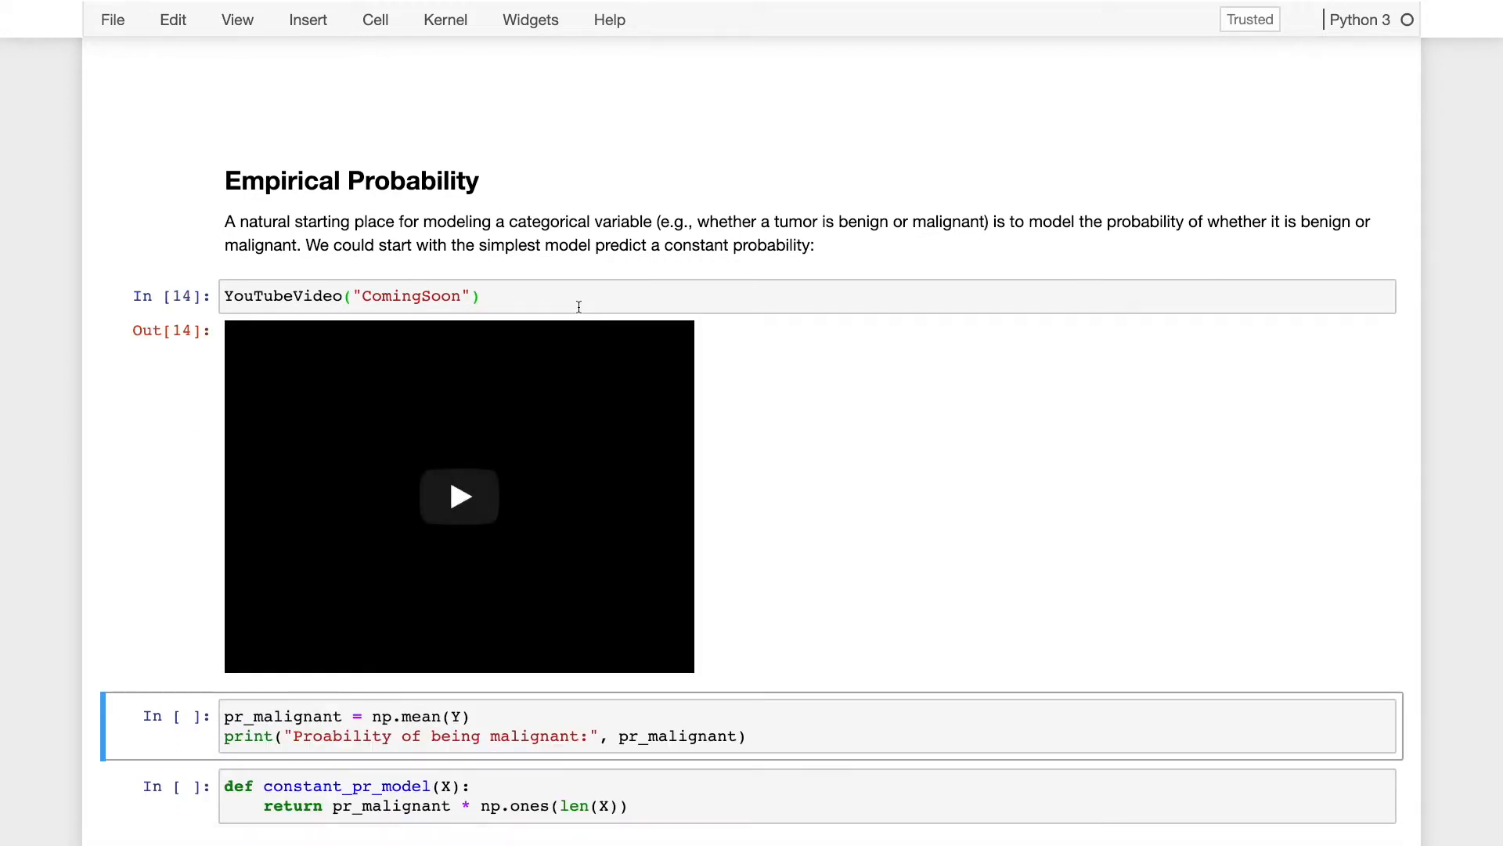
Run the pr_malignant cell to print the overall malignancy probability, 0.380859375.
{"action": "scroll", "scroll_direction": "down", "scroll_amount": 3}
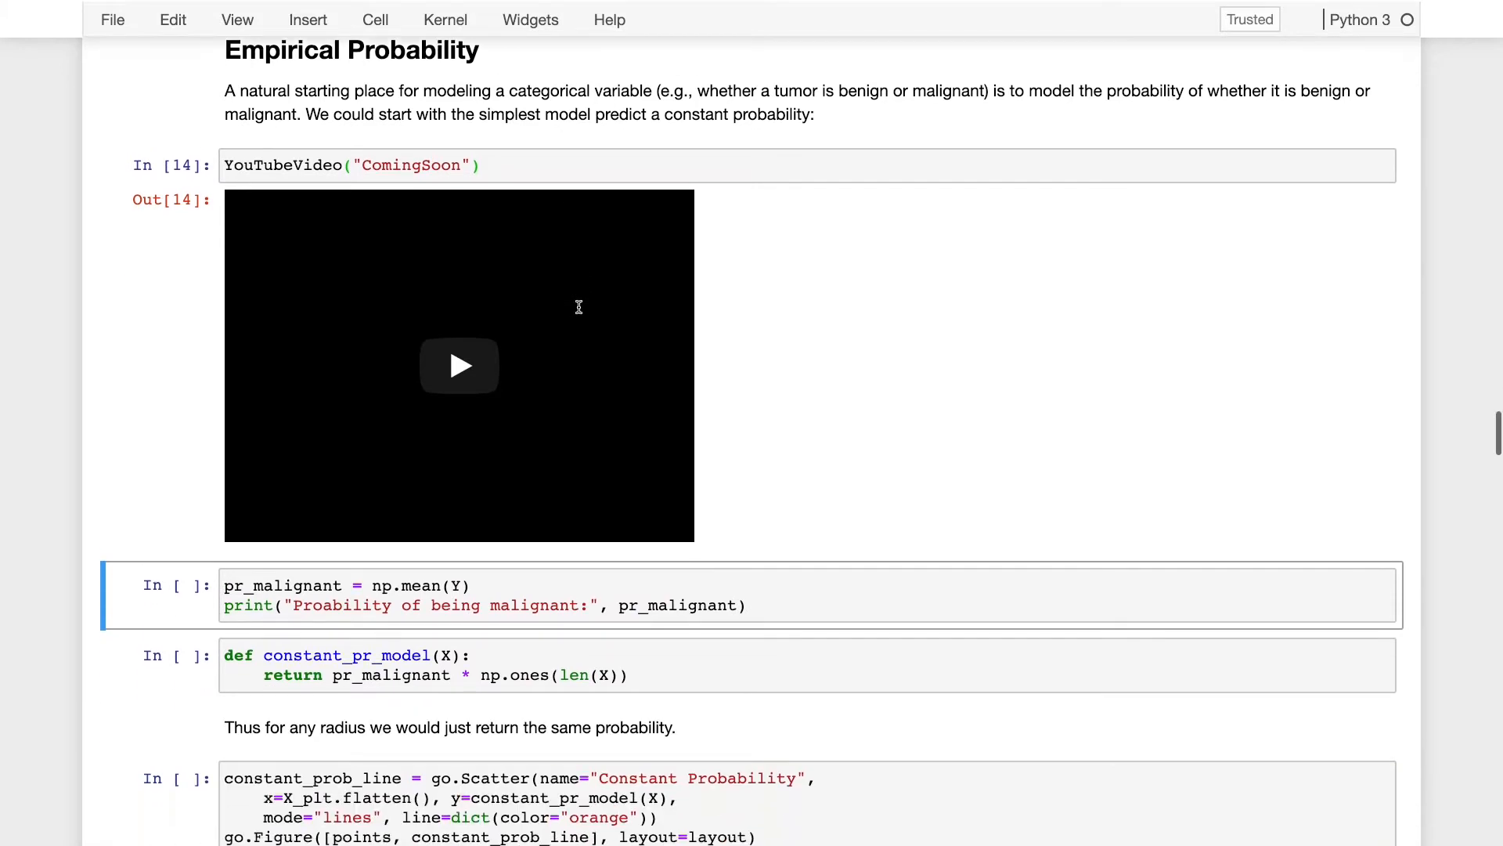
{"action": "scroll", "scroll_direction": "down", "scroll_amount": 3}
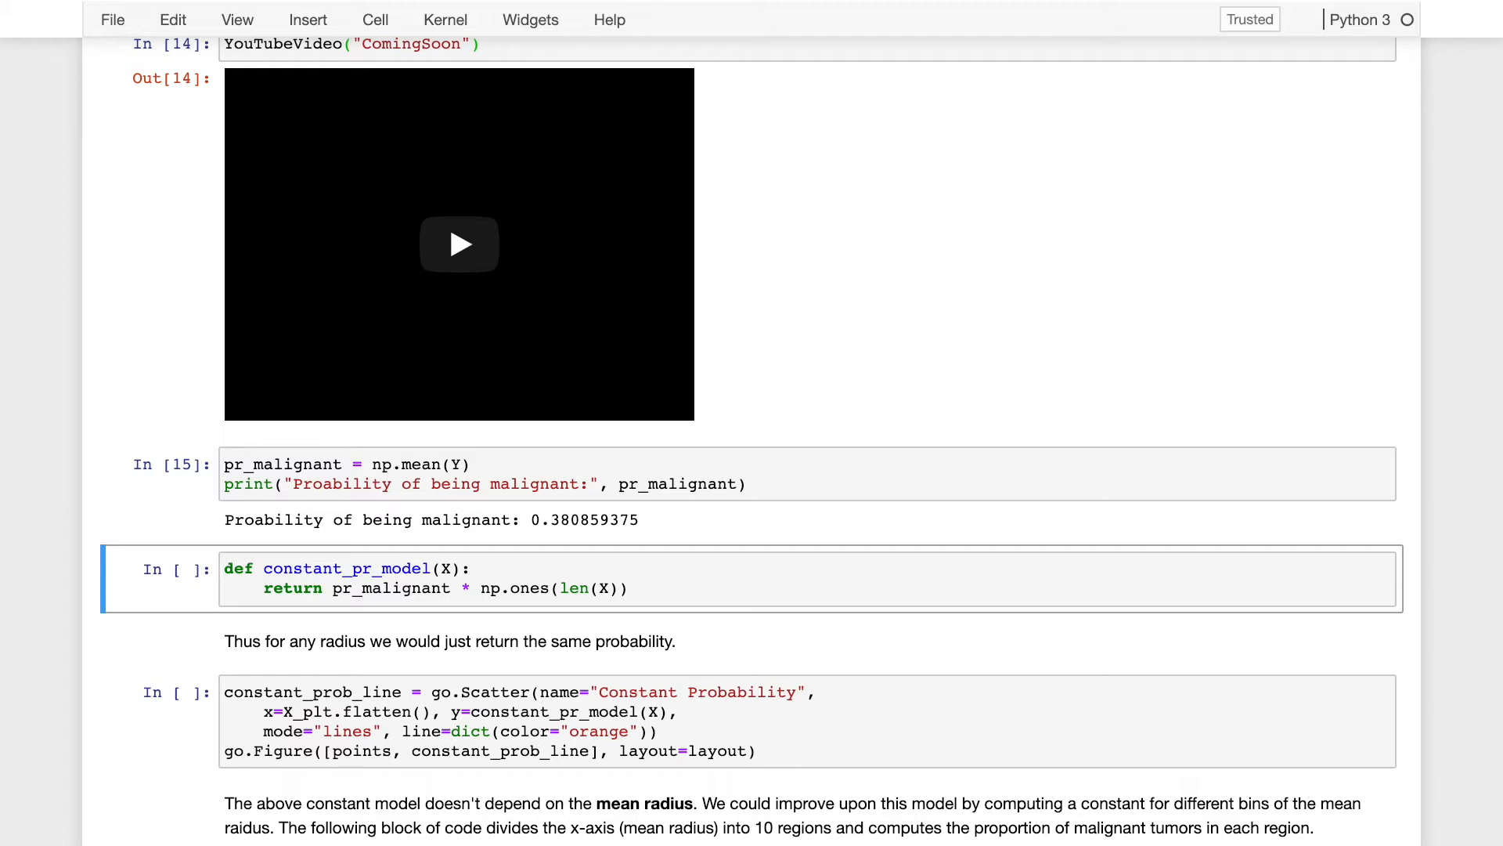
Run the constant_pr_model cell and its plot, showing a flat orange line near 0.38.
{"action": "left_click", "coordinate": [541, 588]}
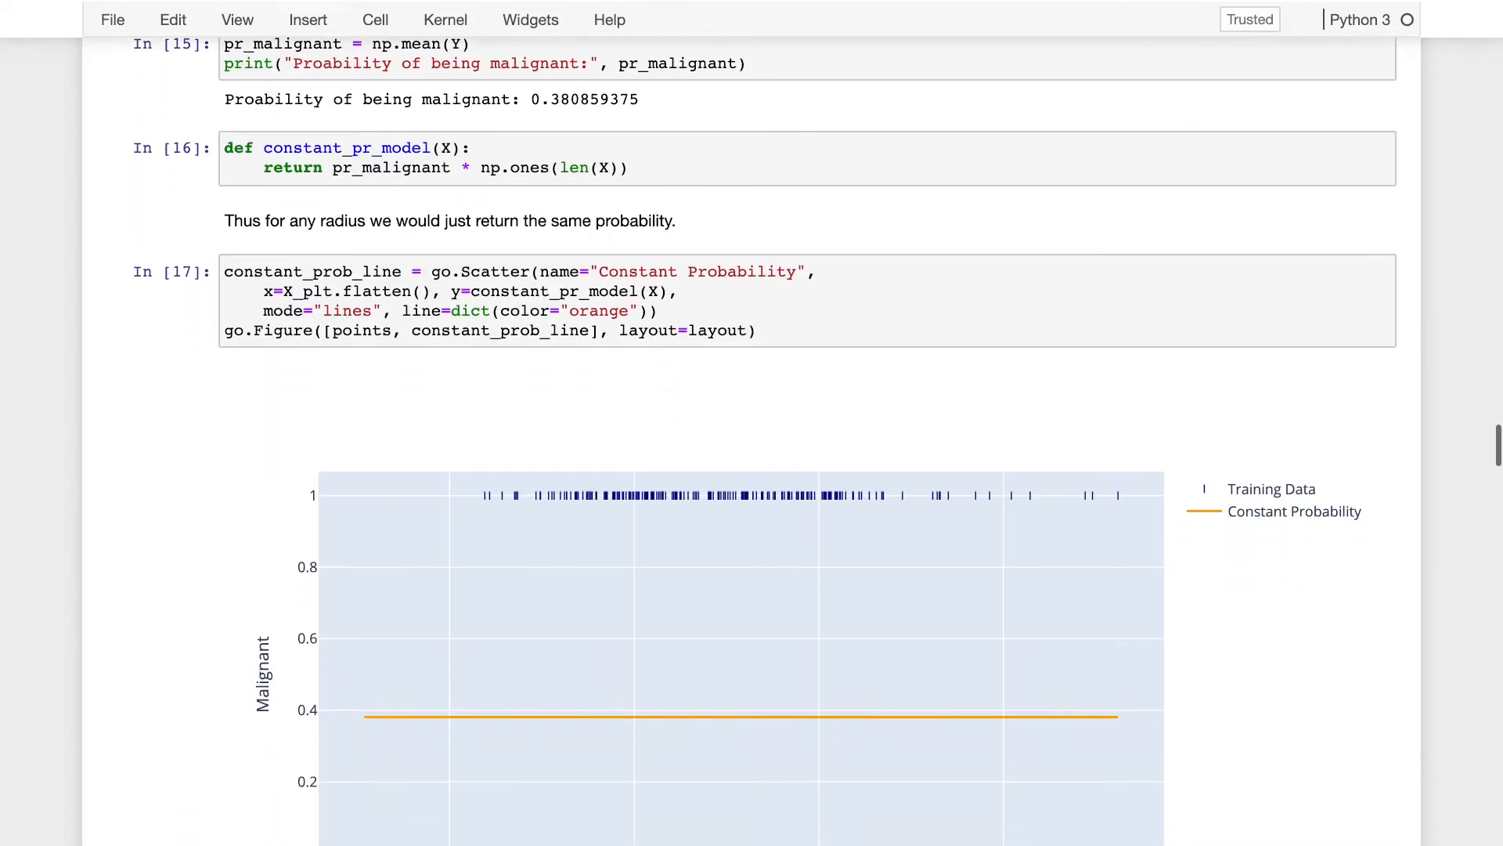
{"action": "scroll", "scroll_direction": "down", "scroll_amount": 3}
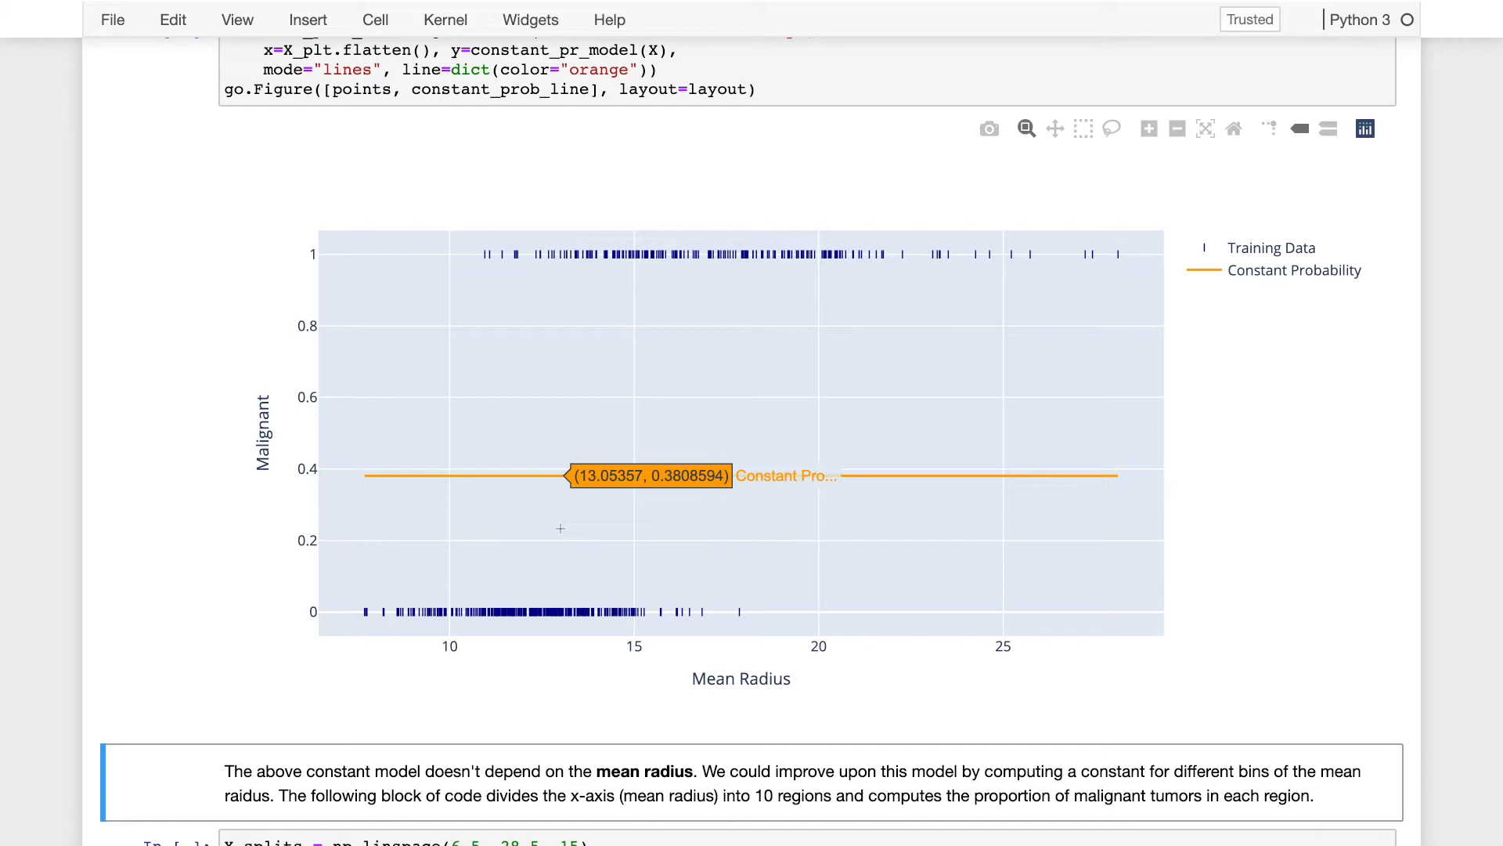
{"action": "key", "text": "ctrl+s"}
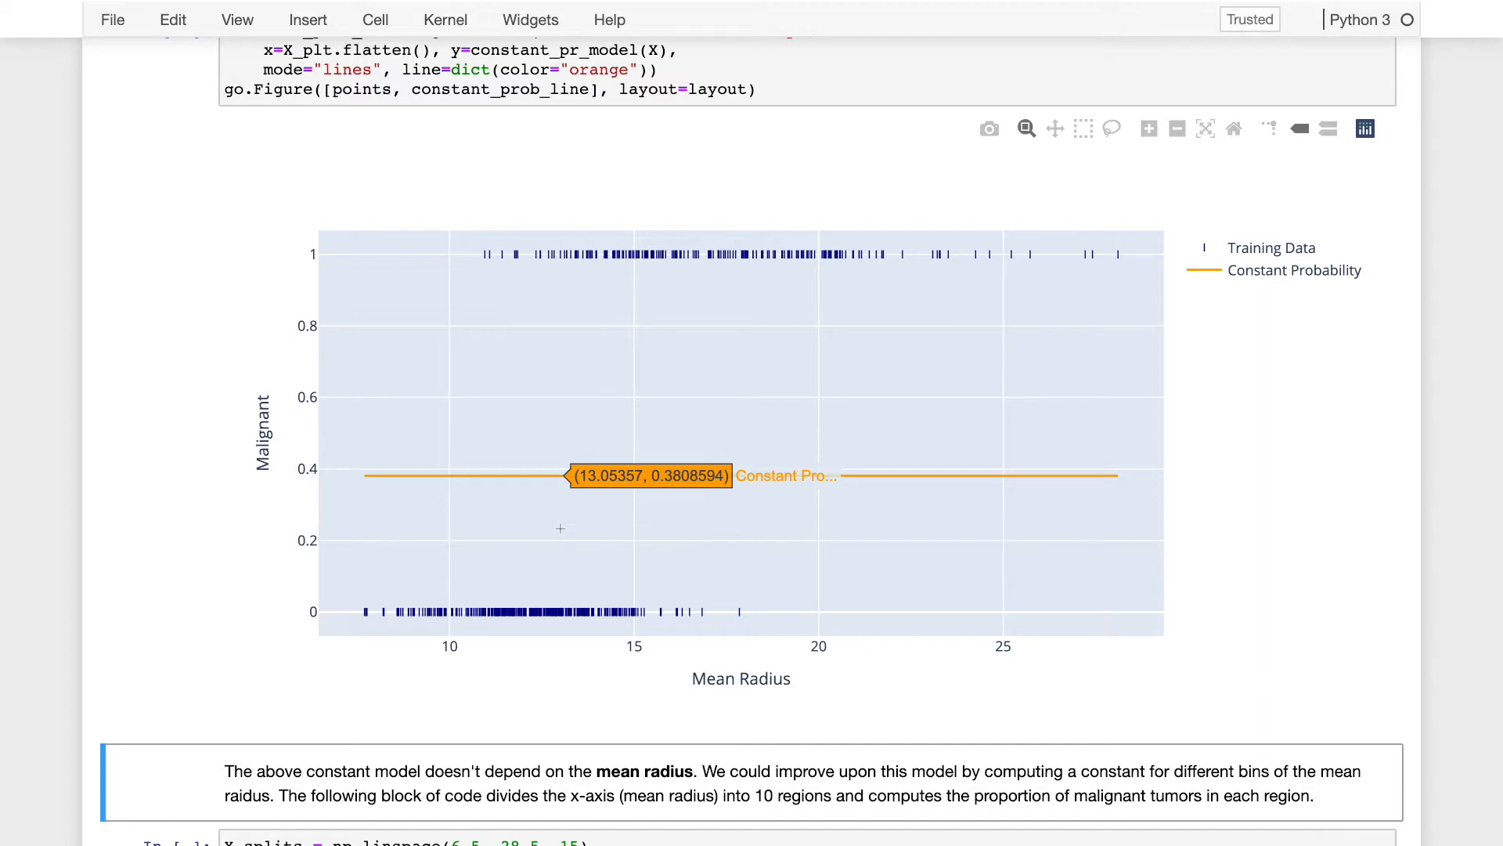
{"action": "mouse_move", "coordinate": [533, 472]}
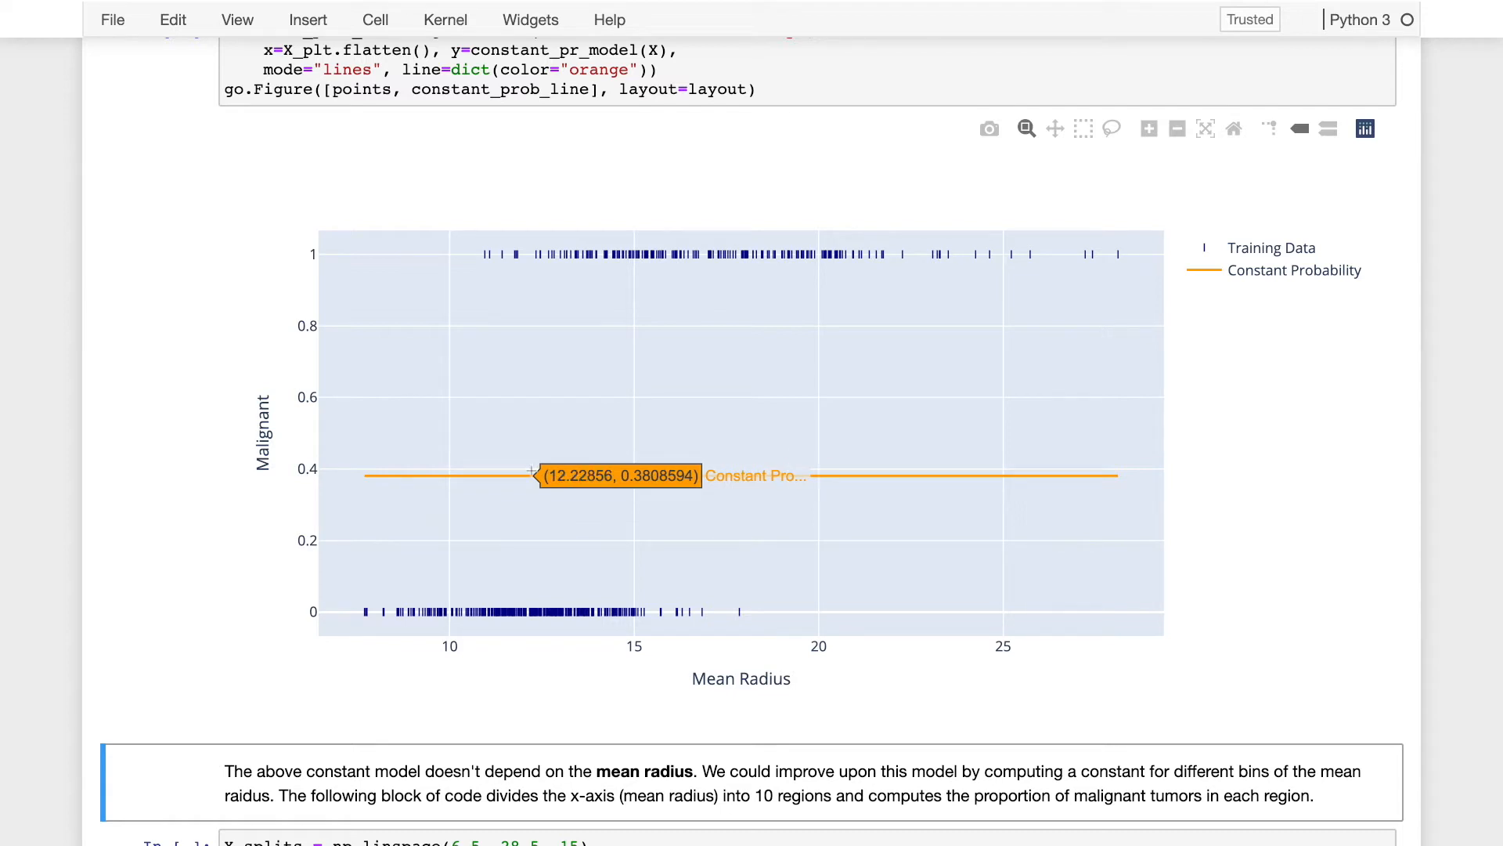
{"action": "mouse_move", "coordinate": [444, 460]}
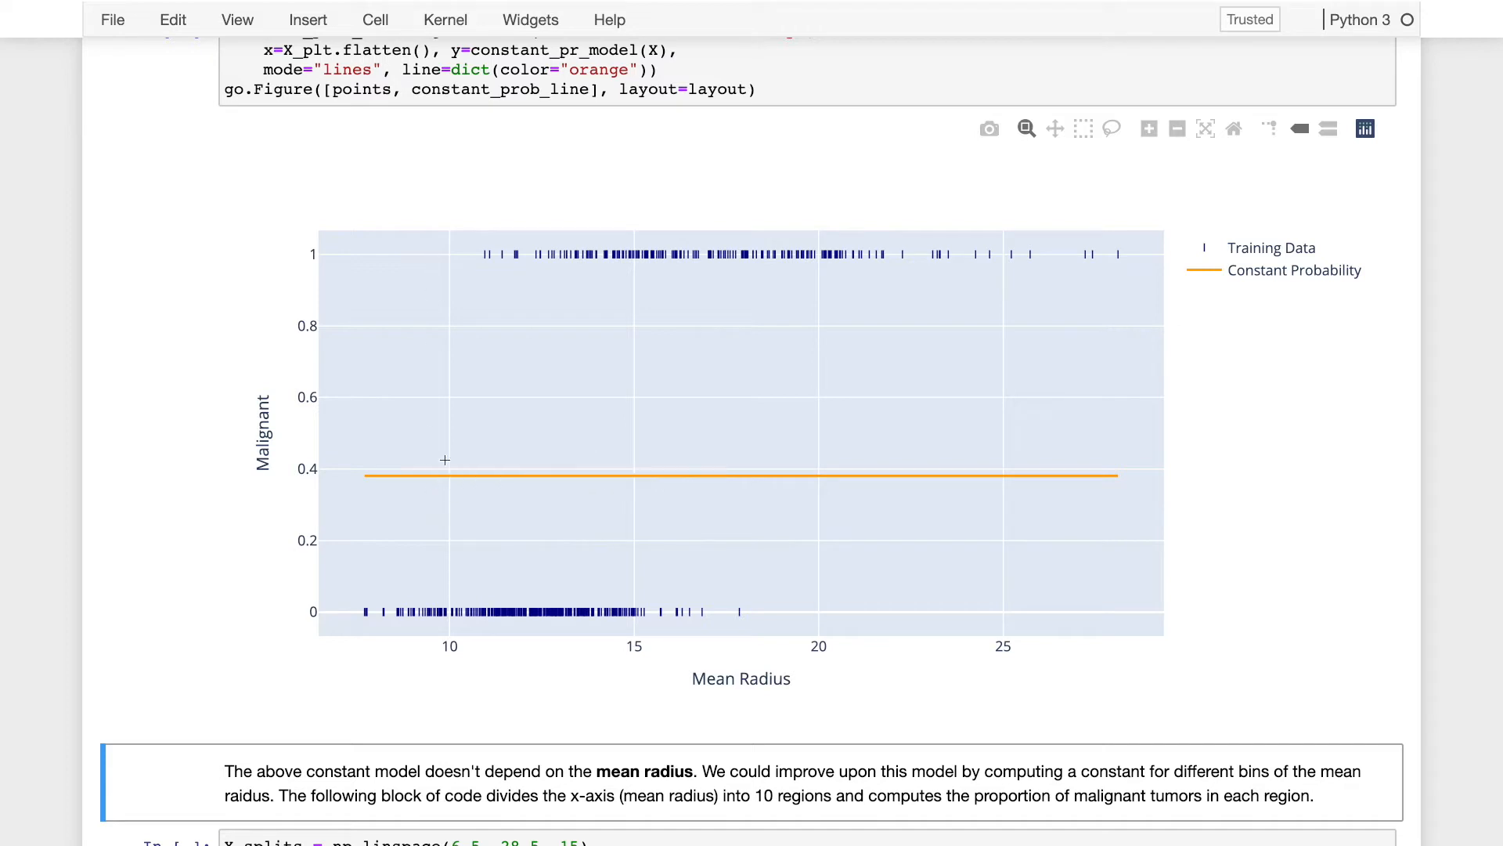
{"action": "mouse_move", "coordinate": [448, 557]}
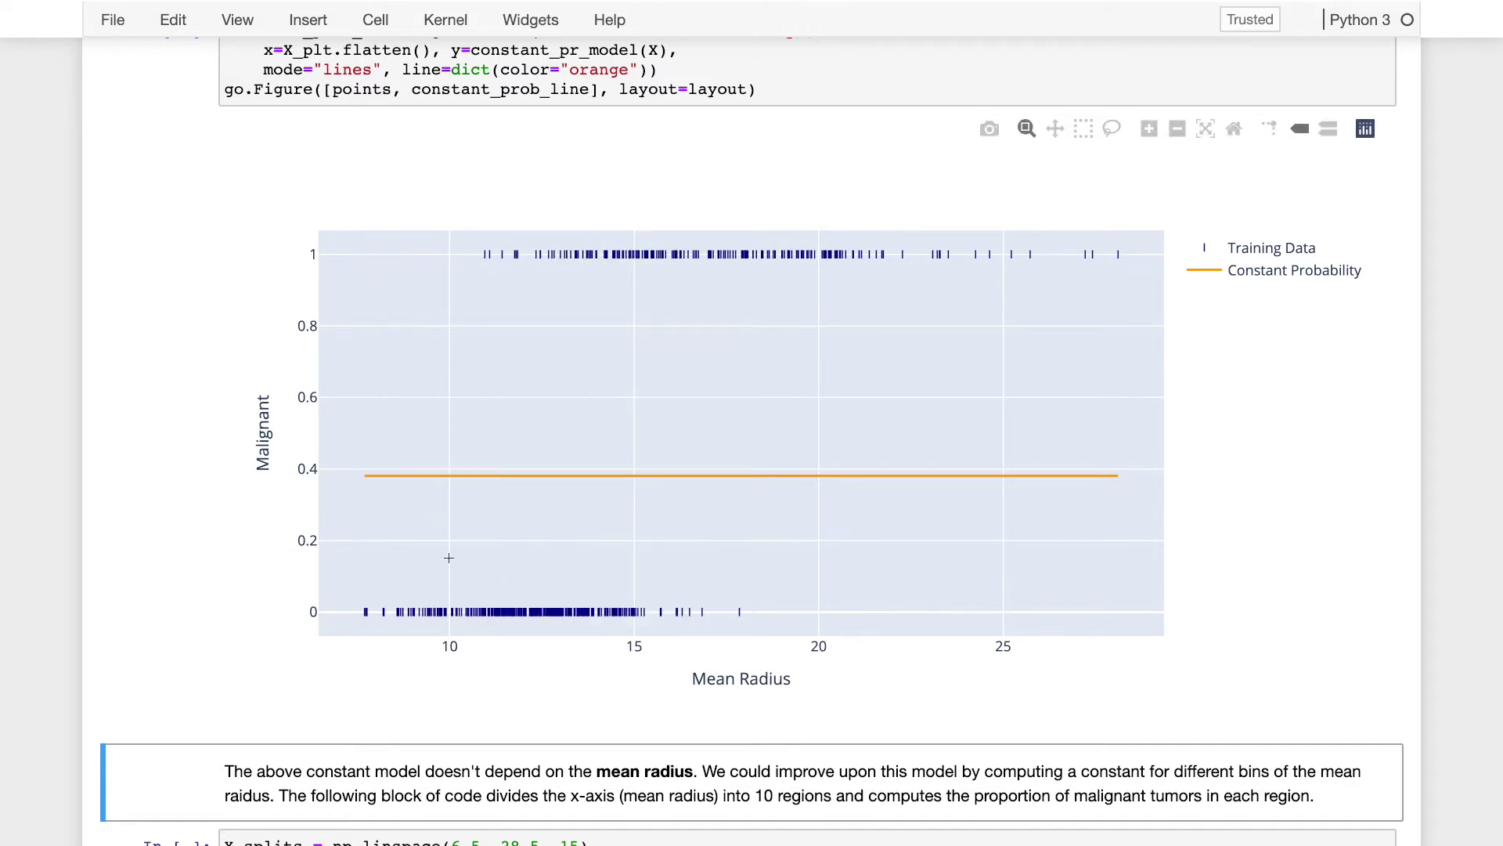
{"action": "mouse_move", "coordinate": [623, 551]}
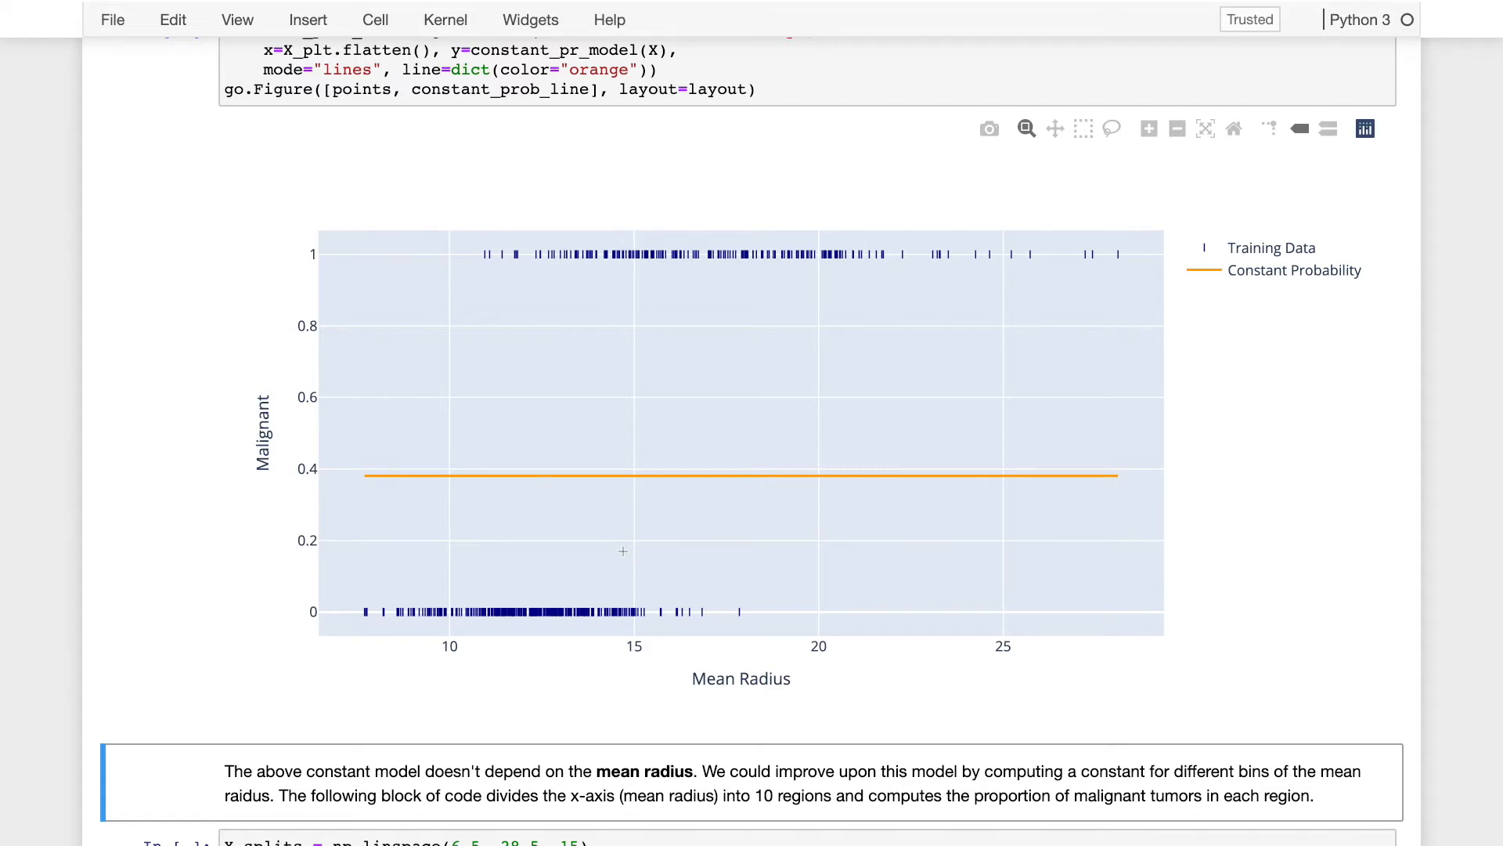
Scroll down to the X_splits binning cell that computes malignant proportions per mean-radius bin.
{"action": "scroll", "scroll_direction": "down", "scroll_amount": 3}
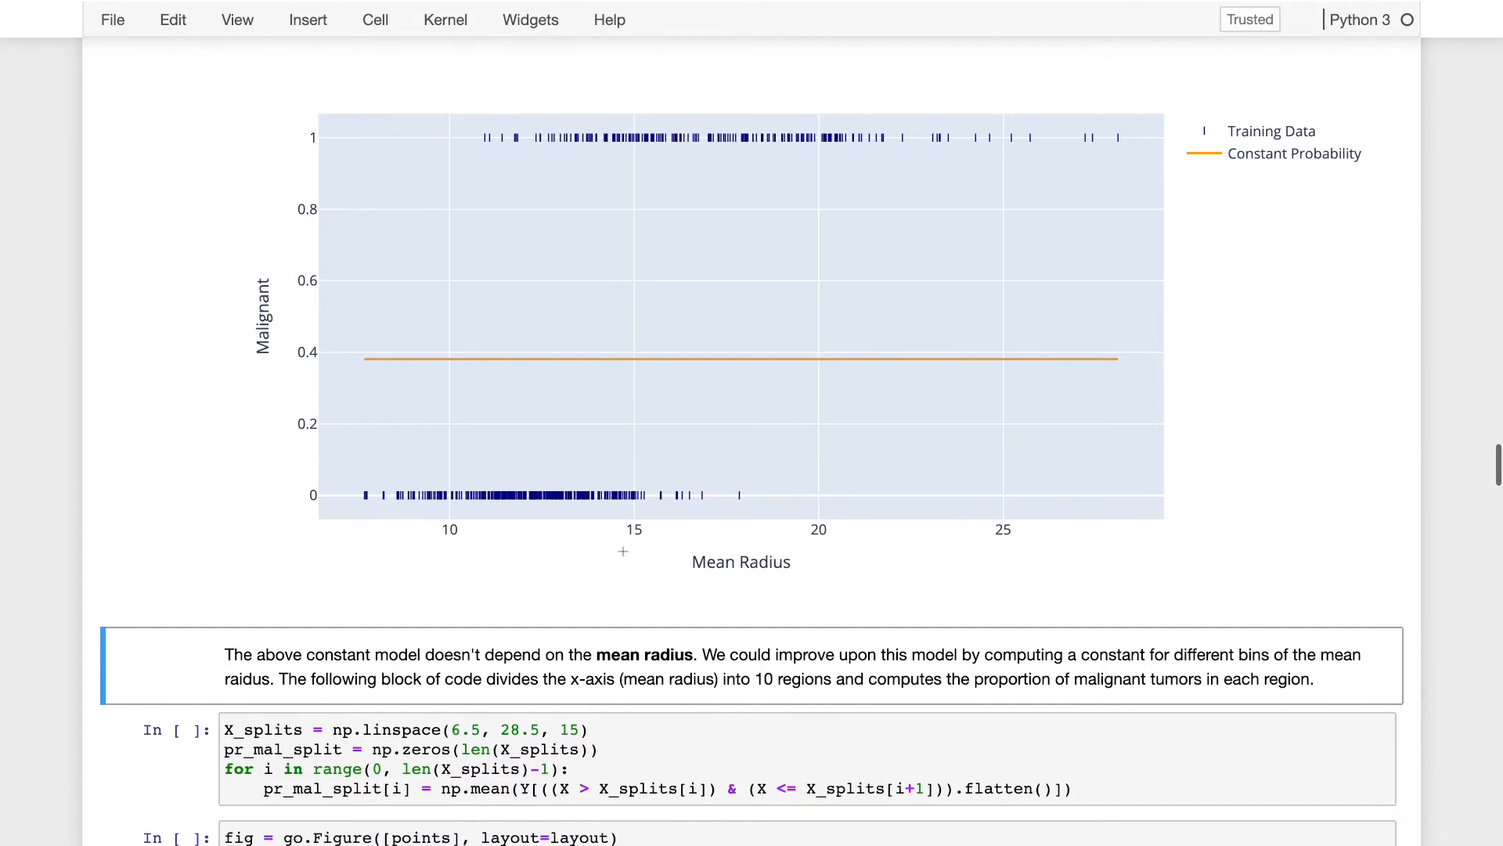
{"action": "scroll", "scroll_direction": "down", "scroll_amount": 3}
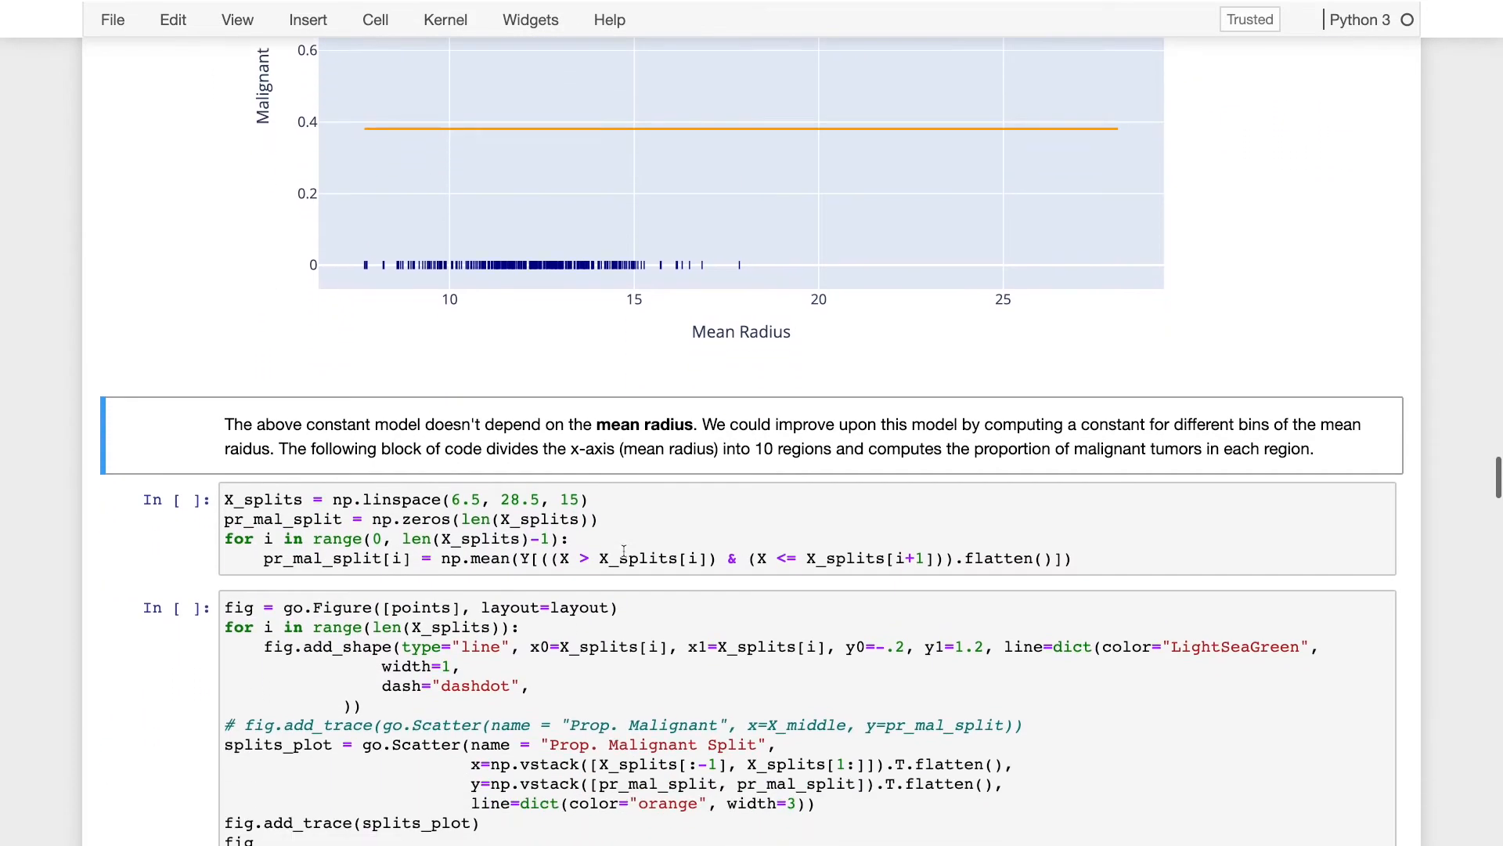
{"action": "scroll", "scroll_direction": "down", "scroll_amount": 3}
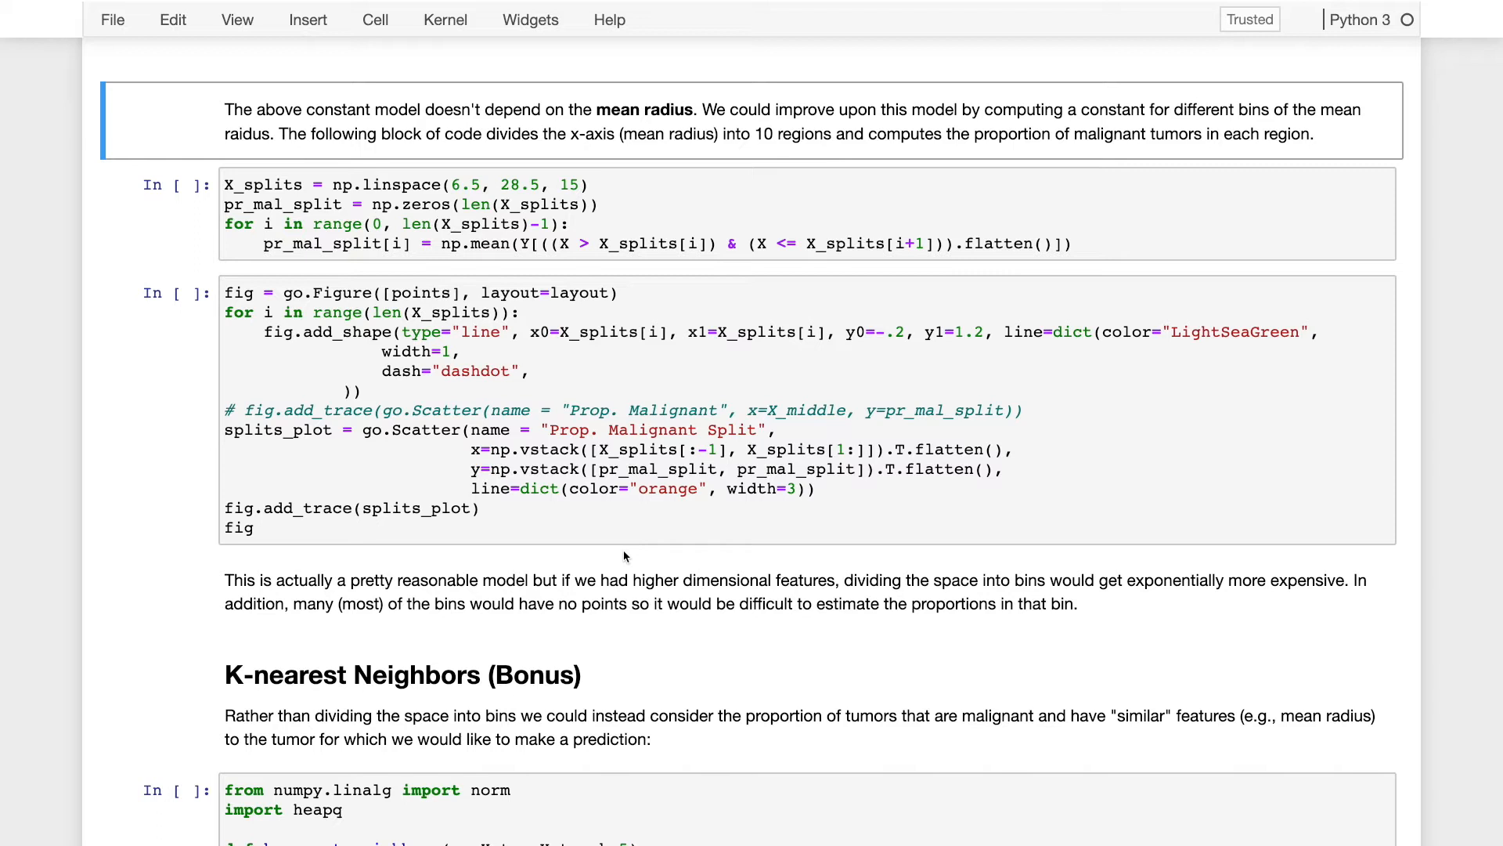
{"action": "mouse_move", "coordinate": [503, 230]}
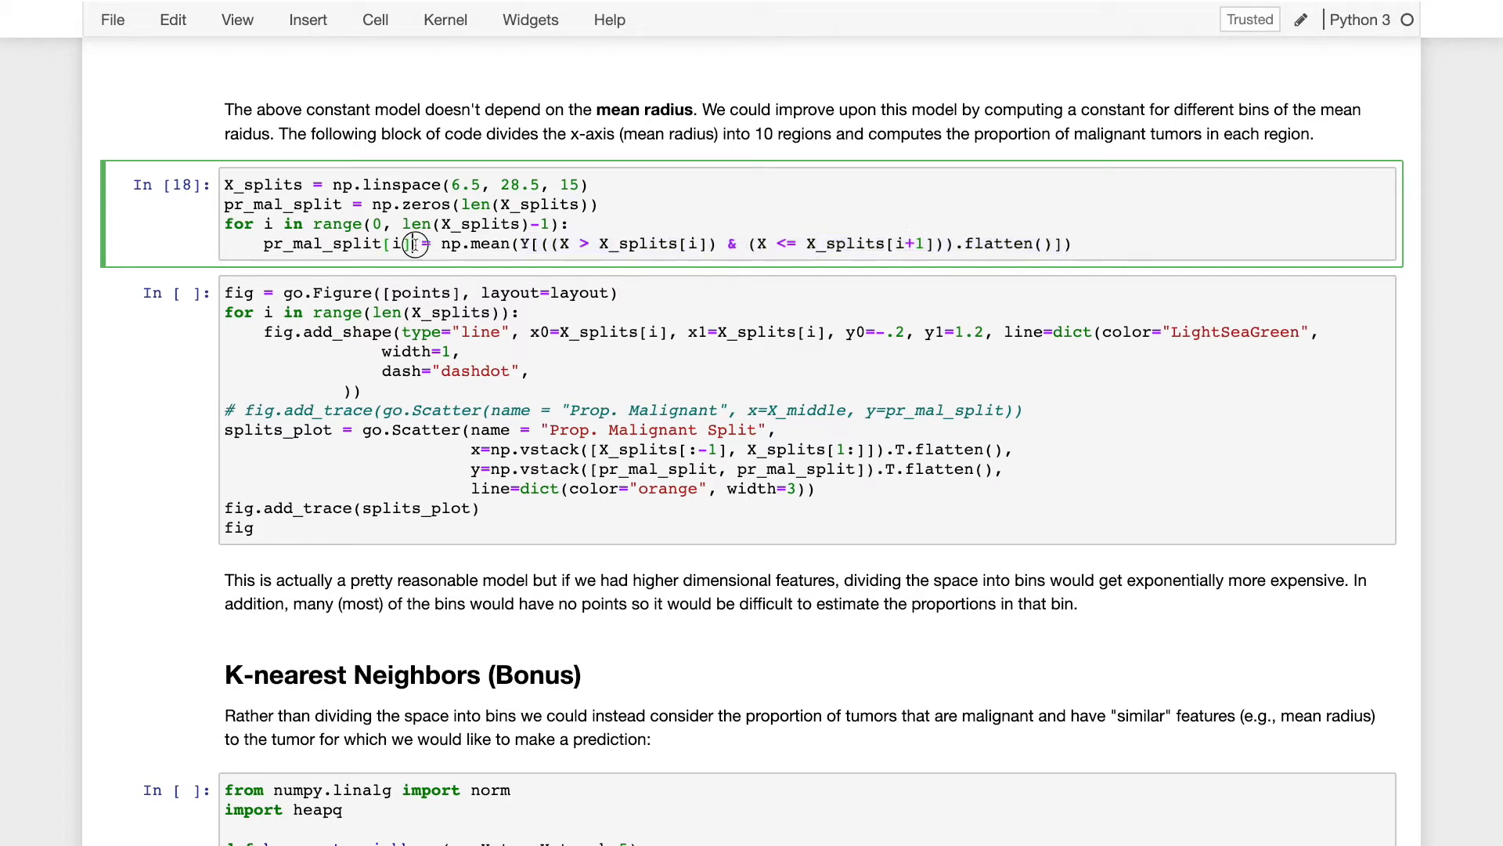
{"action": "double_click", "coordinate": [326, 242]}
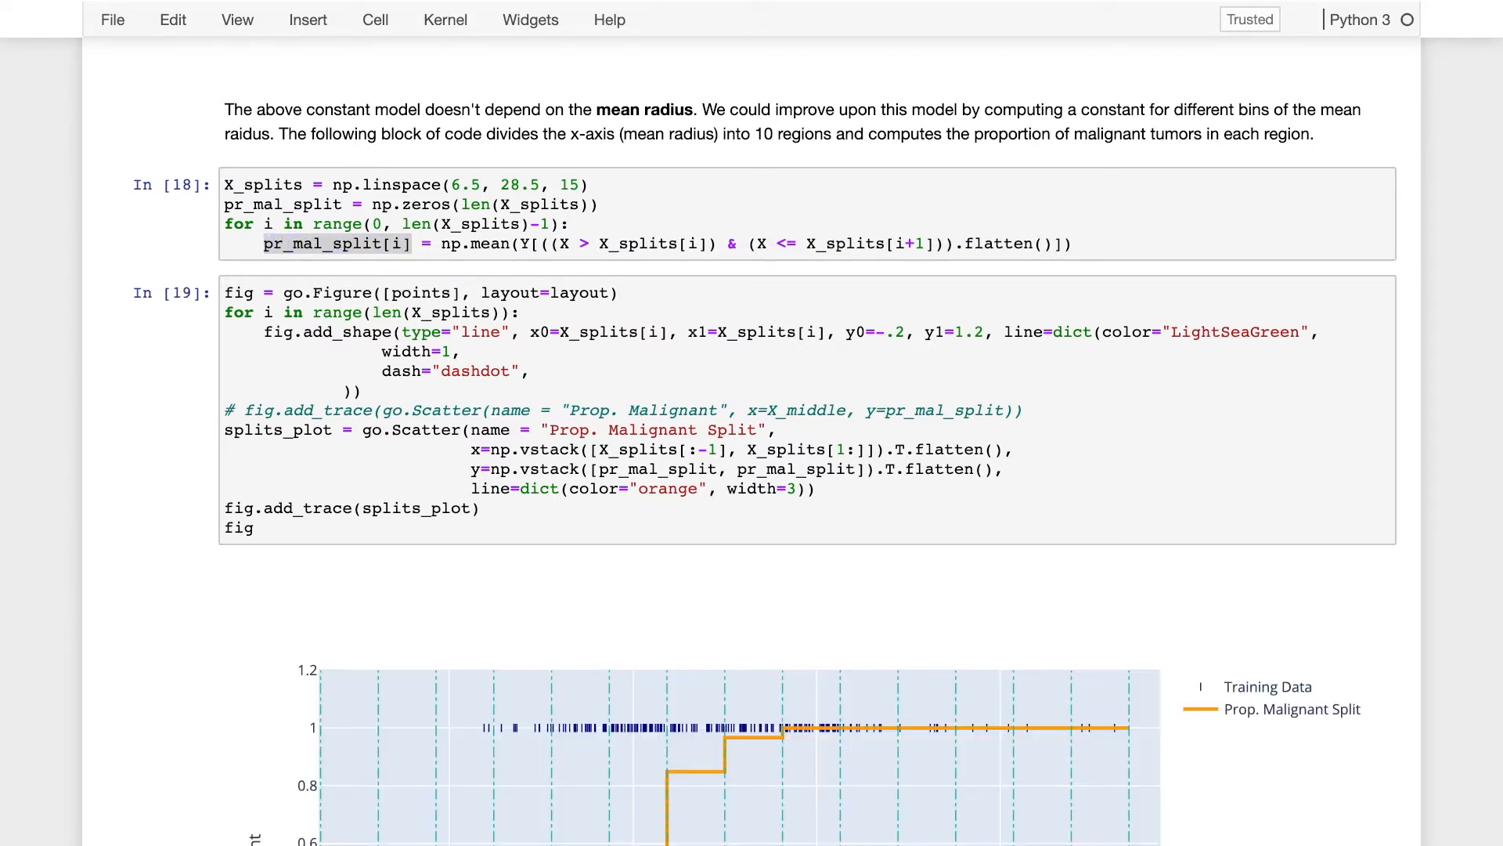
{"action": "scroll", "scroll_direction": "down", "scroll_amount": 3}
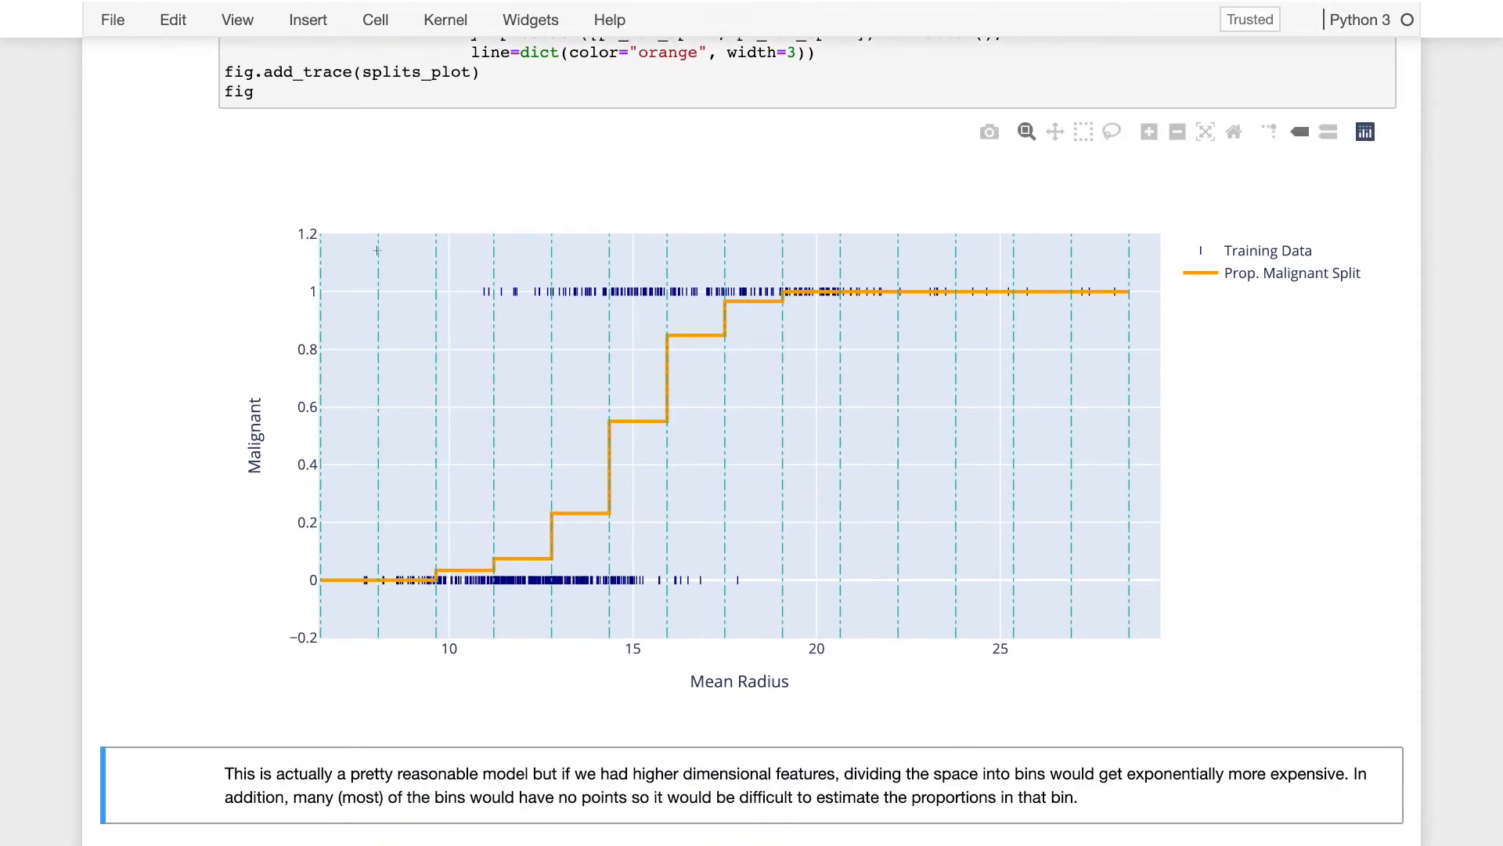
{"action": "mouse_move", "coordinate": [392, 532]}
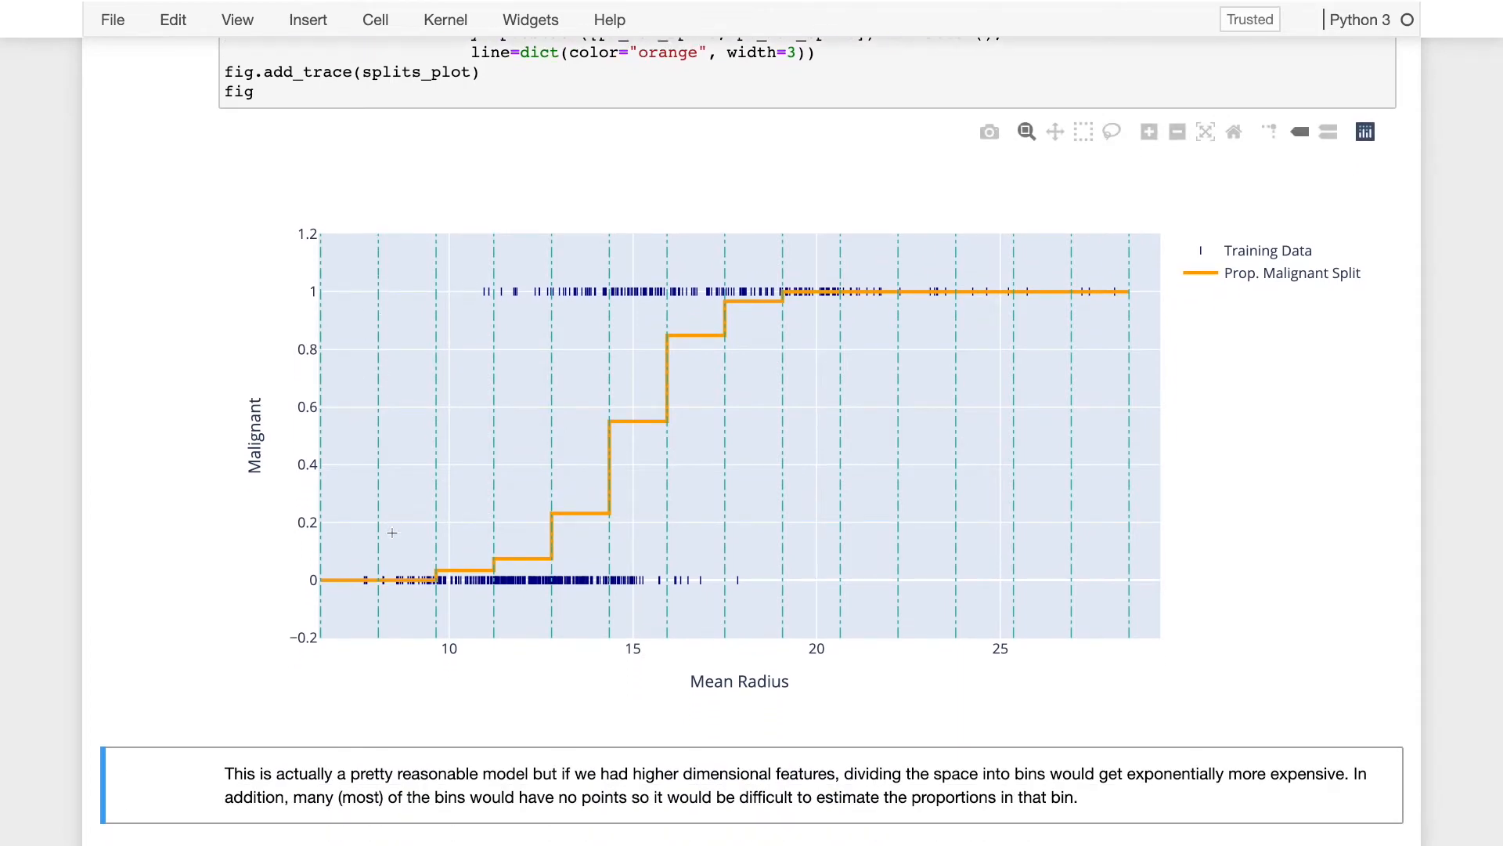
{"action": "mouse_move", "coordinate": [432, 367]}
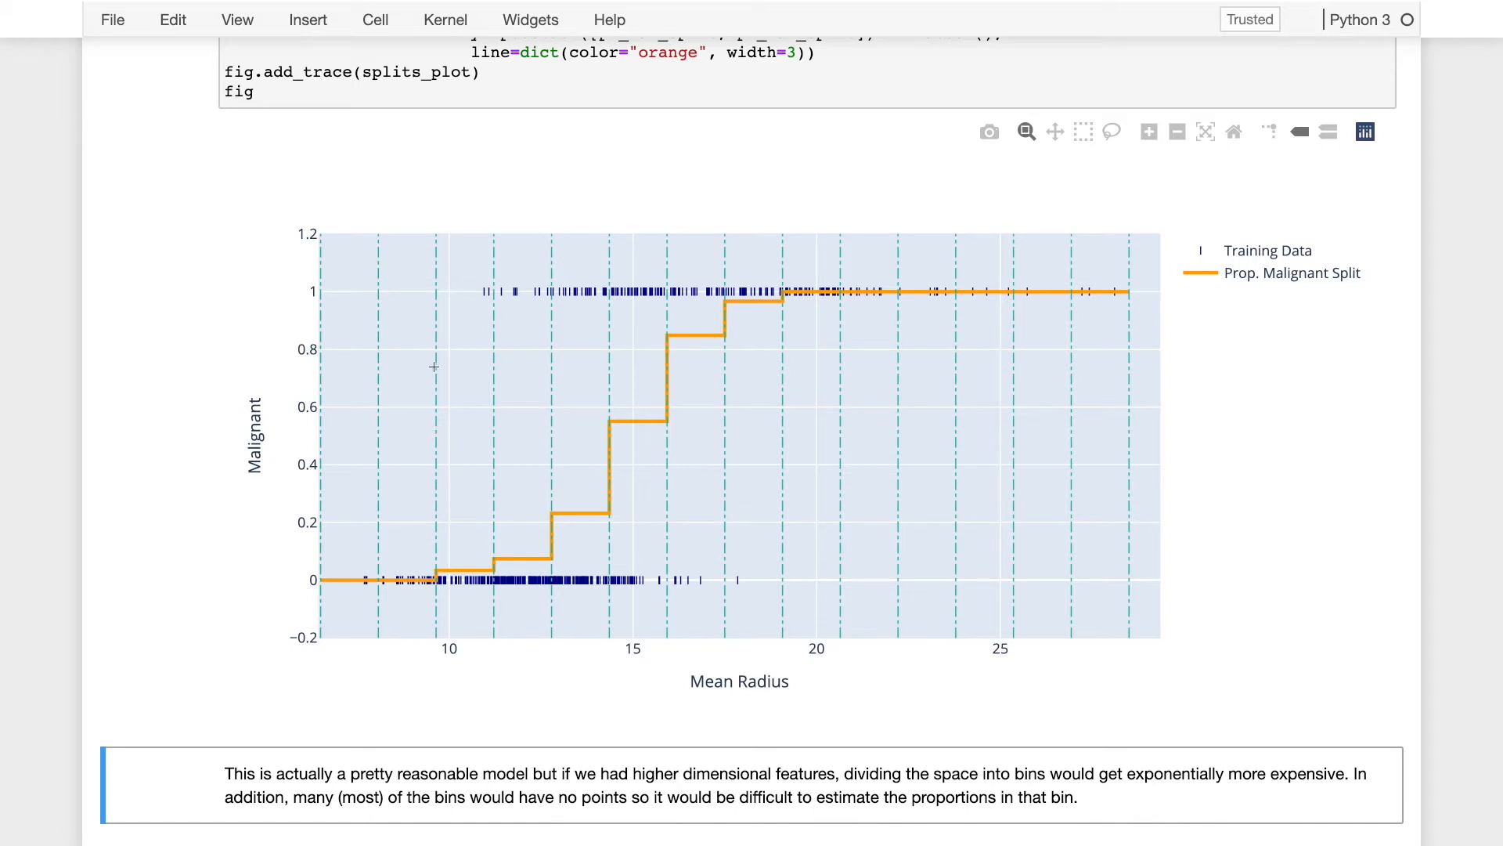
{"action": "mouse_move", "coordinate": [683, 580]}
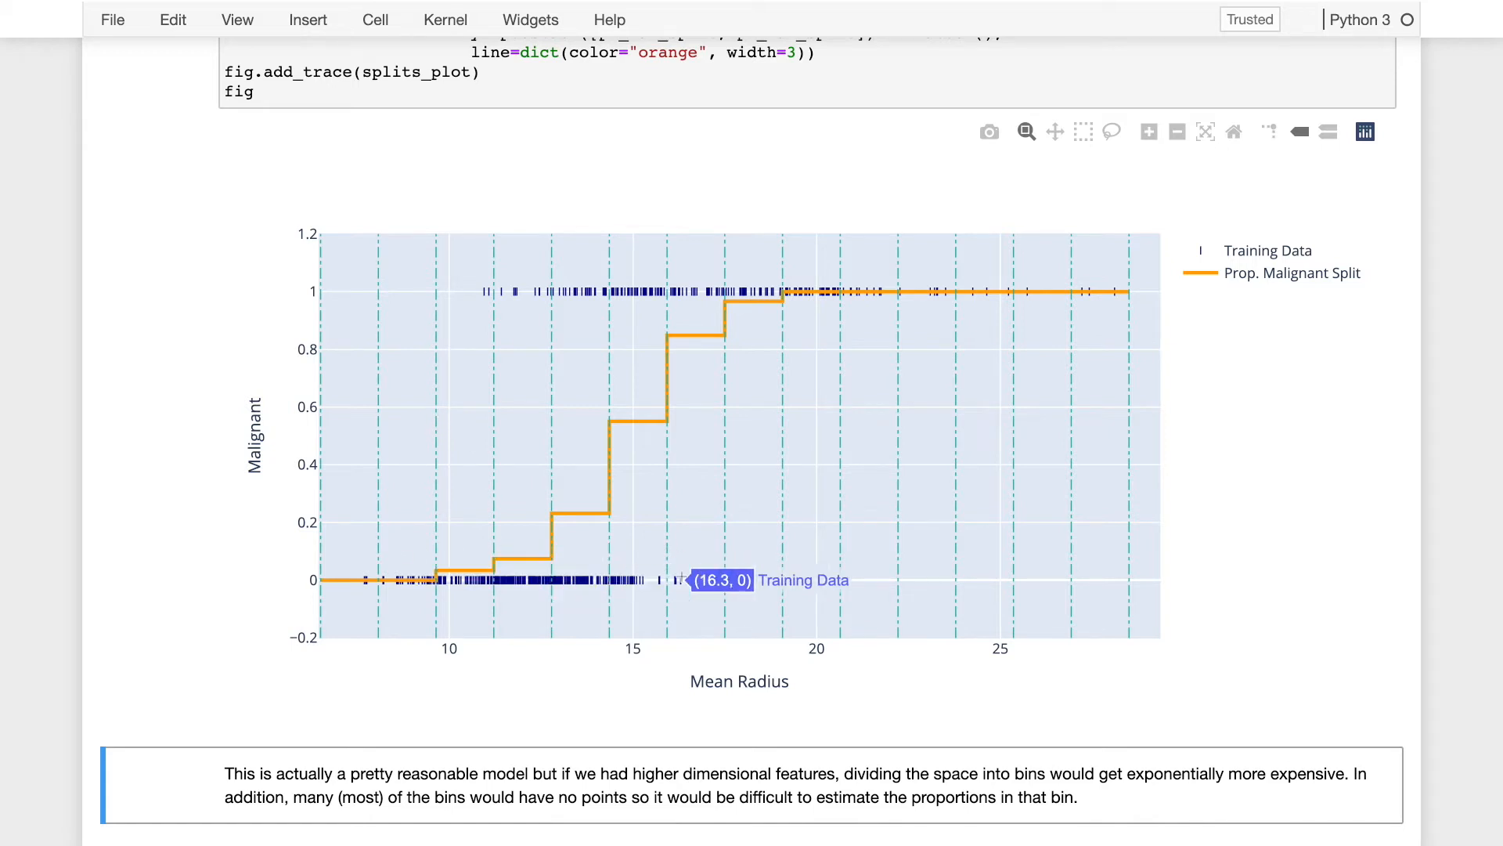
{"action": "mouse_move", "coordinate": [526, 580]}
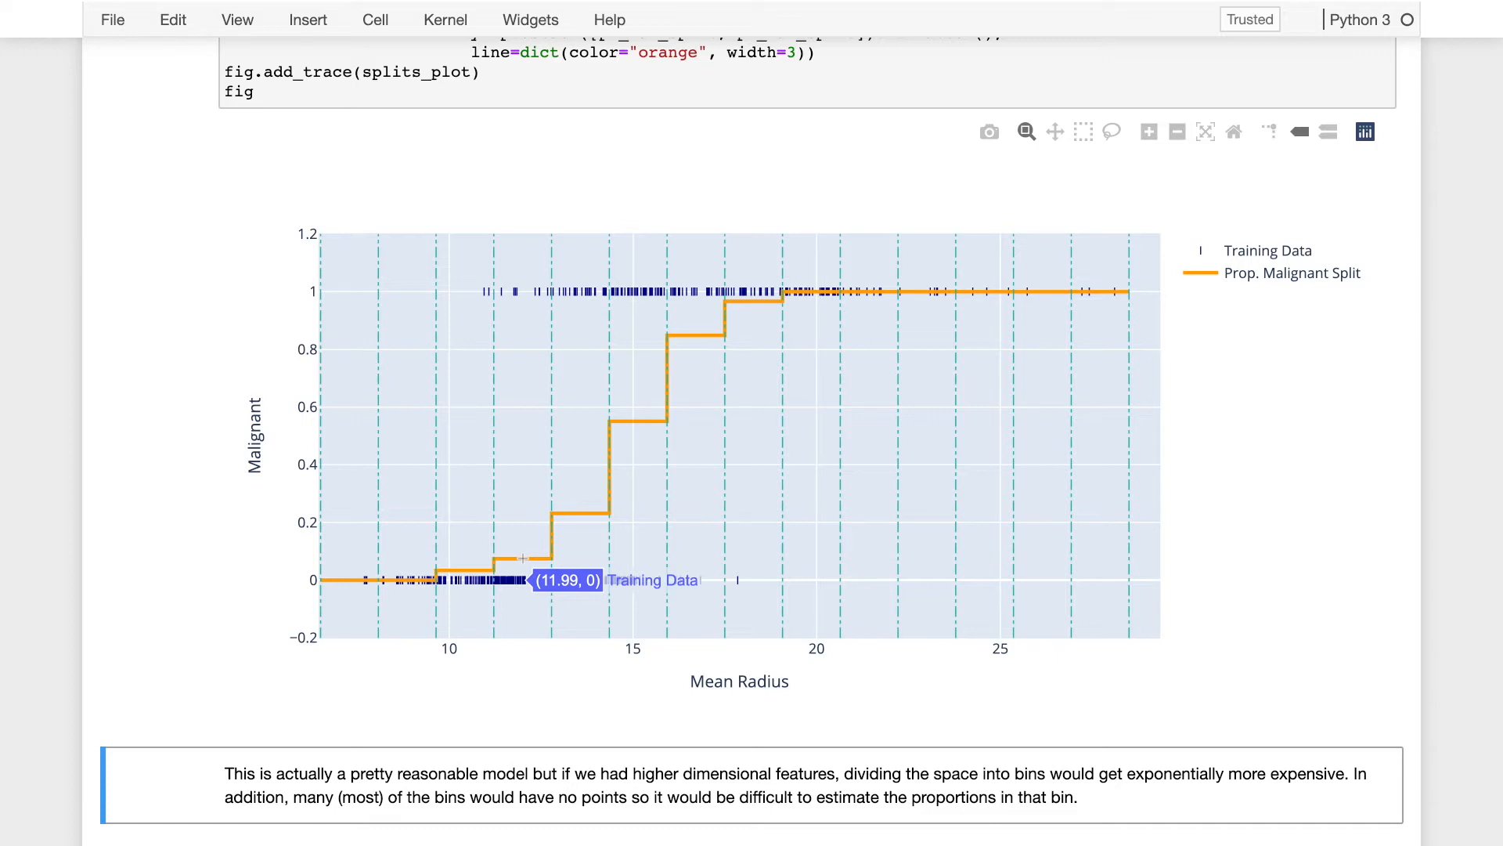
{"action": "mouse_move", "coordinate": [494, 559]}
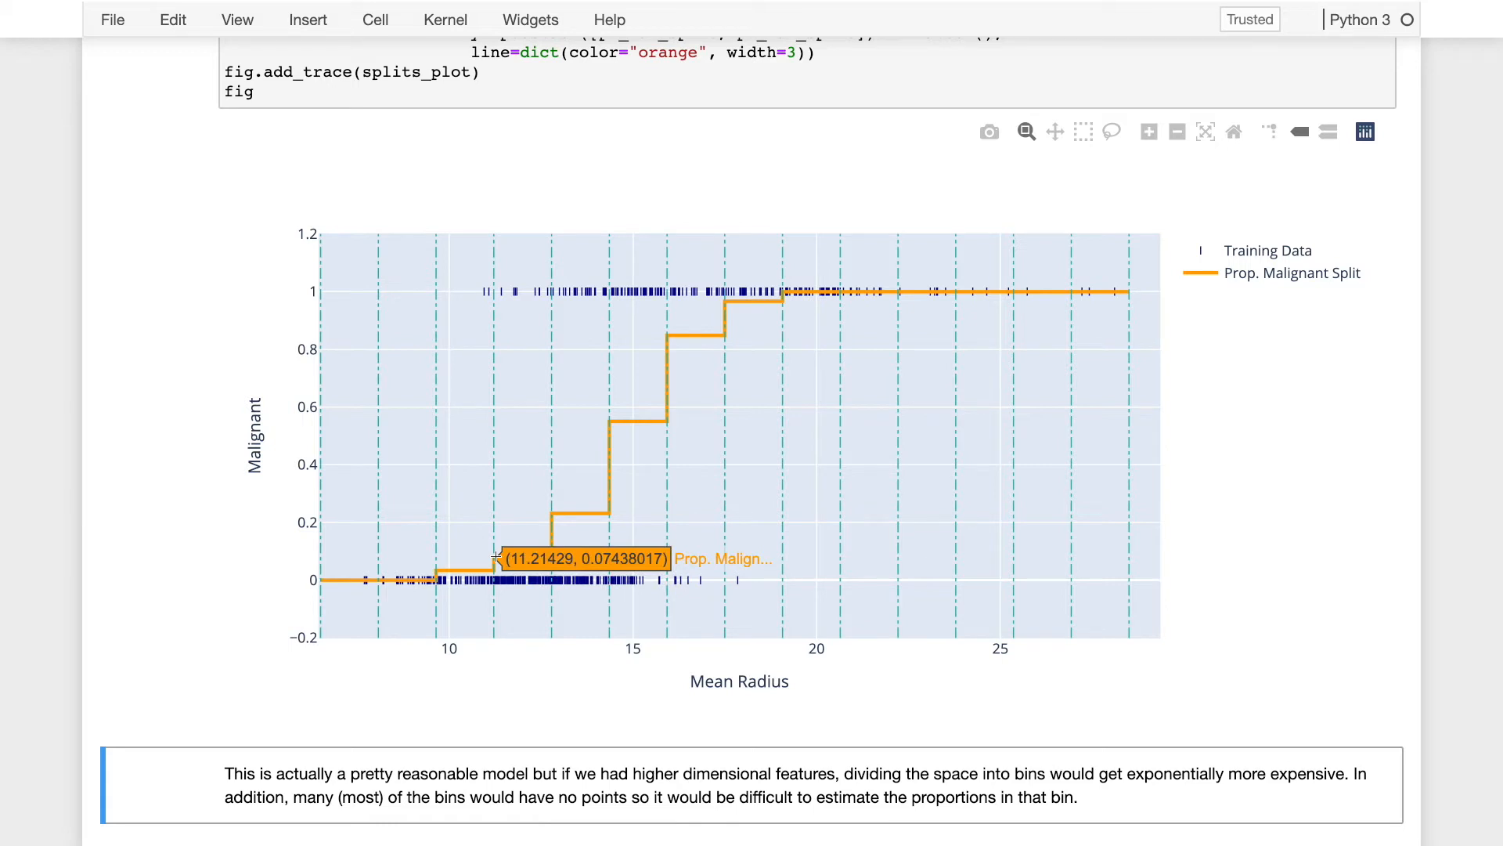
{"action": "mouse_move", "coordinate": [555, 558]}
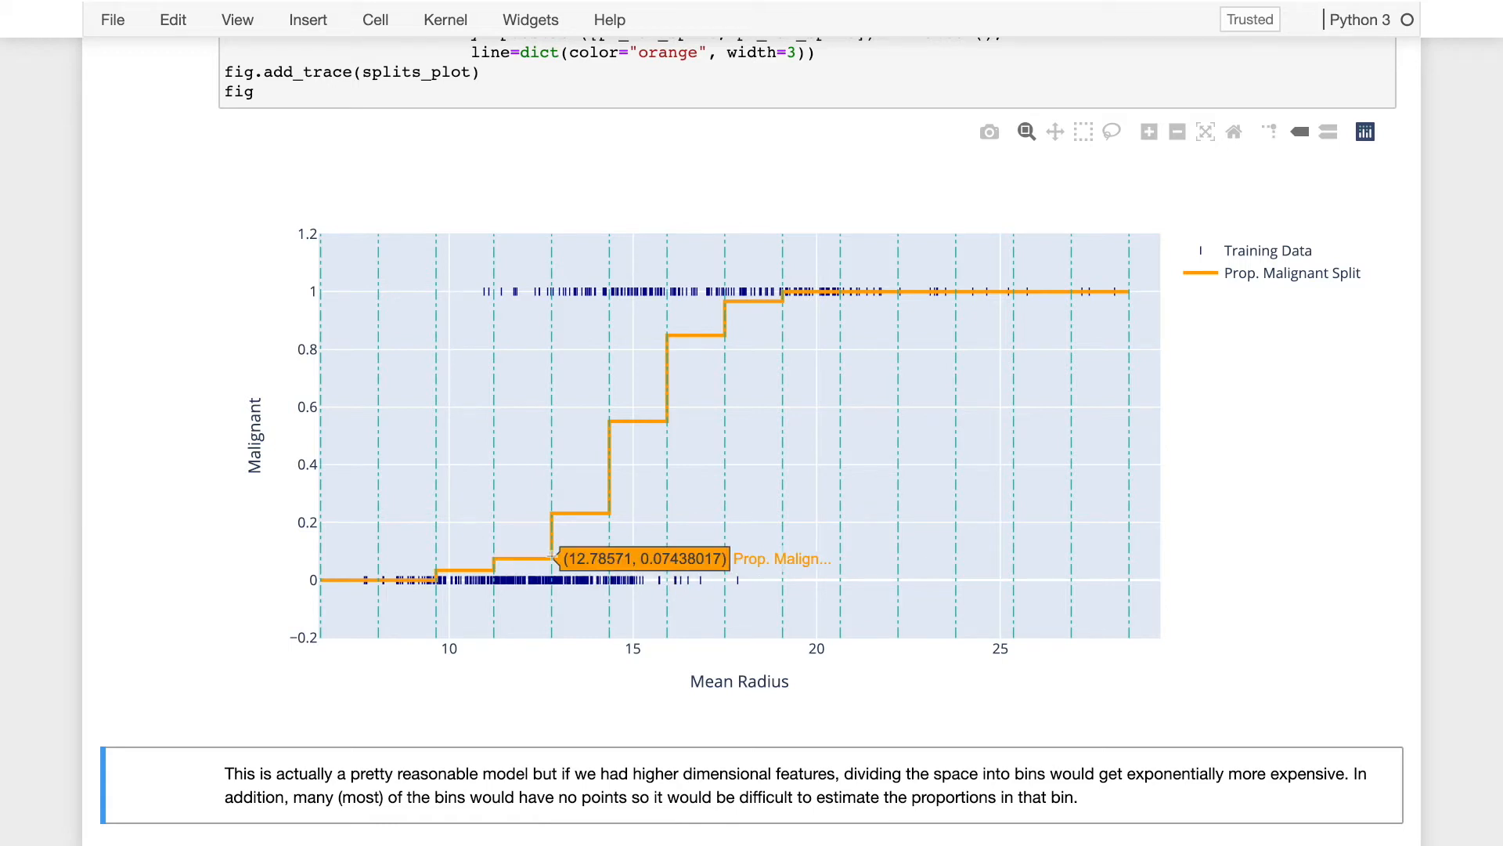
{"action": "mouse_move", "coordinate": [494, 559]}
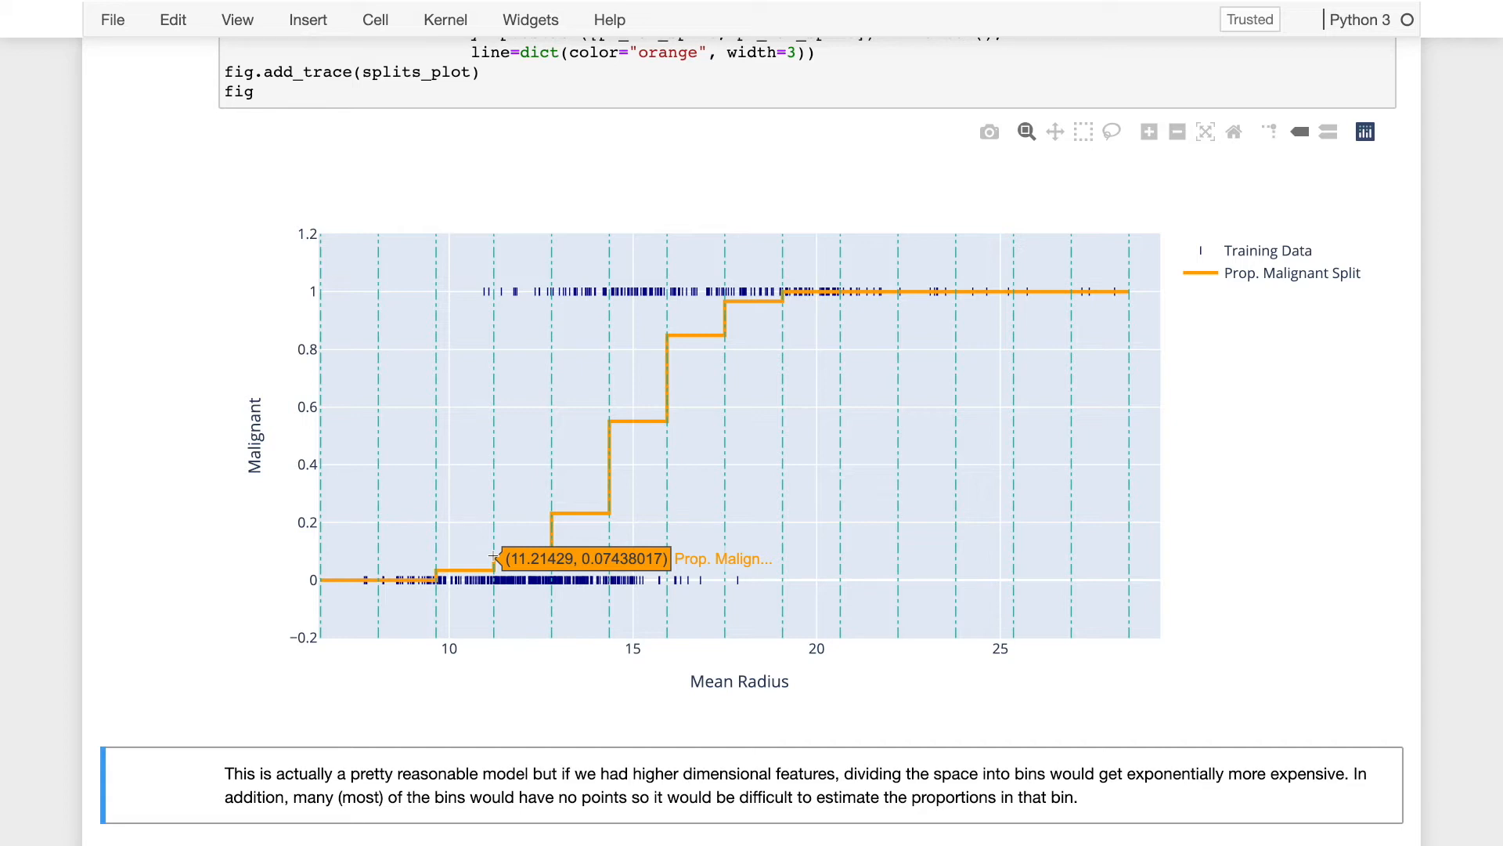
{"action": "mouse_move", "coordinate": [563, 513]}
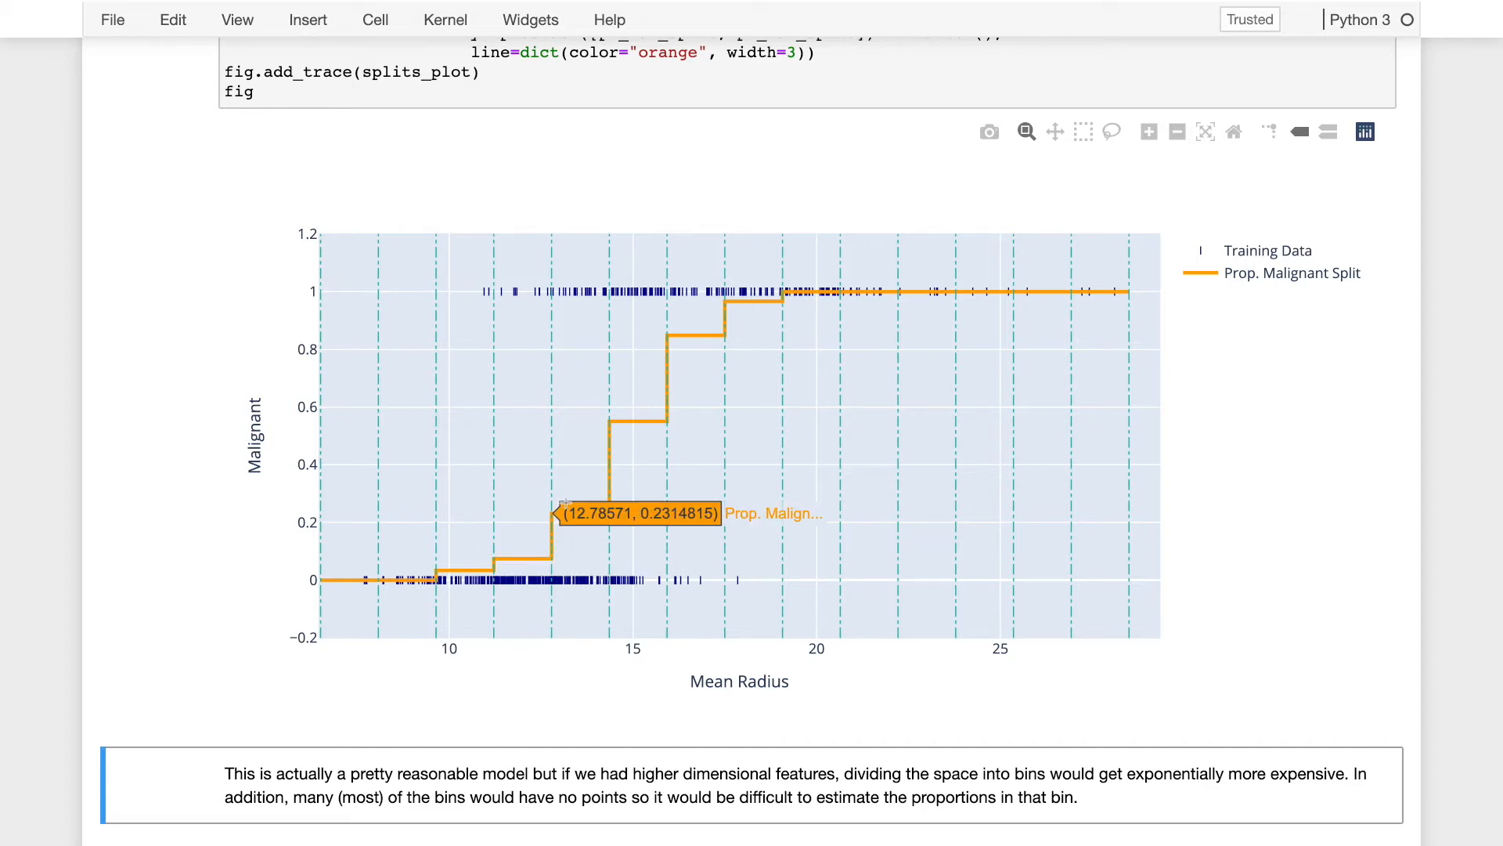
{"action": "mouse_move", "coordinate": [611, 512]}
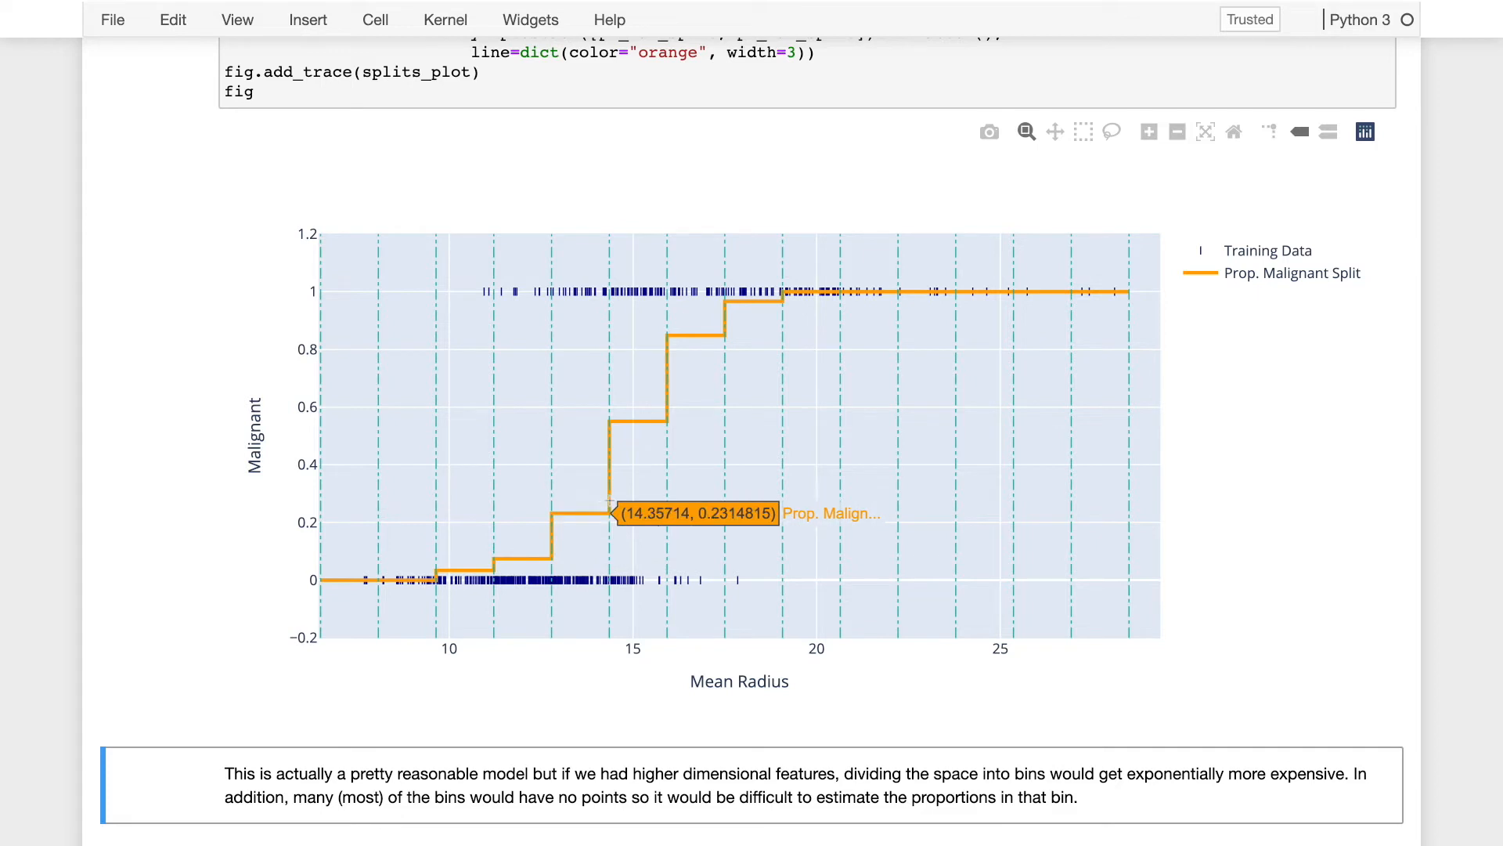
{"action": "mouse_move", "coordinate": [611, 419]}
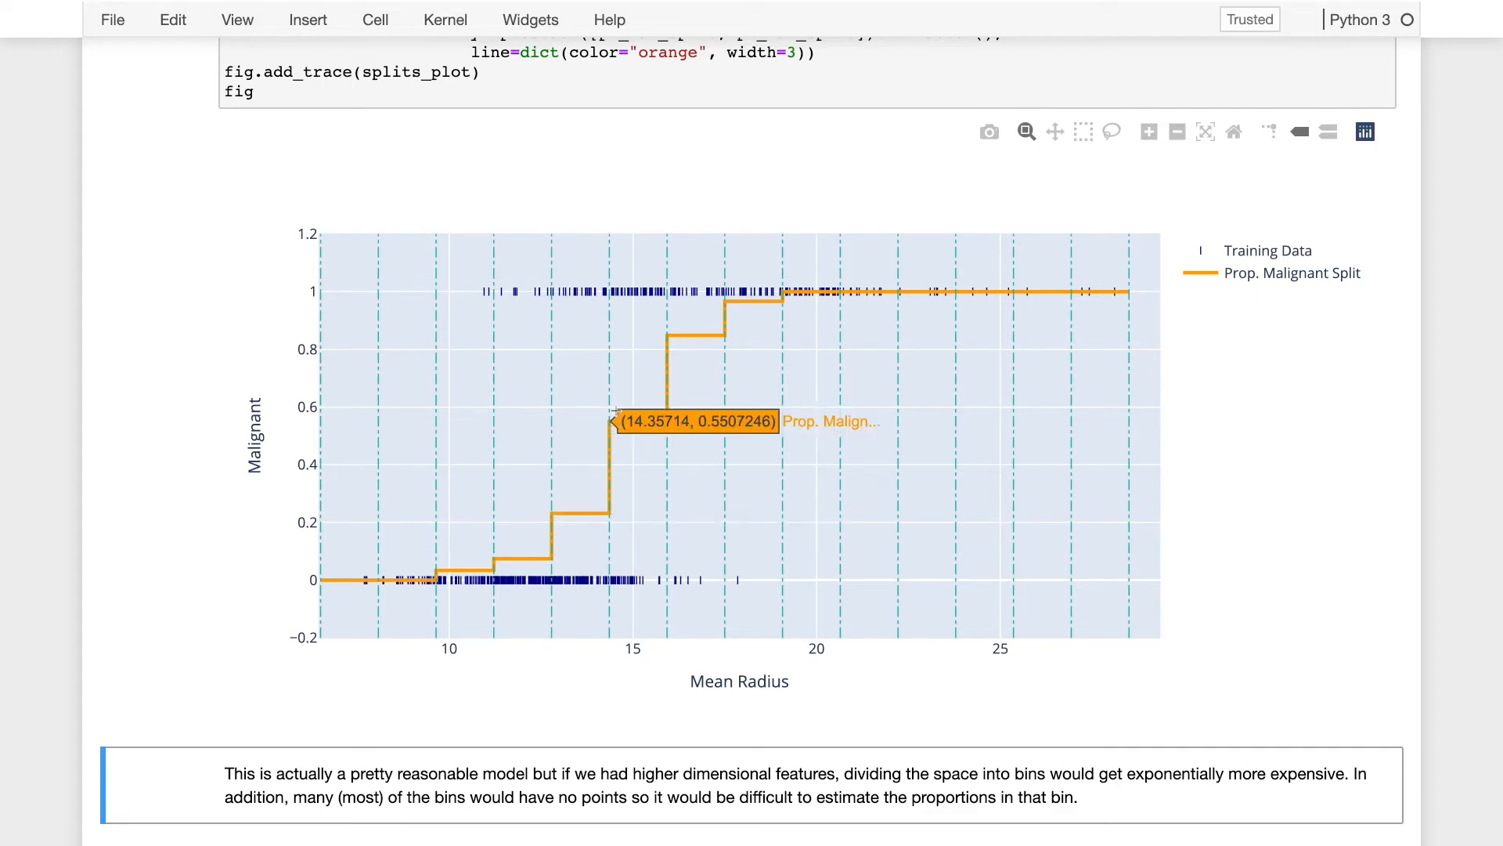
{"action": "mouse_move", "coordinate": [655, 605]}
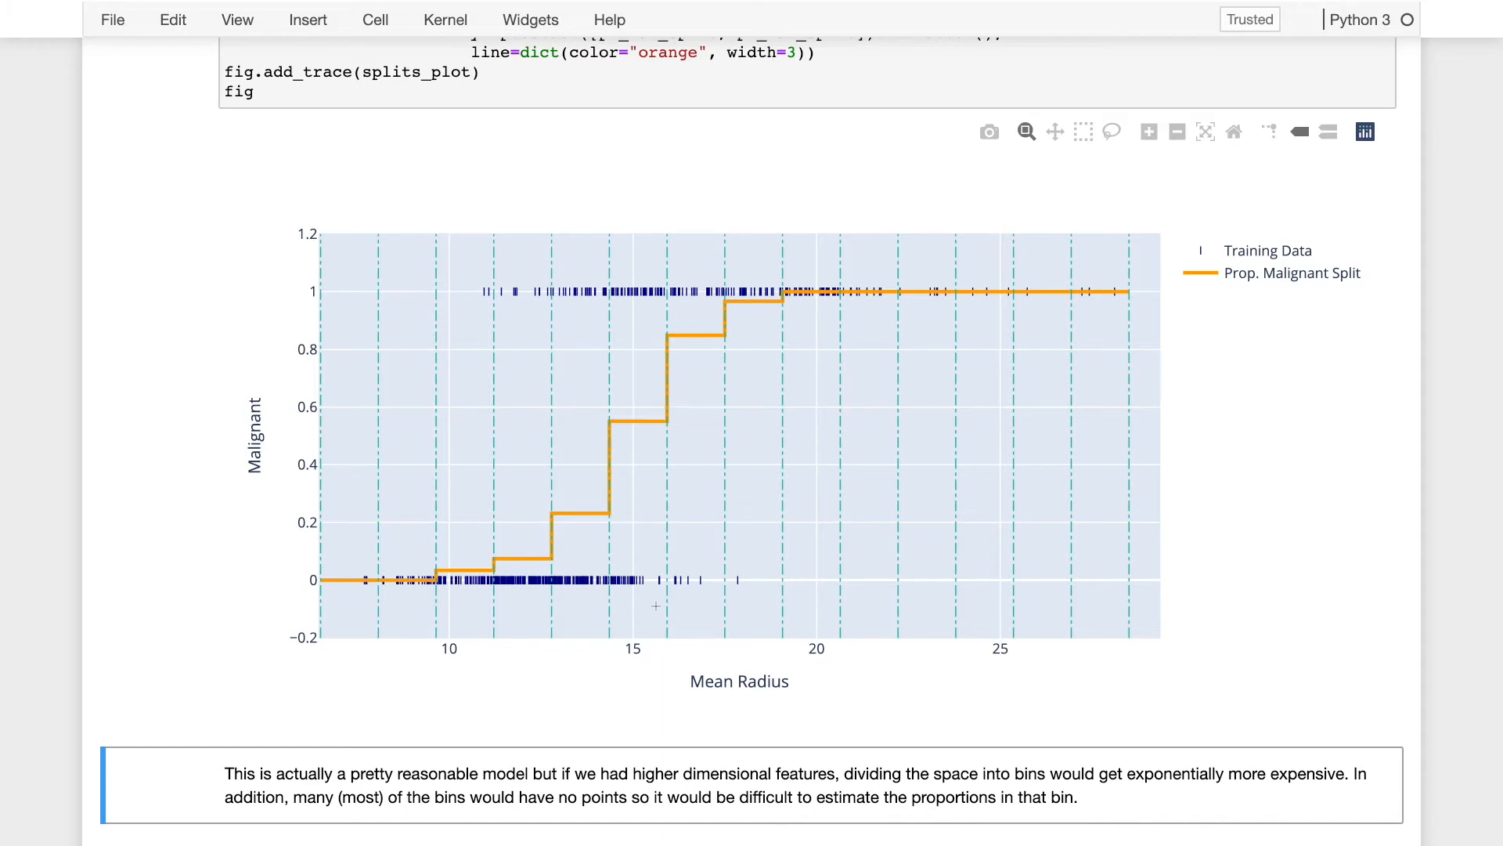
{"action": "mouse_move", "coordinate": [693, 733]}
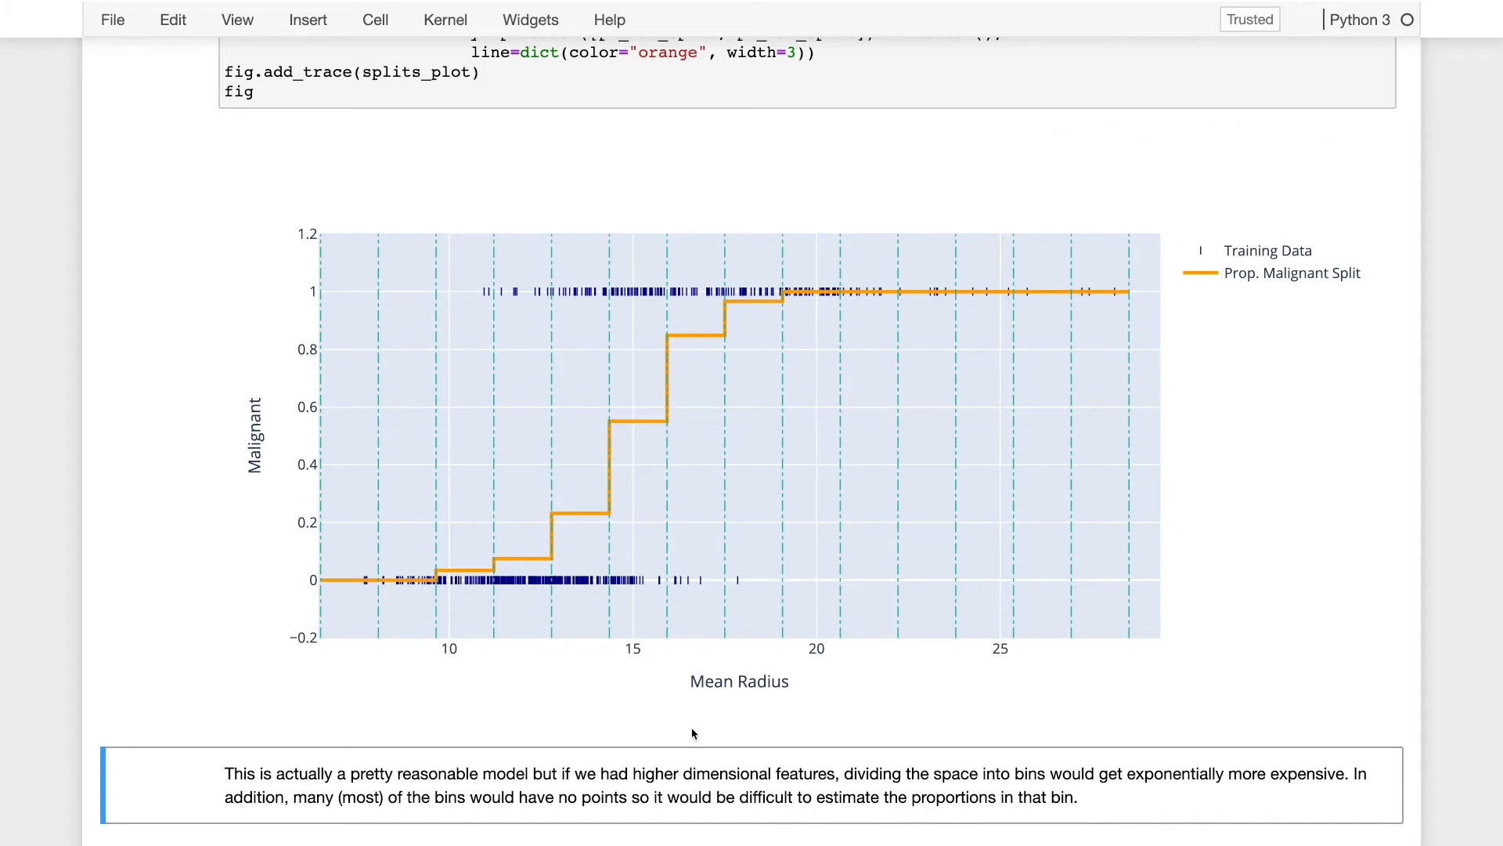
{"action": "mouse_move", "coordinate": [564, 461]}
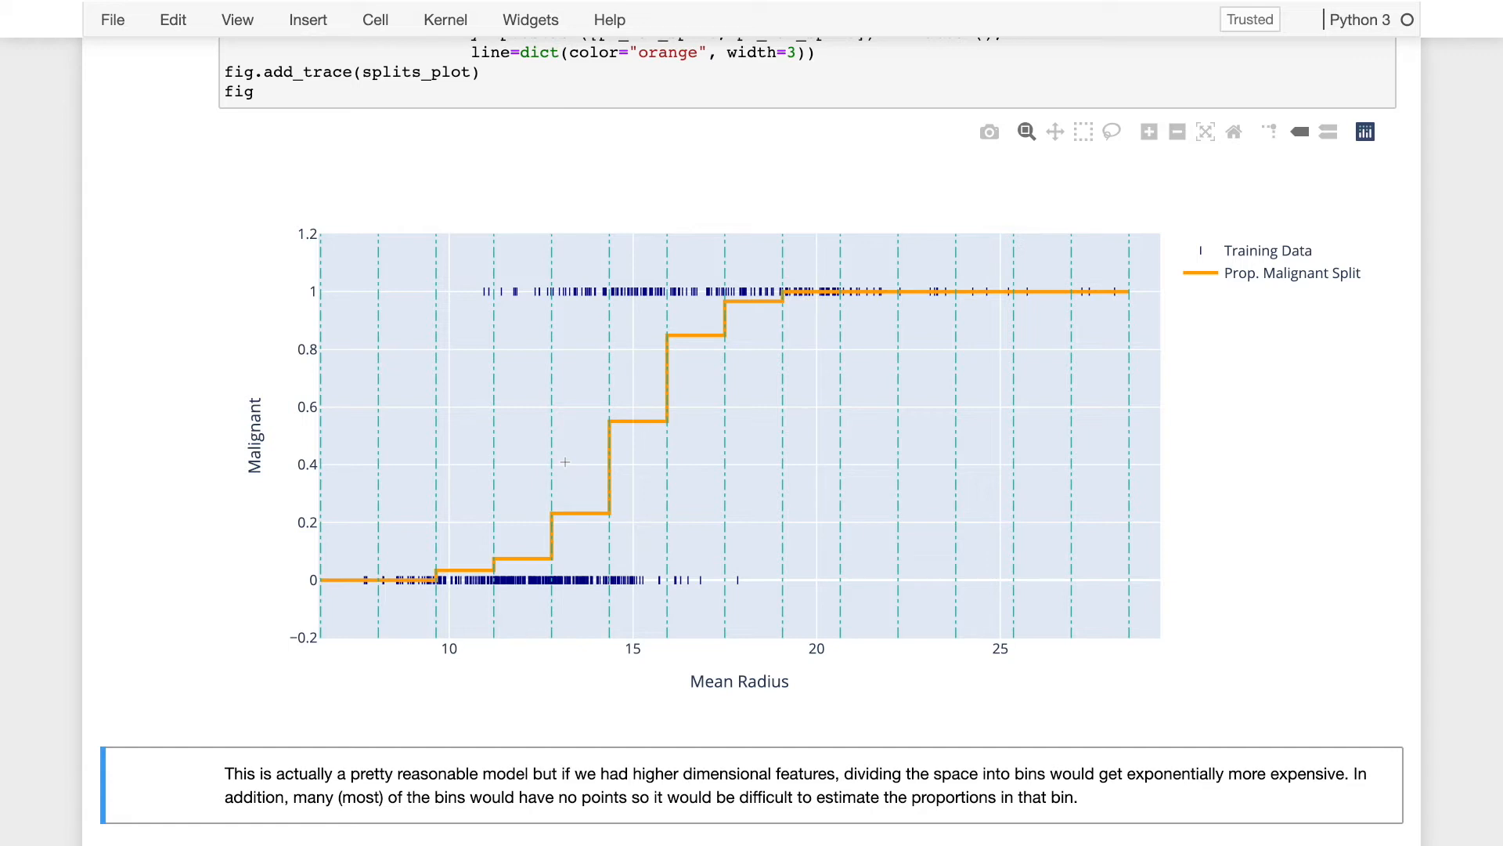
{"action": "mouse_move", "coordinate": [469, 538]}
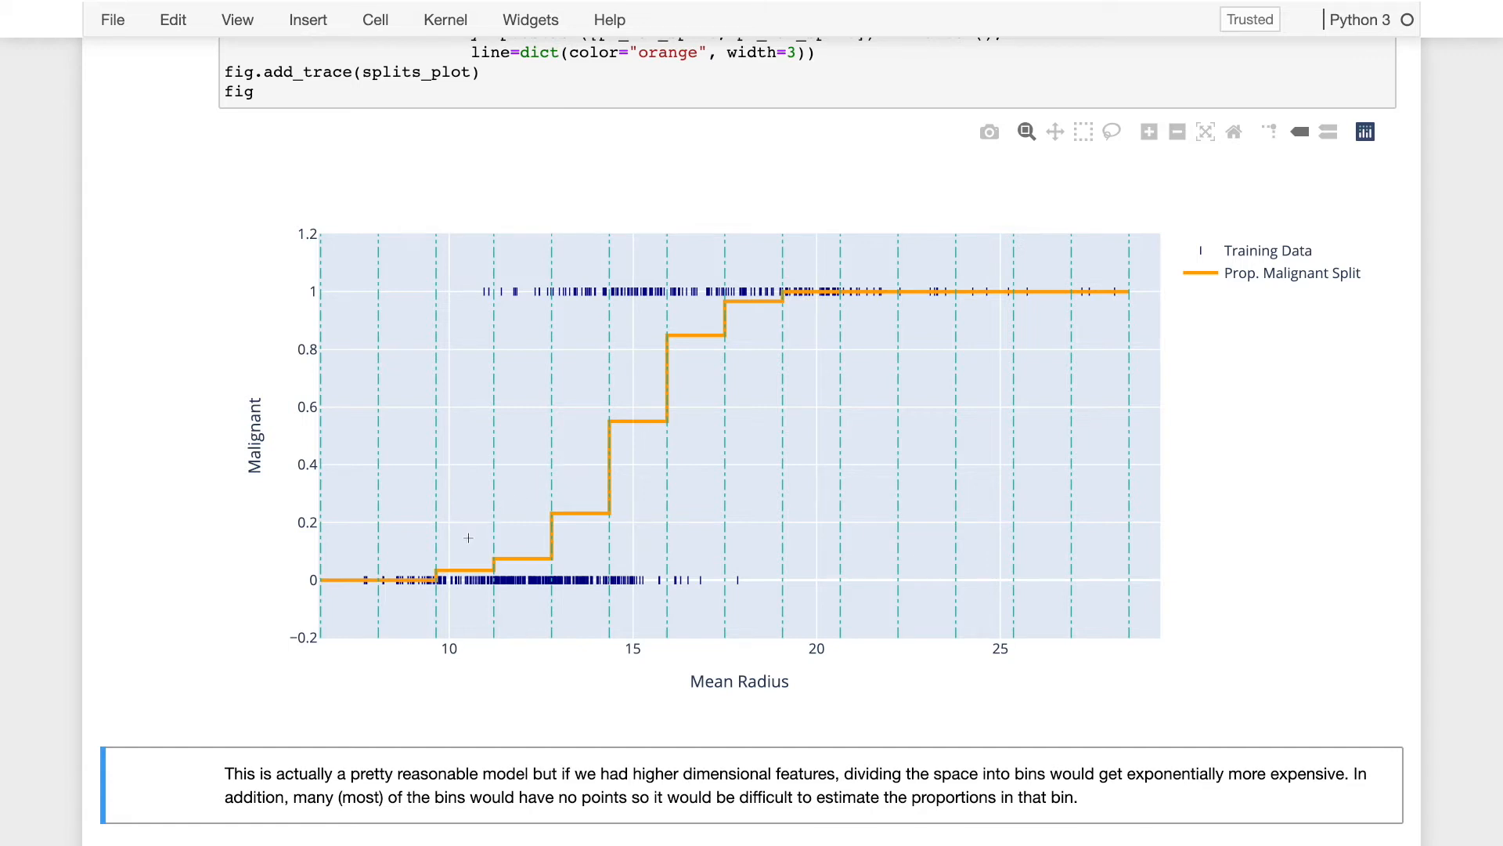
{"action": "mouse_move", "coordinate": [412, 579]}
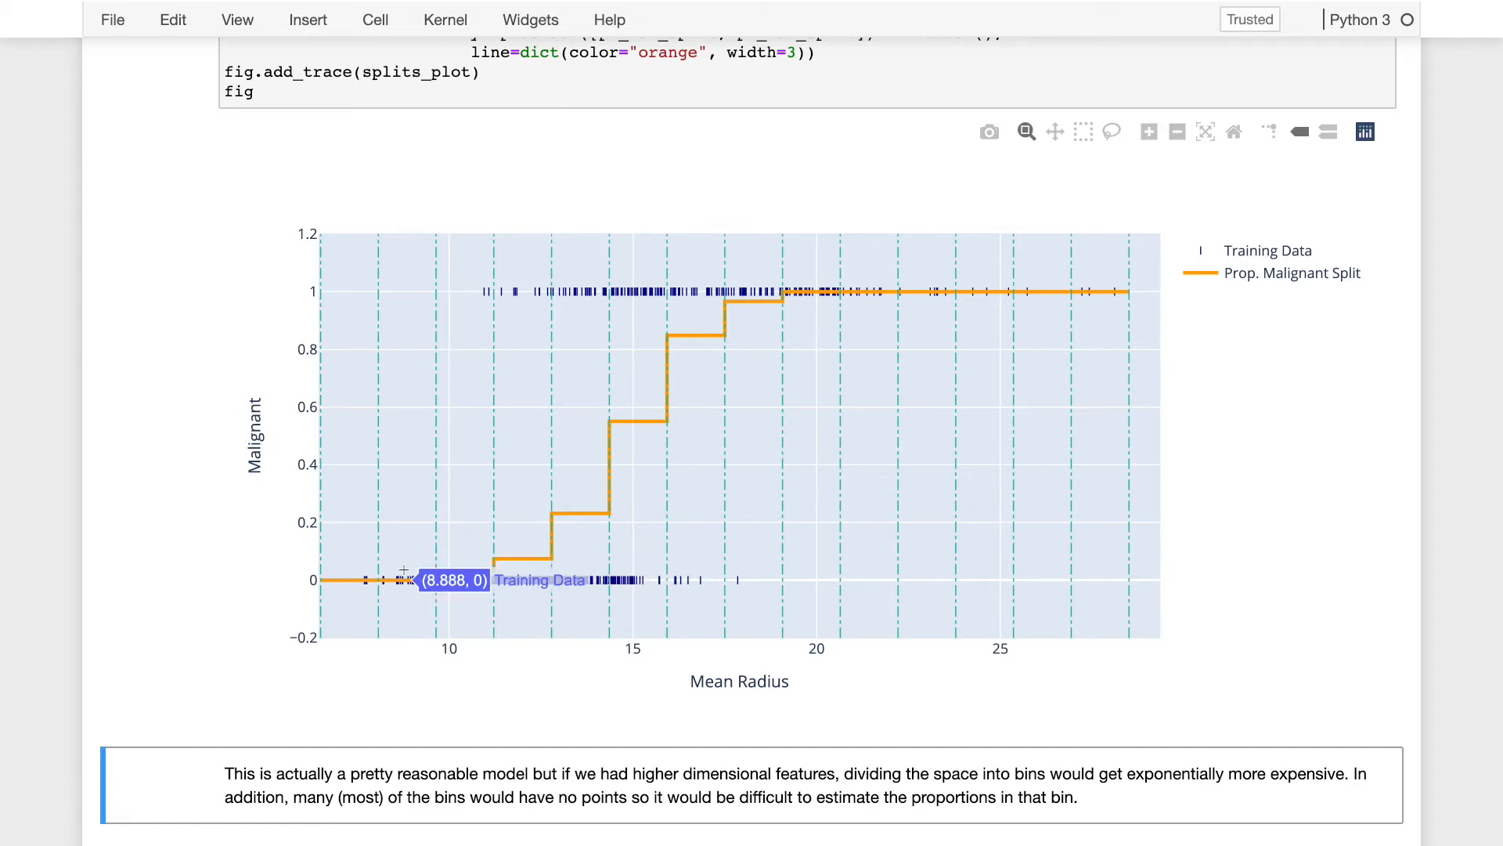
{"action": "mouse_move", "coordinate": [412, 580]}
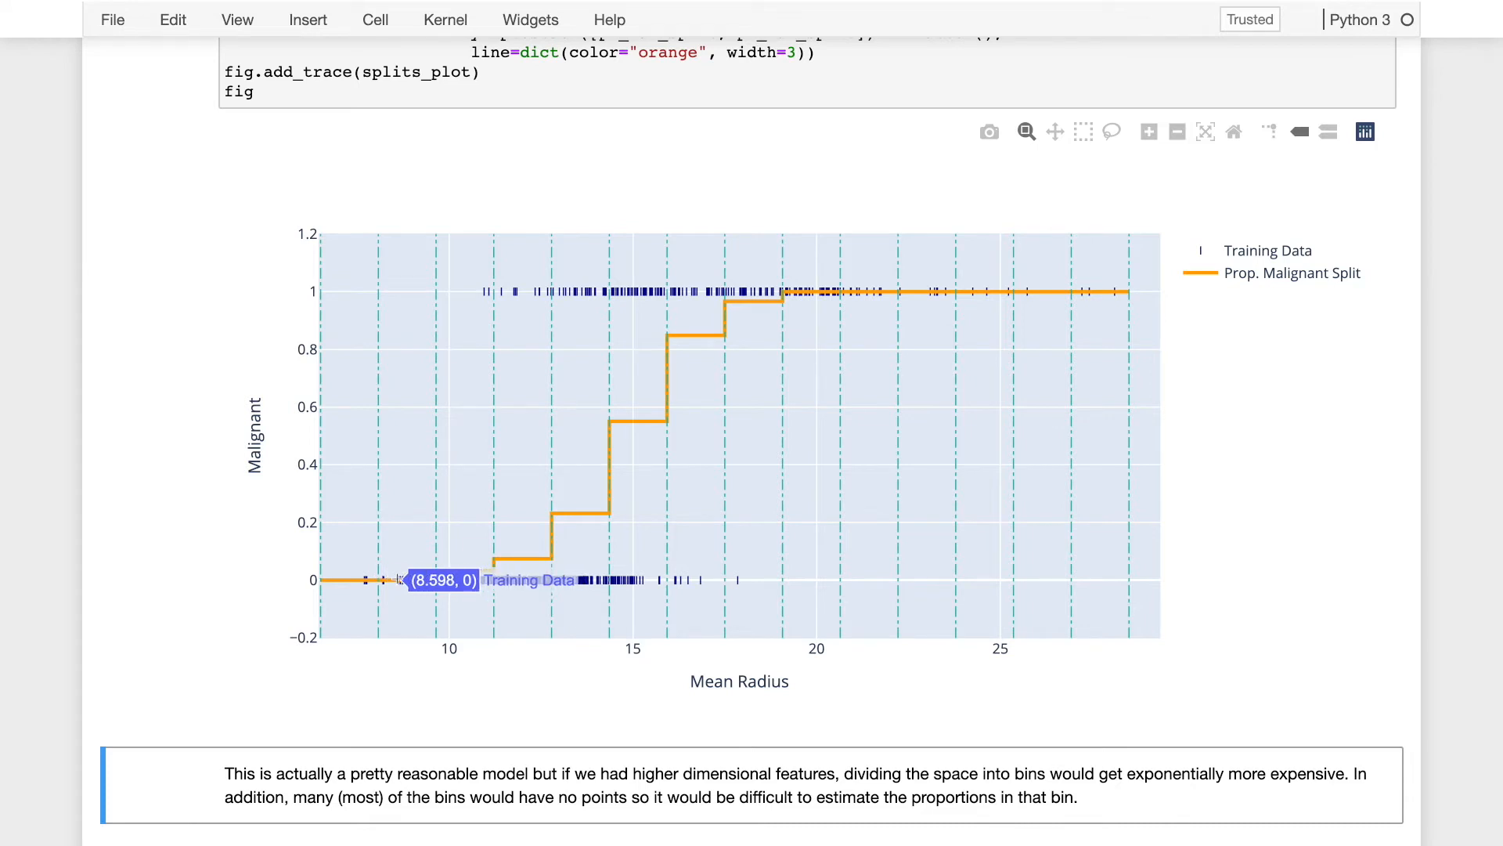
{"action": "mouse_move", "coordinate": [384, 580]}
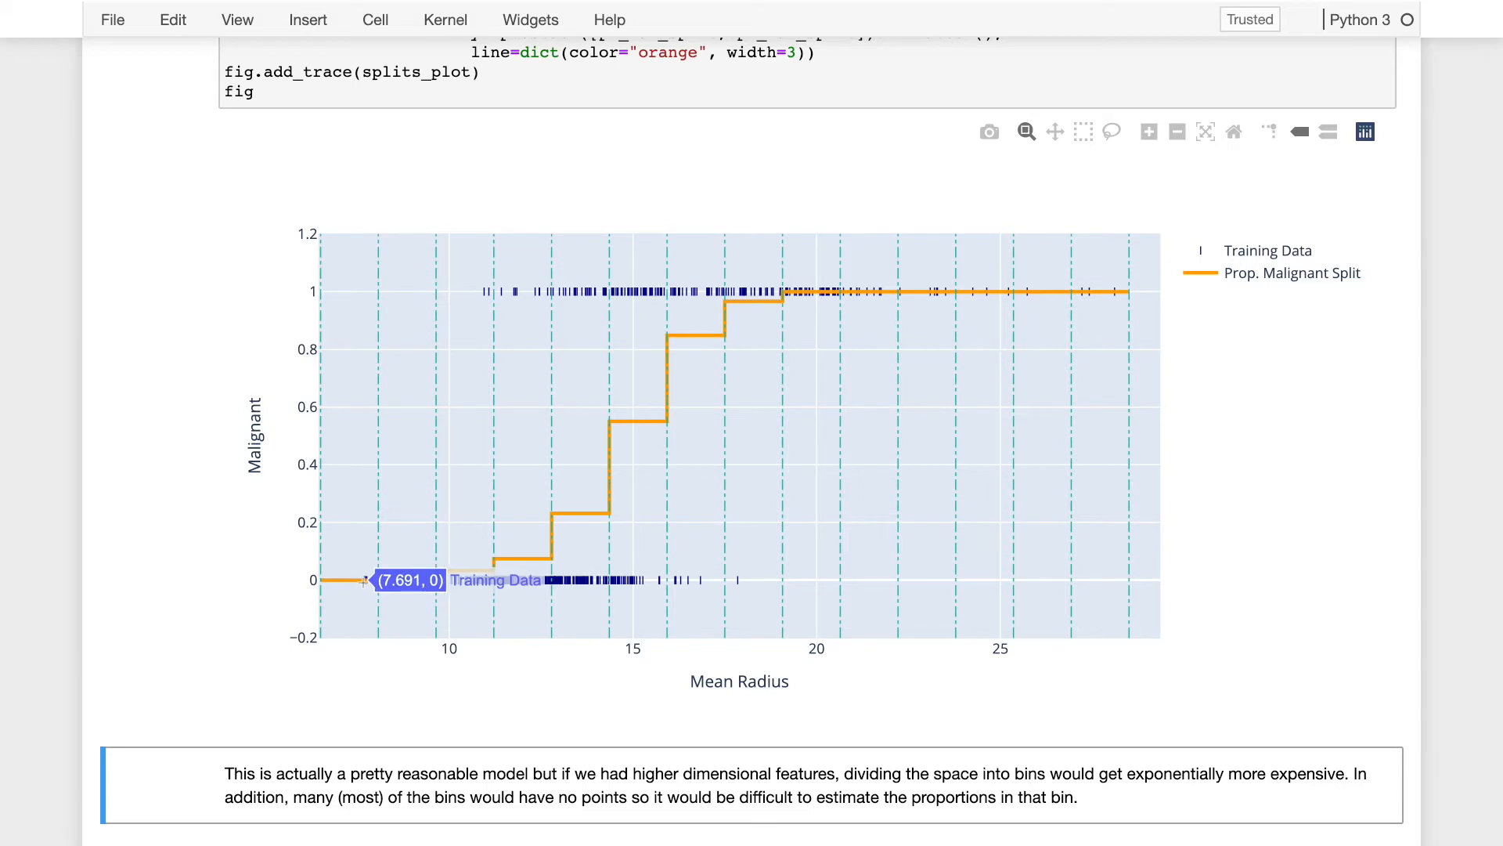
{"action": "mouse_move", "coordinate": [372, 581]}
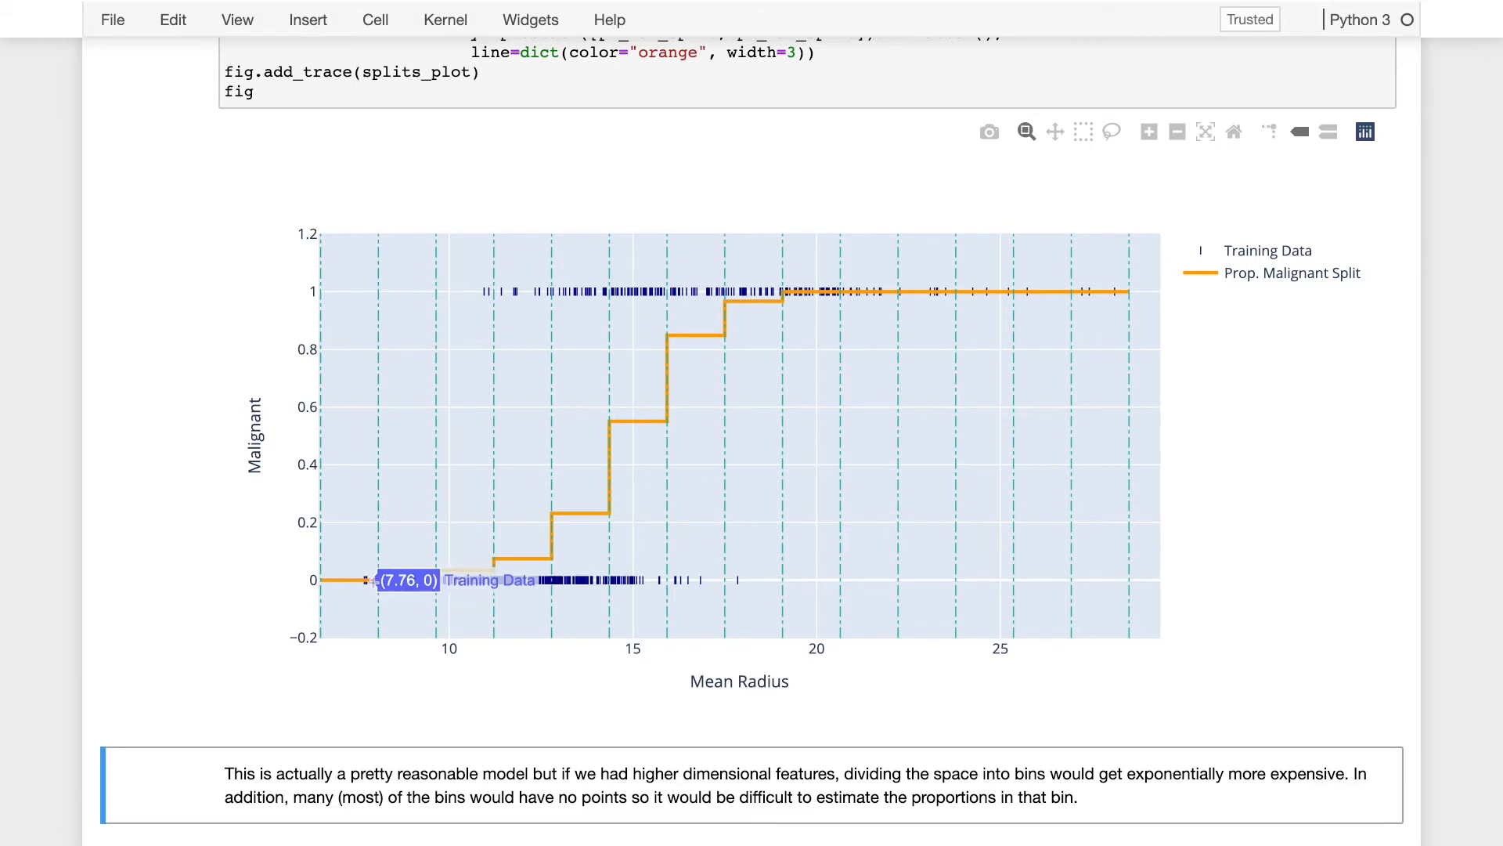
{"action": "mouse_move", "coordinate": [368, 580]}
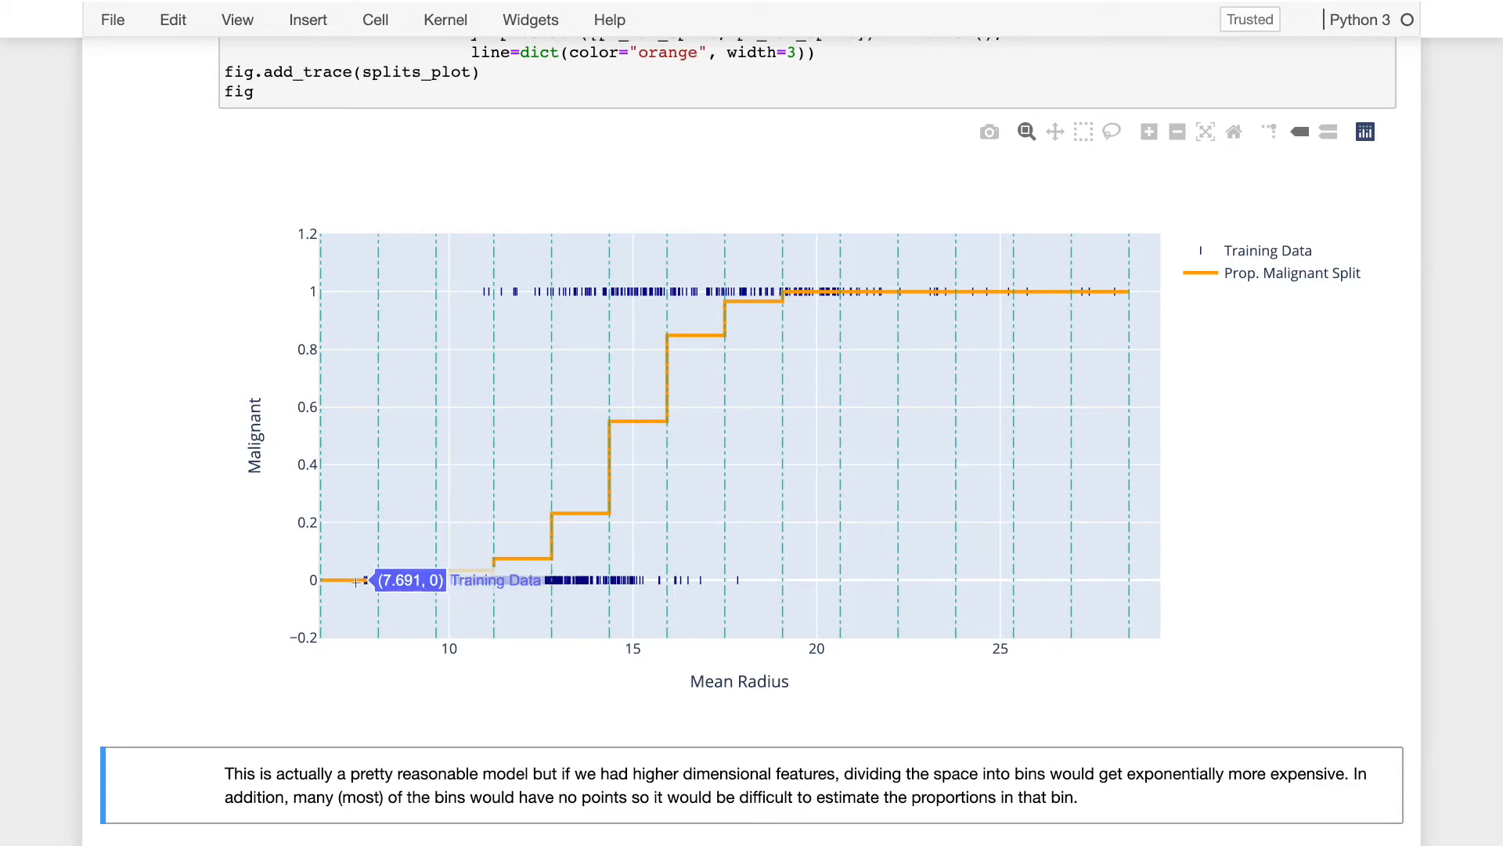
{"action": "mouse_move", "coordinate": [676, 380]}
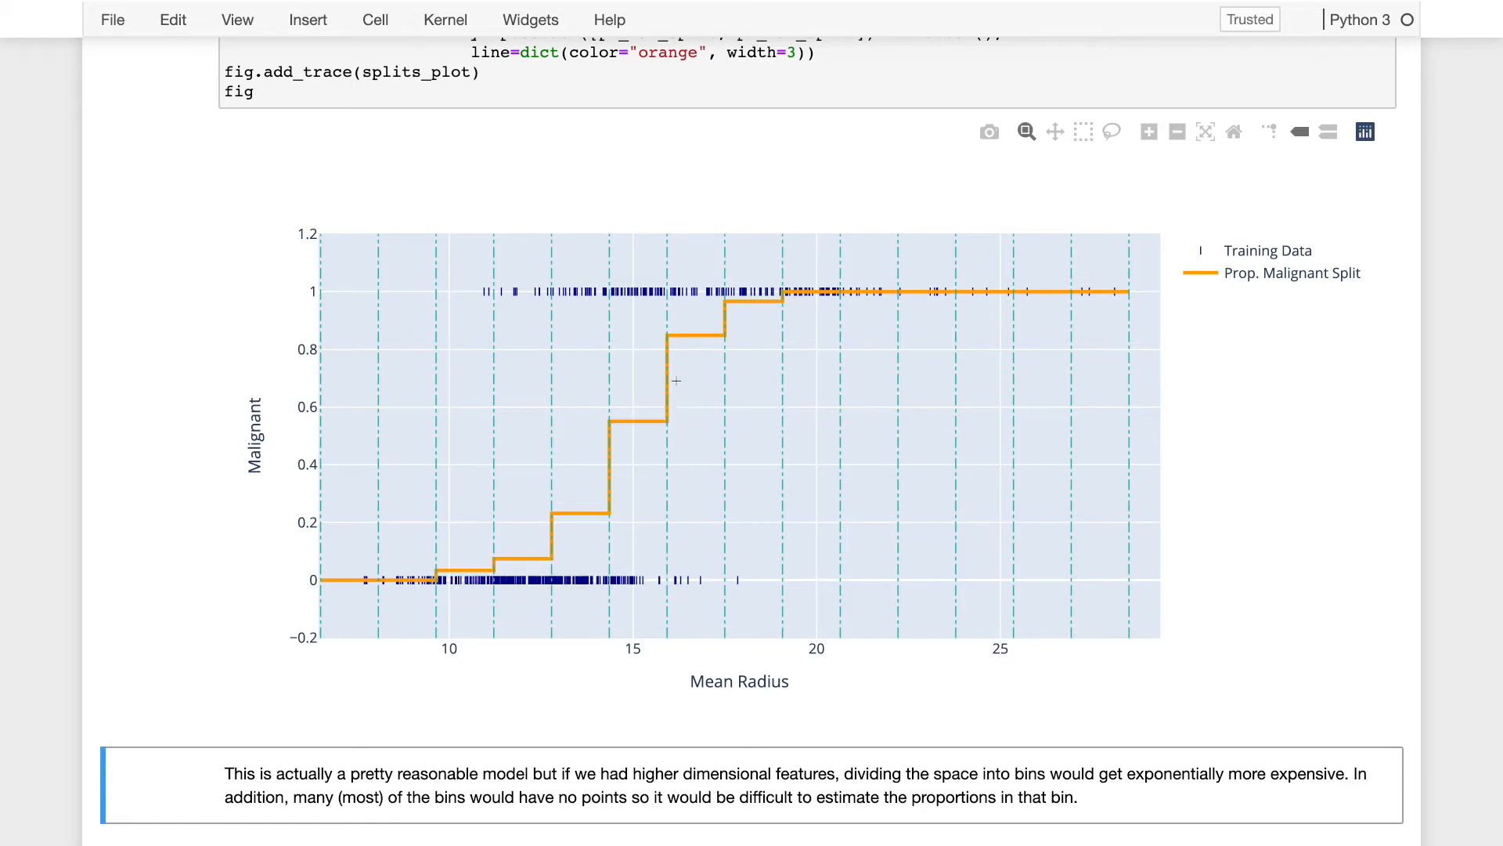
{"action": "mouse_move", "coordinate": [876, 291]}
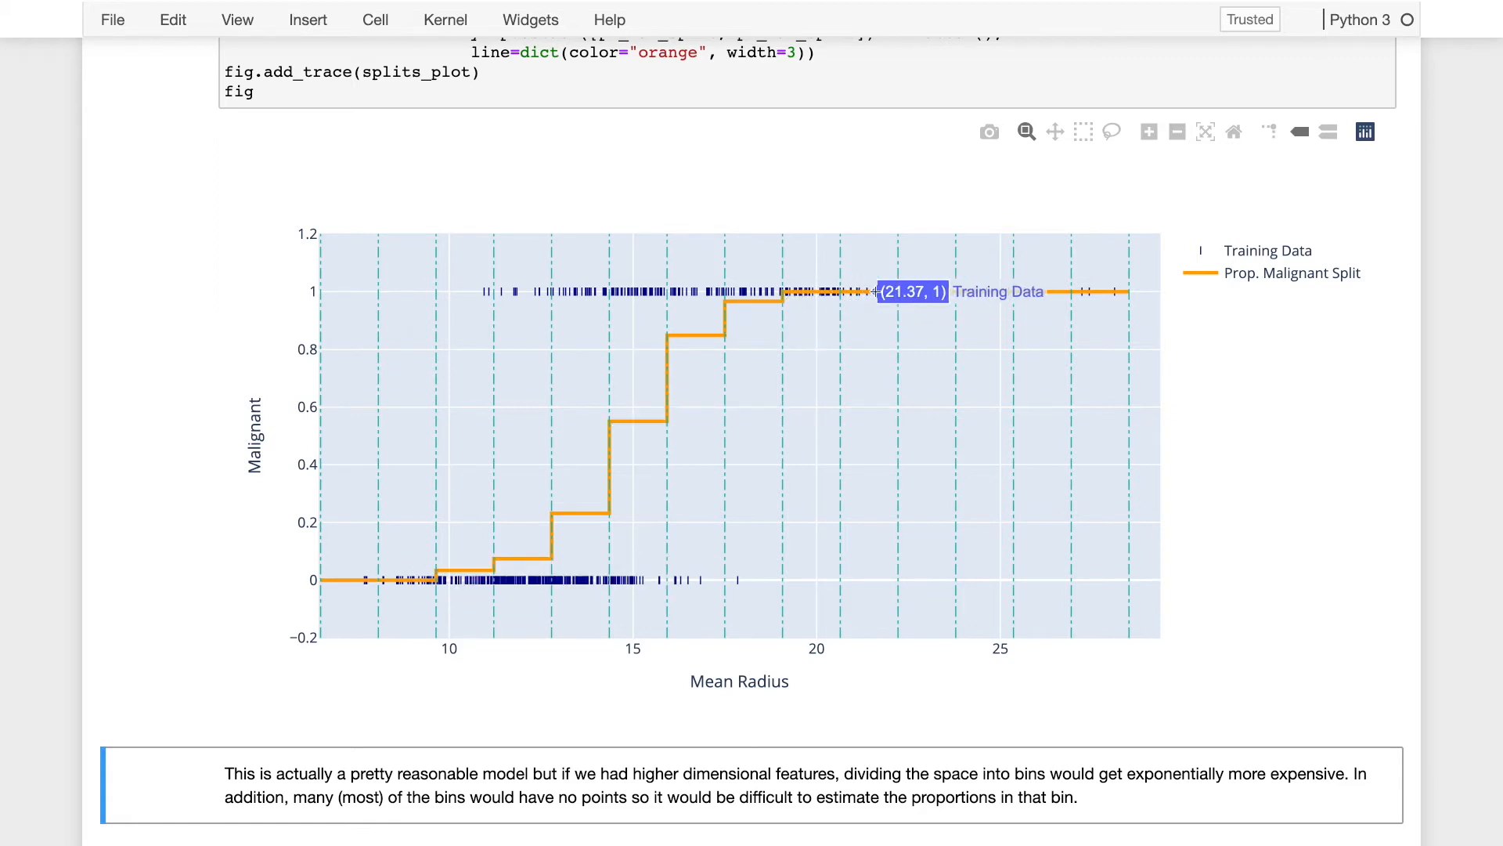
{"action": "mouse_move", "coordinate": [922, 291]}
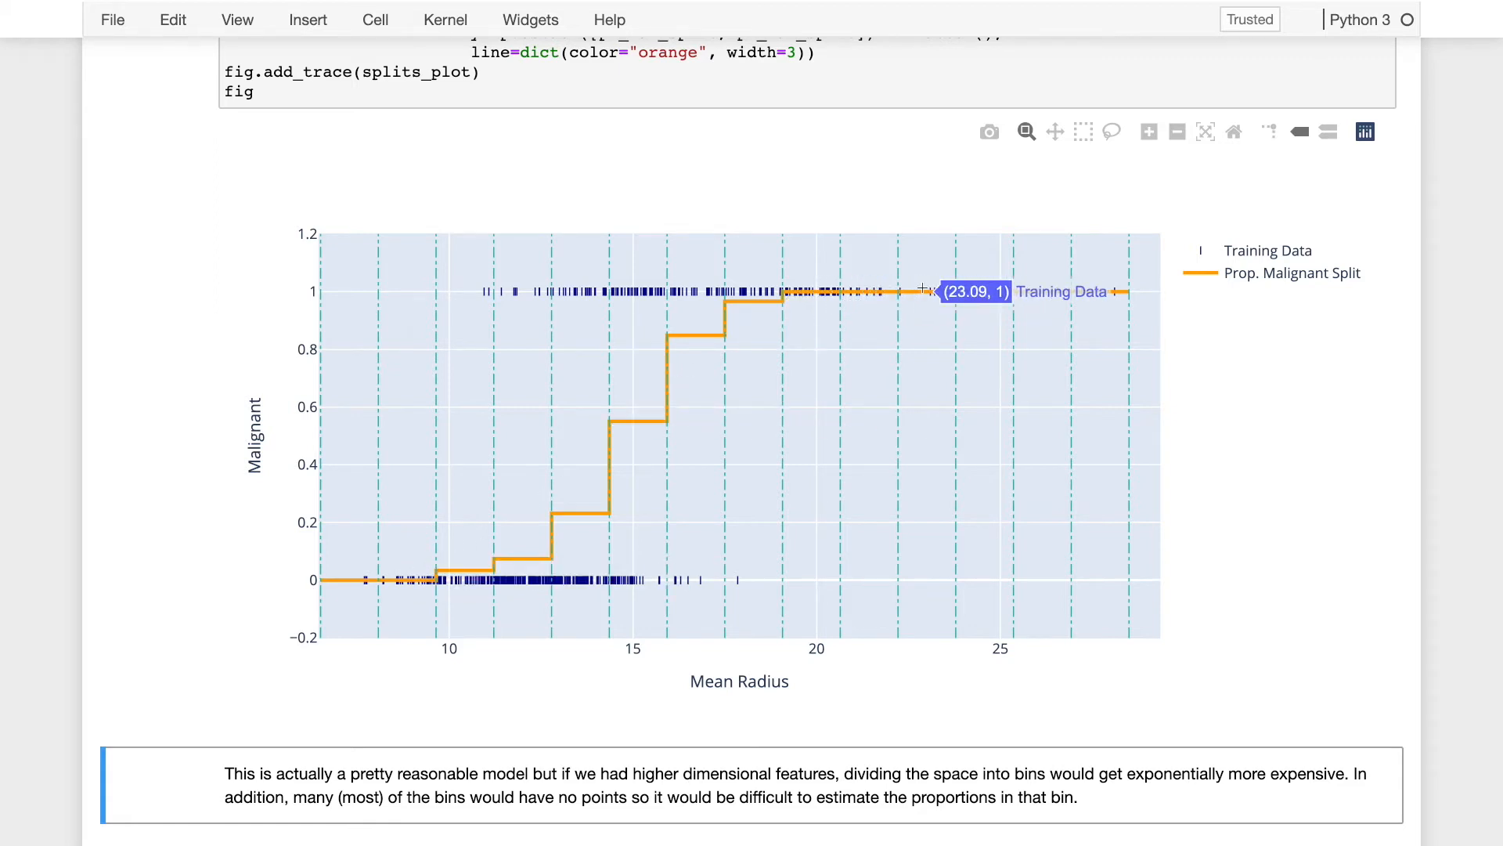
{"action": "mouse_move", "coordinate": [828, 317]}
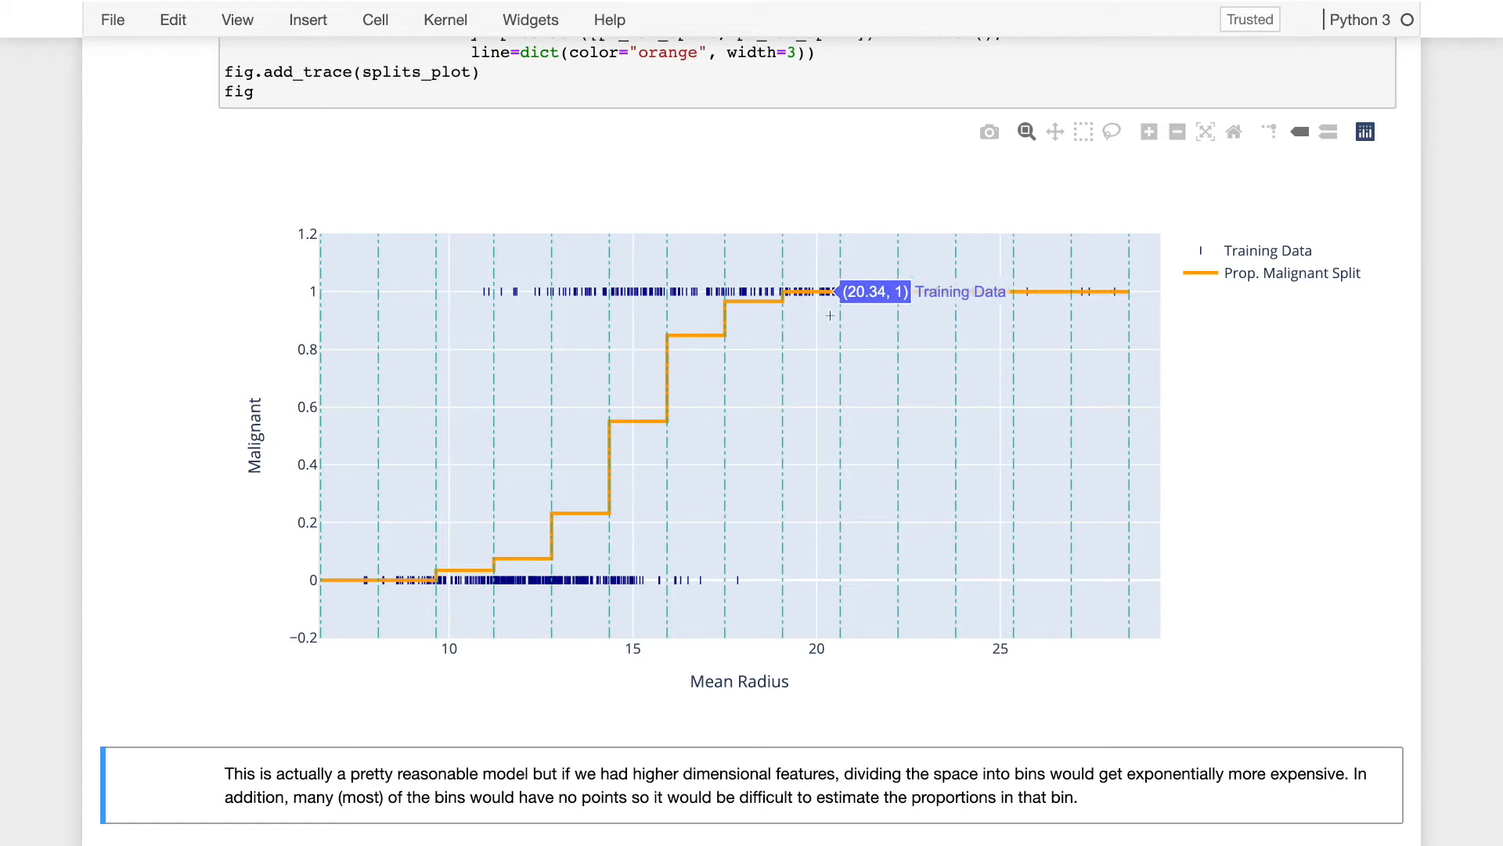
{"action": "mouse_move", "coordinate": [559, 309]}
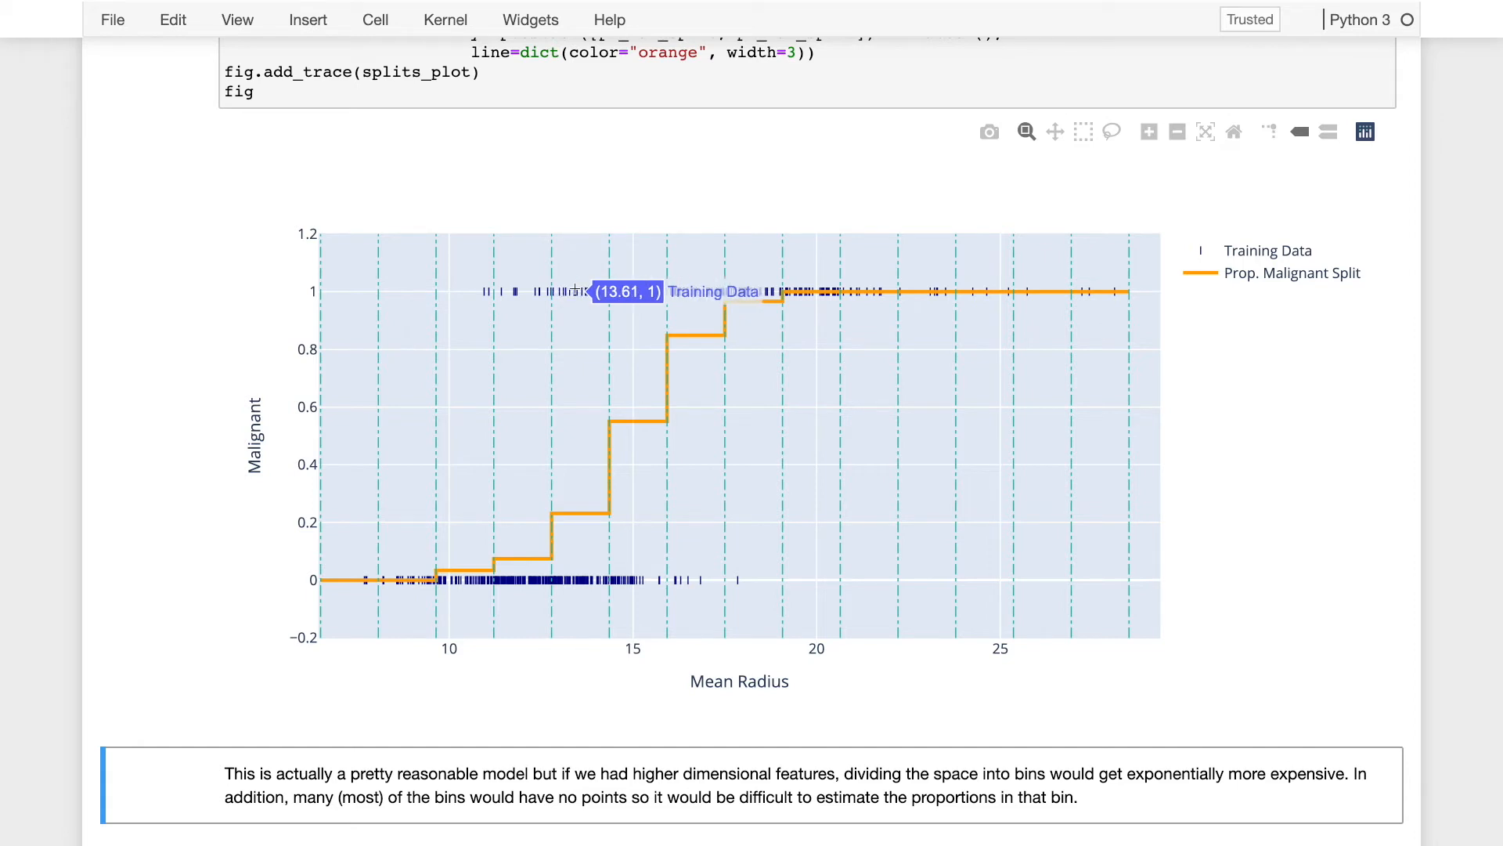
{"action": "mouse_move", "coordinate": [576, 292]}
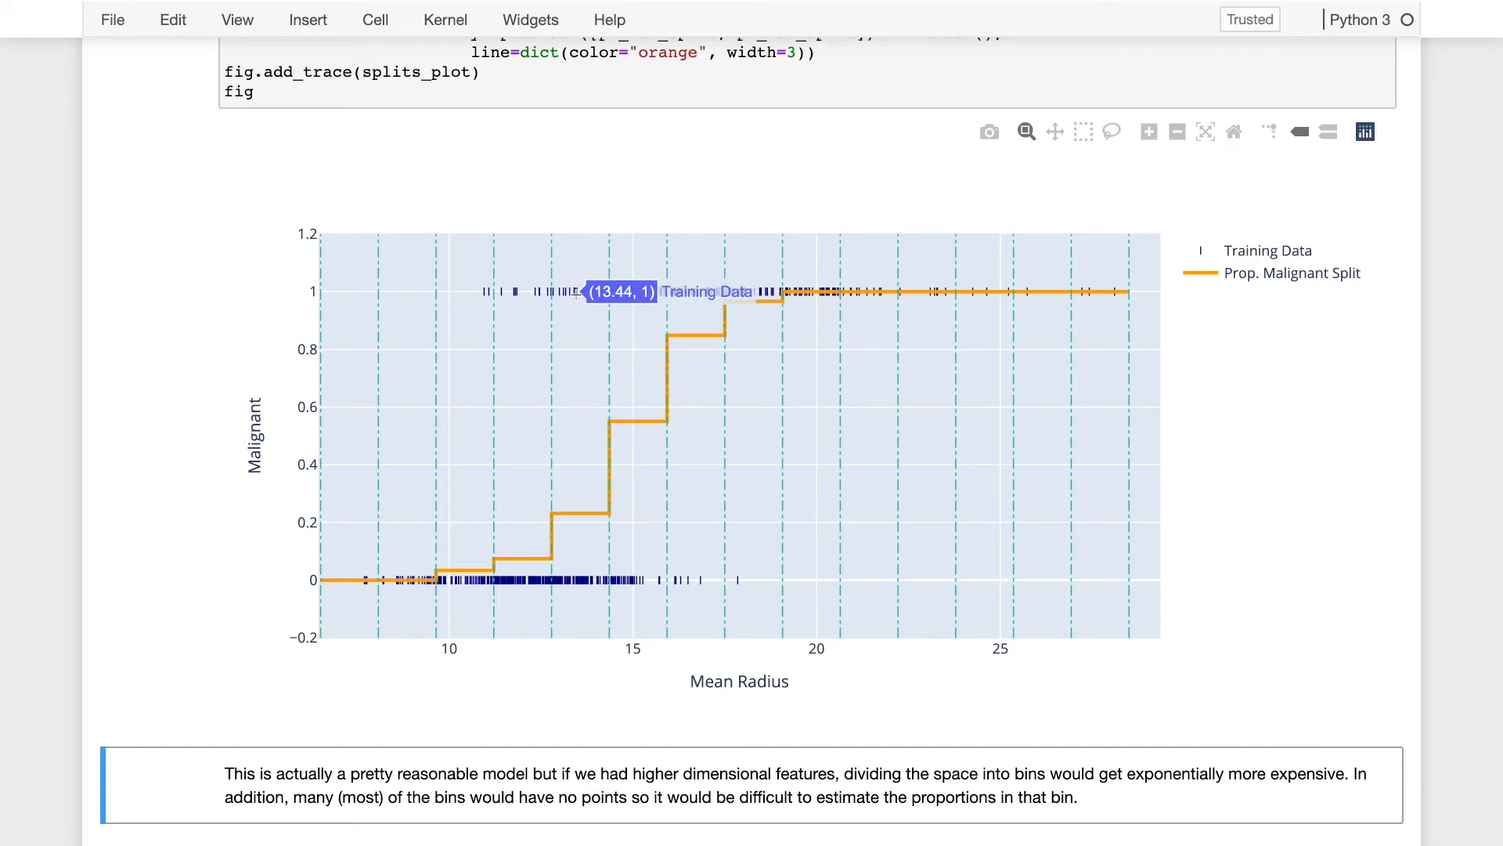
{"action": "mouse_move", "coordinate": [520, 531]}
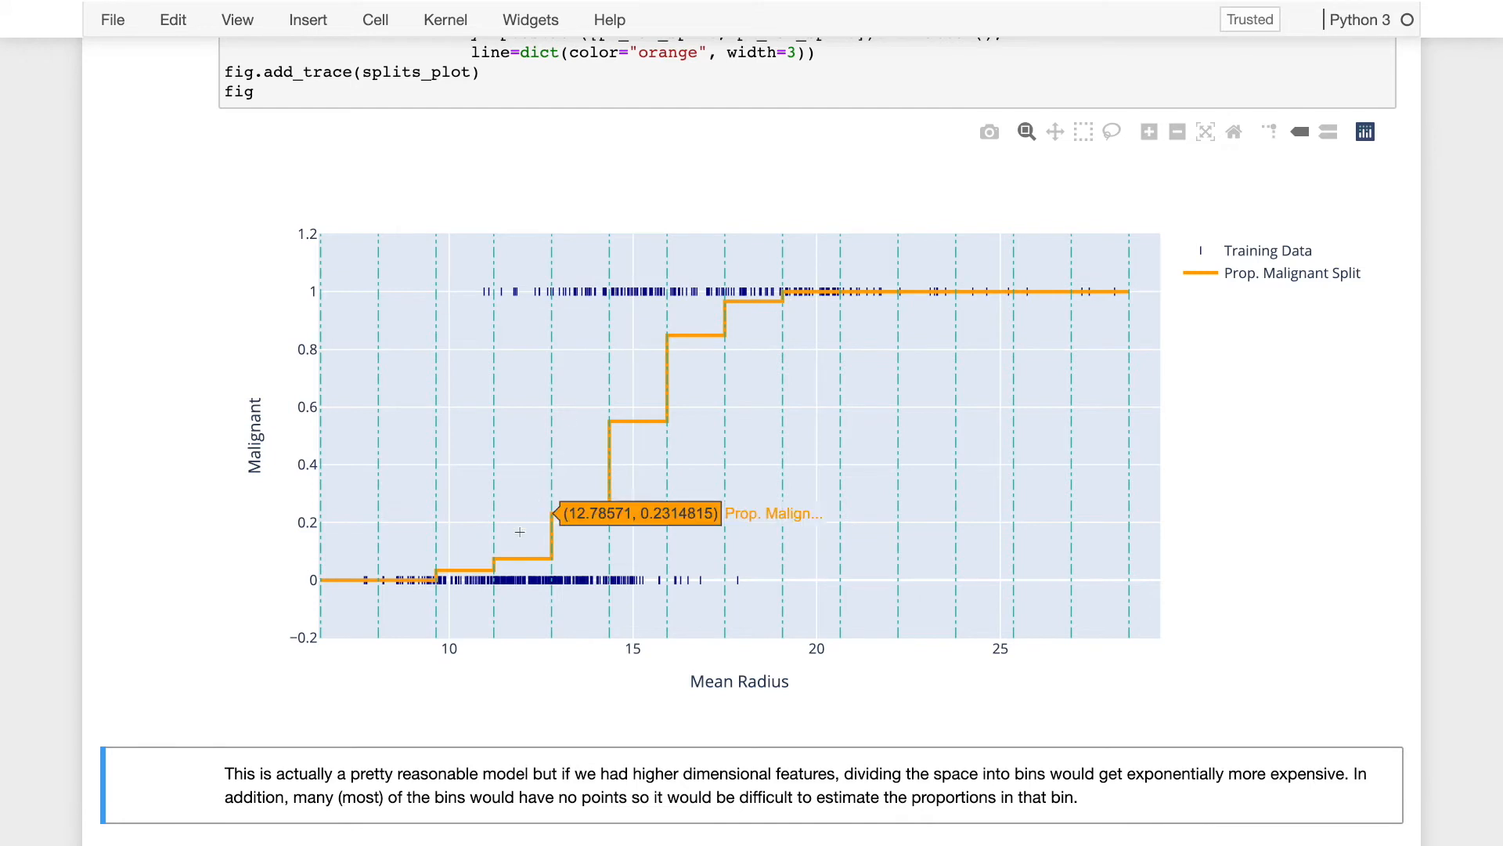
{"action": "mouse_move", "coordinate": [732, 291]}
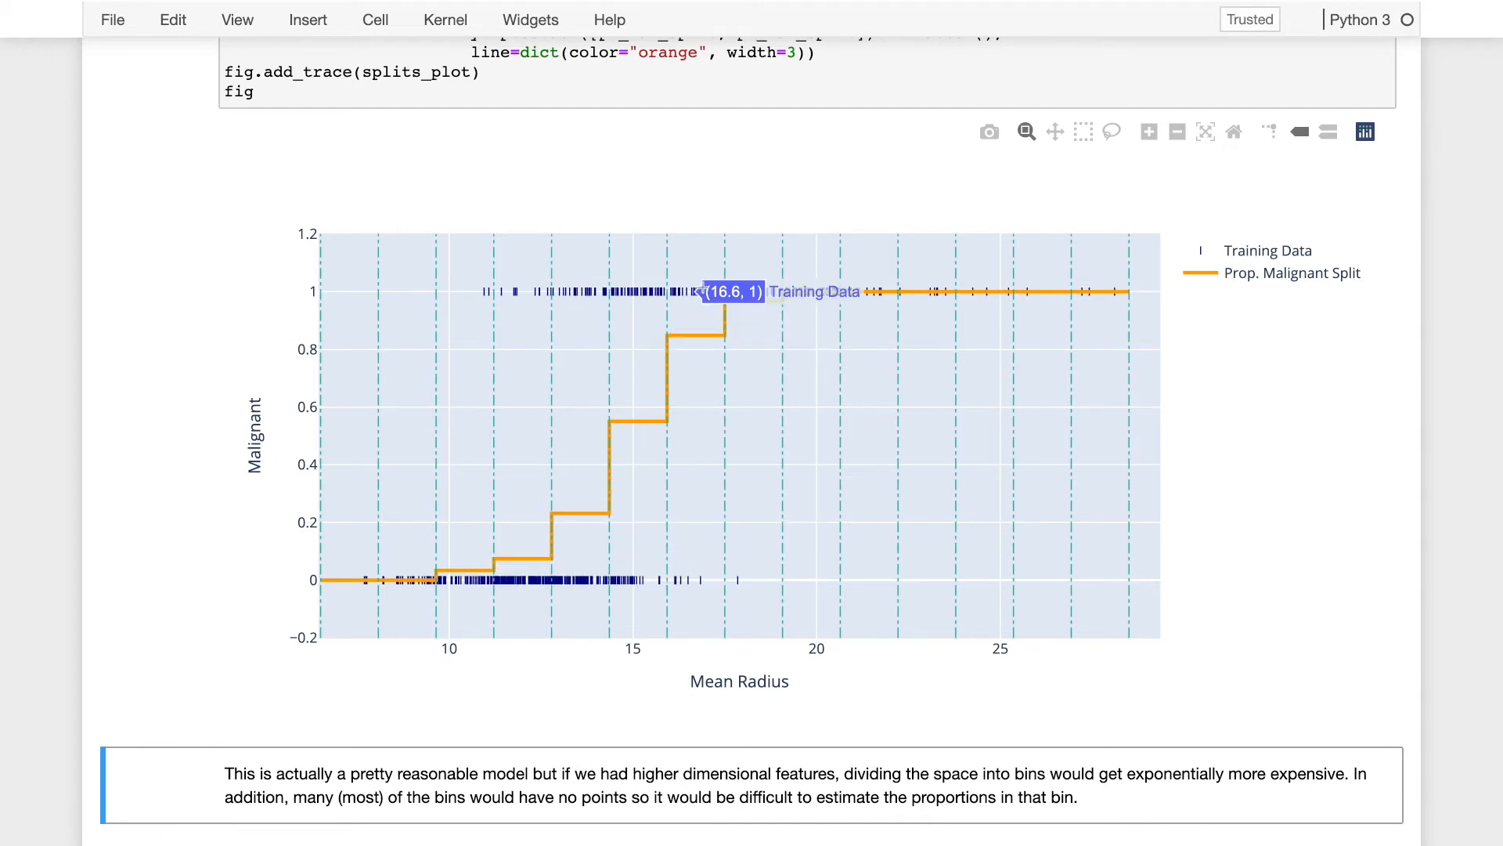
{"action": "mouse_move", "coordinate": [611, 421]}
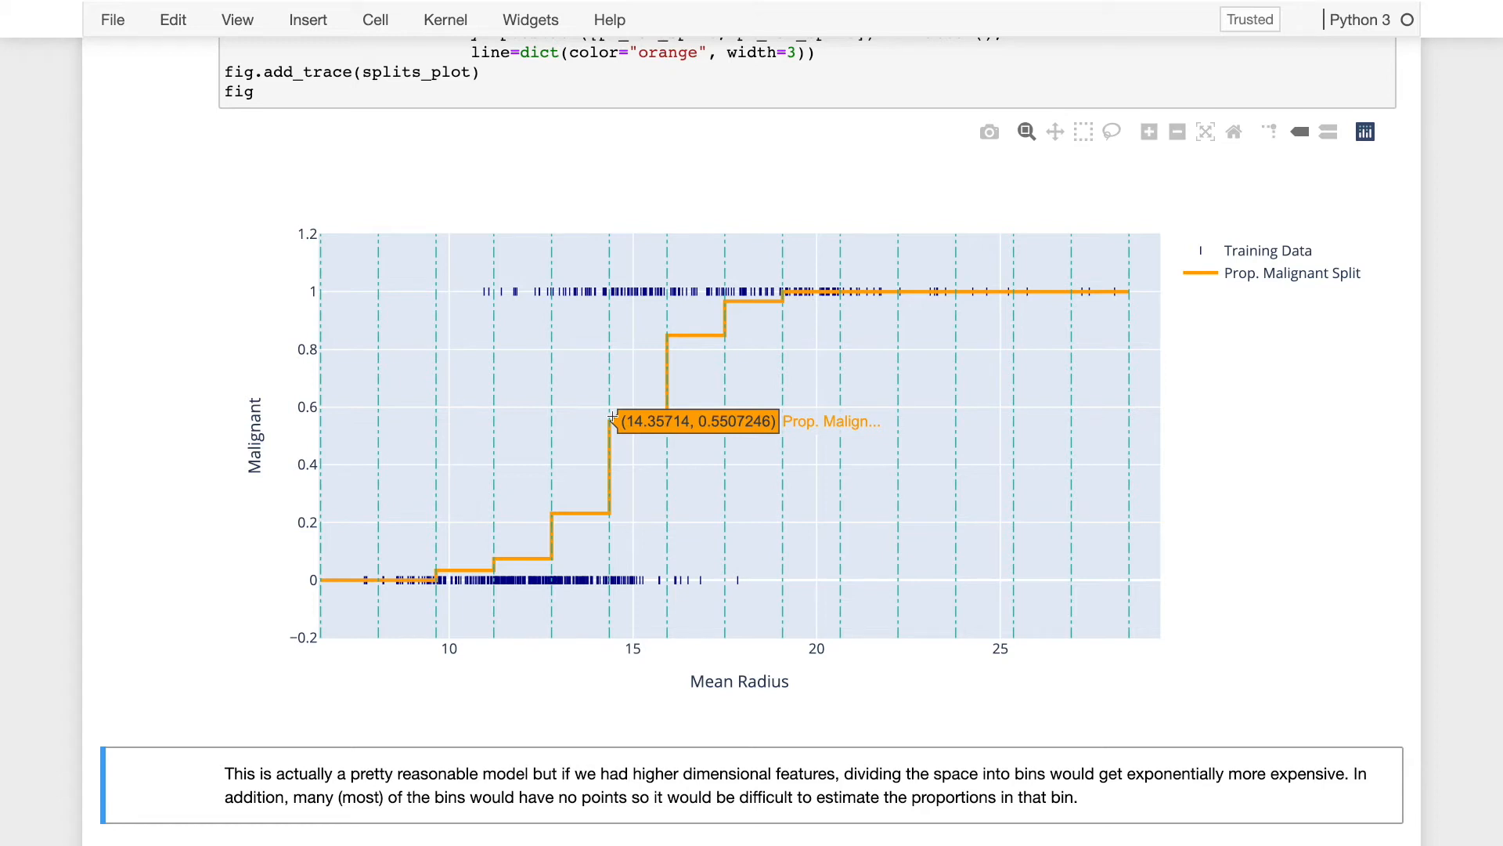
{"action": "mouse_move", "coordinate": [639, 399]}
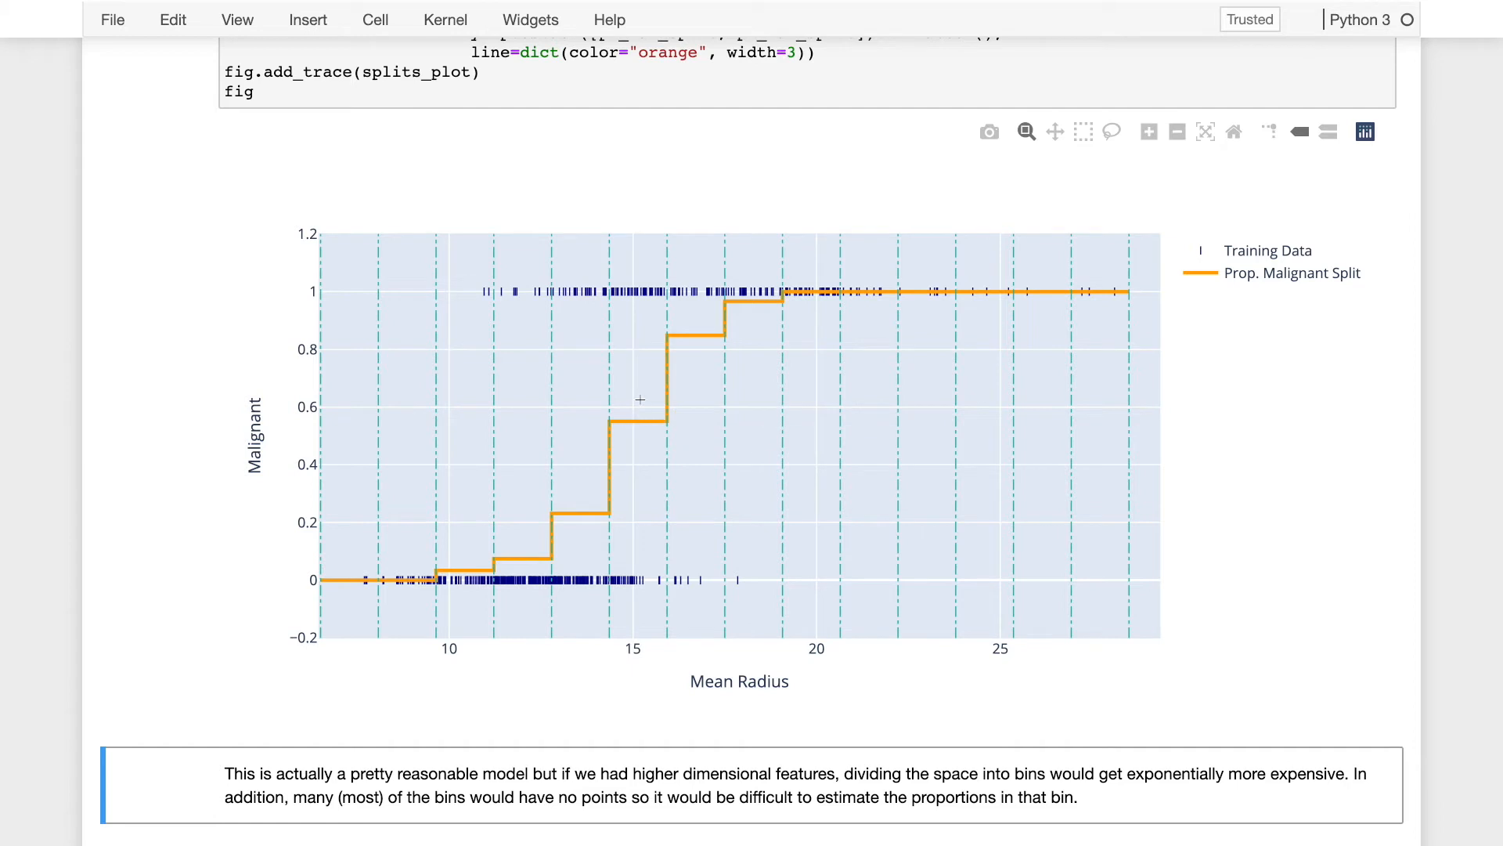
{"action": "mouse_move", "coordinate": [618, 422]}
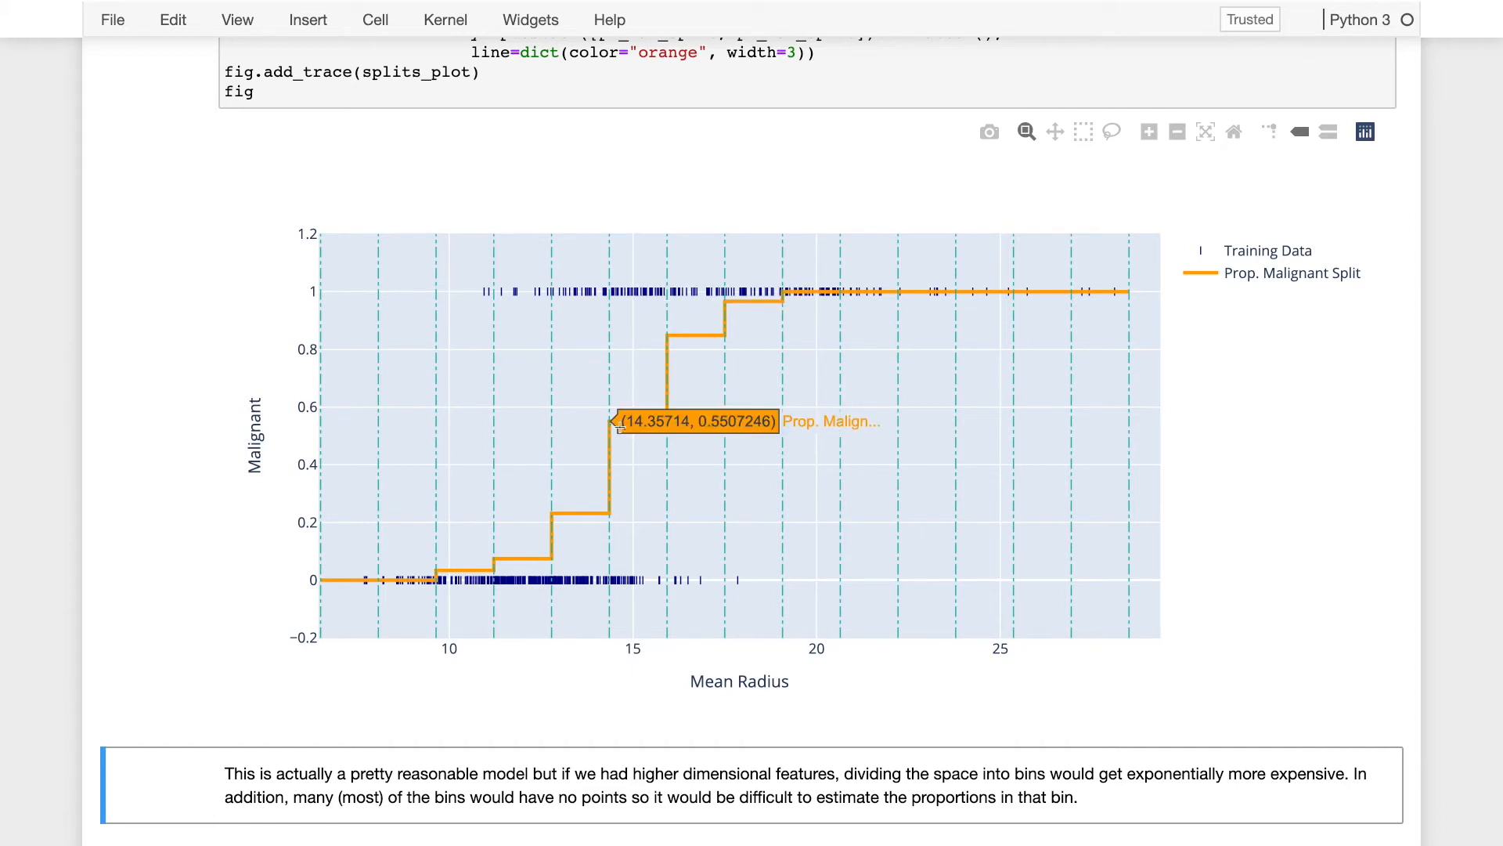
{"action": "mouse_move", "coordinate": [659, 423]}
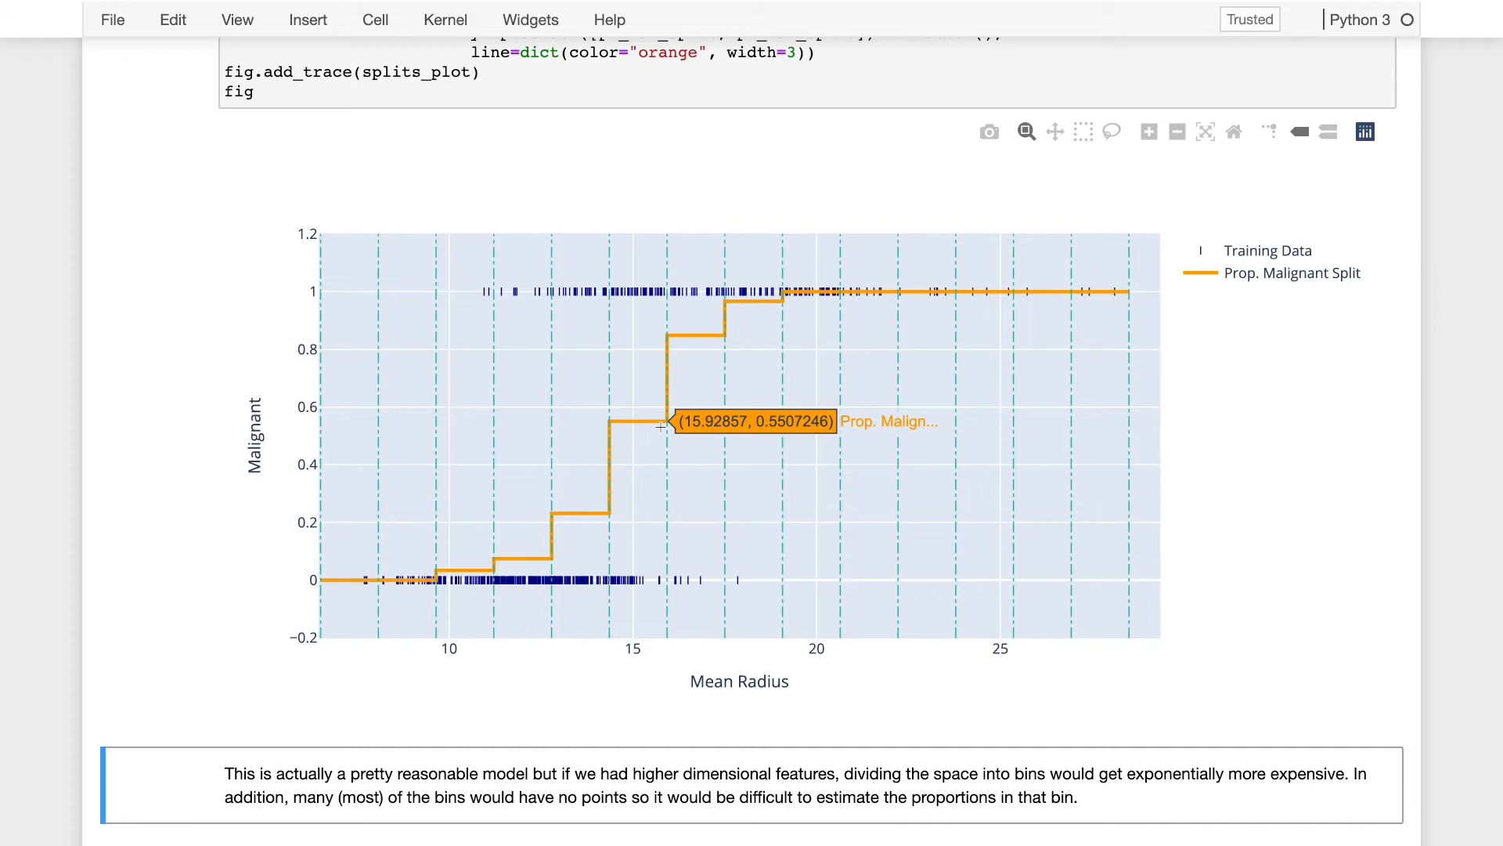
{"action": "mouse_move", "coordinate": [1031, 292]}
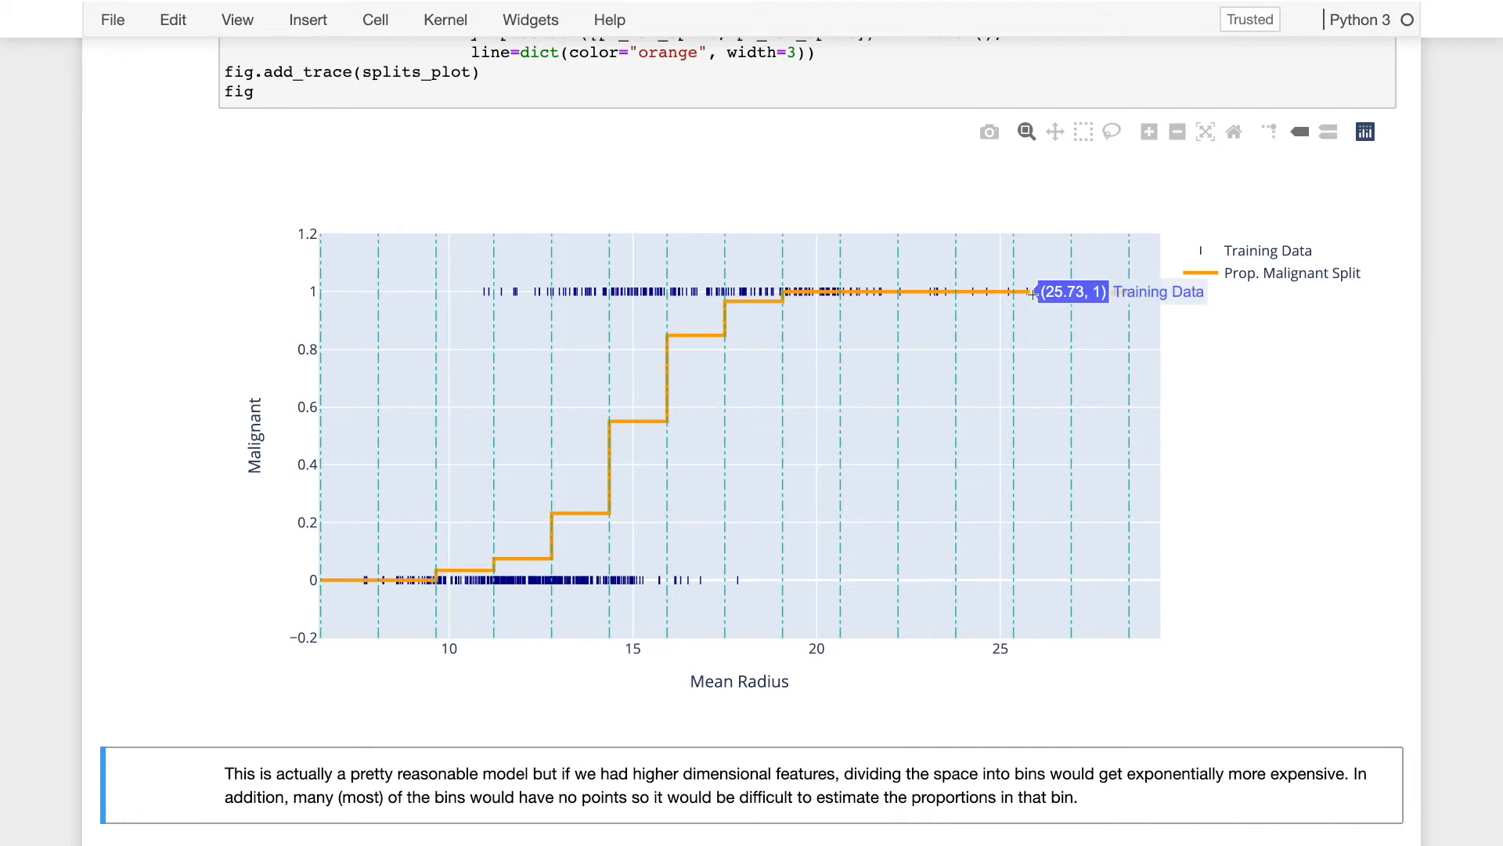
{"action": "mouse_move", "coordinate": [1016, 320]}
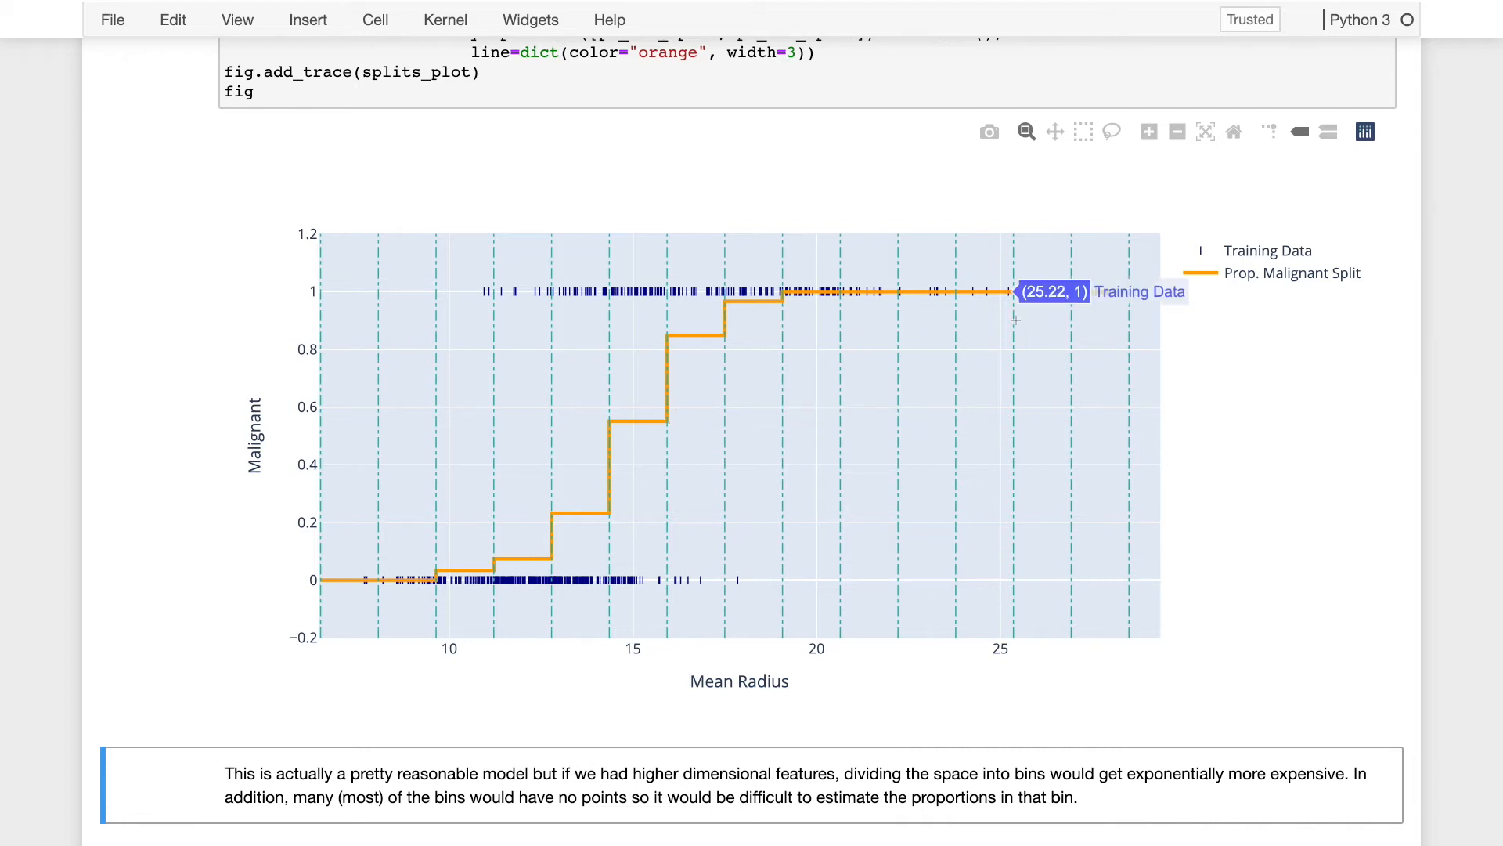
{"action": "mouse_move", "coordinate": [1054, 332]}
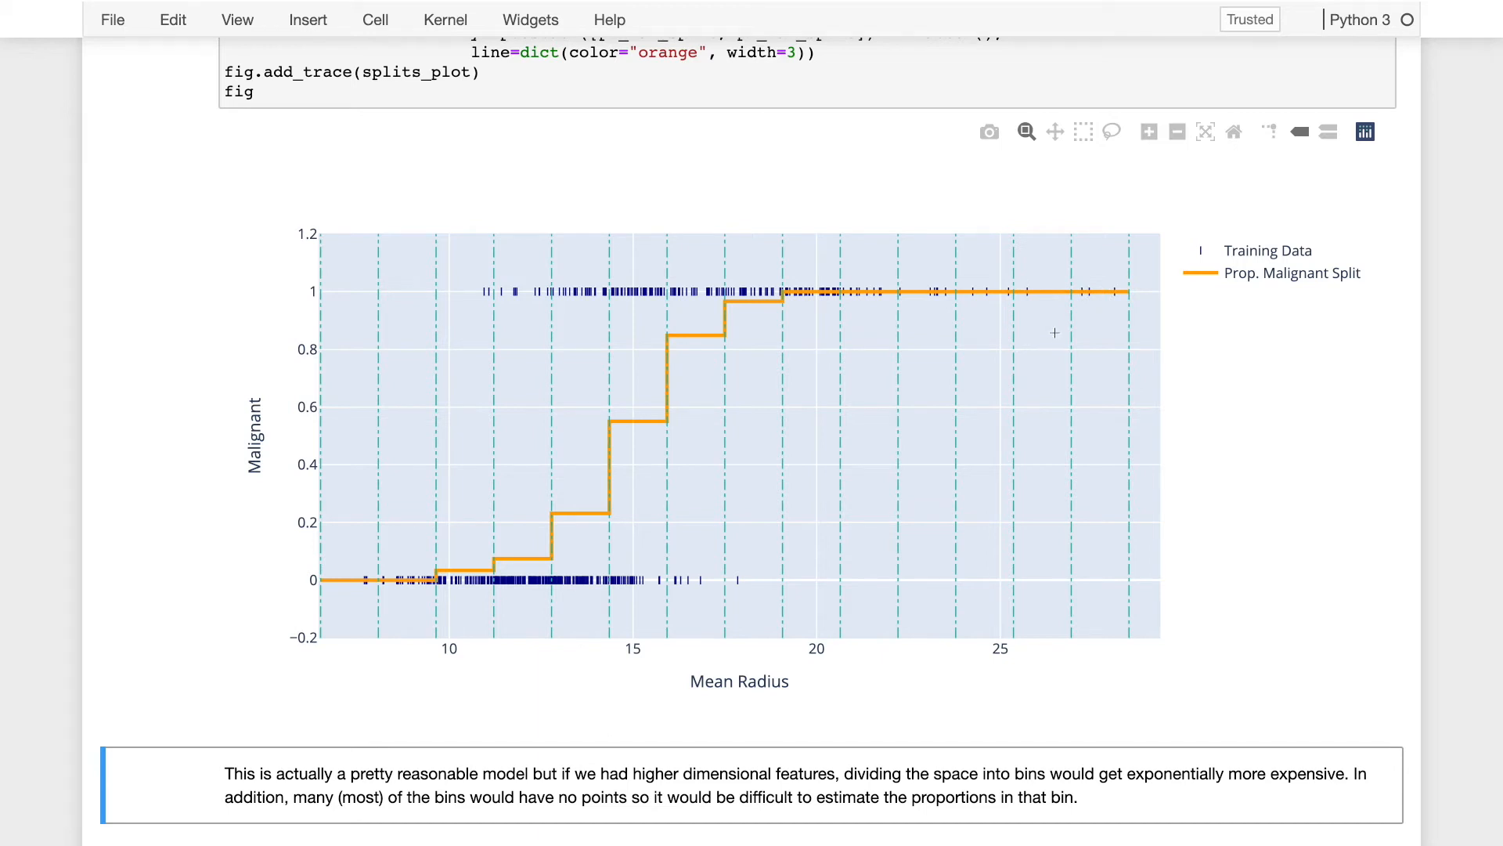
{"action": "mouse_move", "coordinate": [1027, 312]}
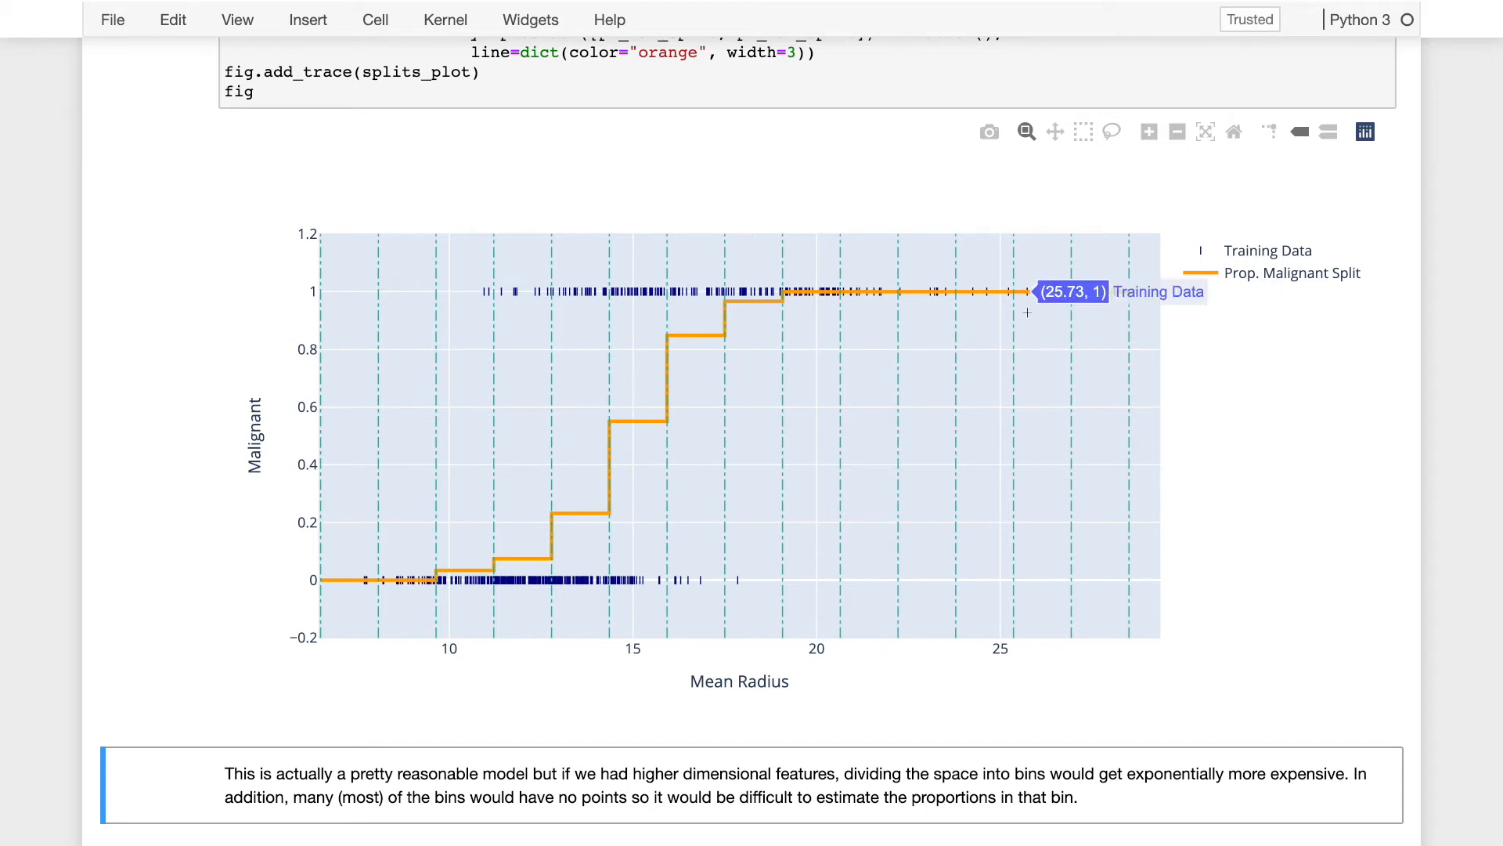
{"action": "mouse_move", "coordinate": [1037, 320]}
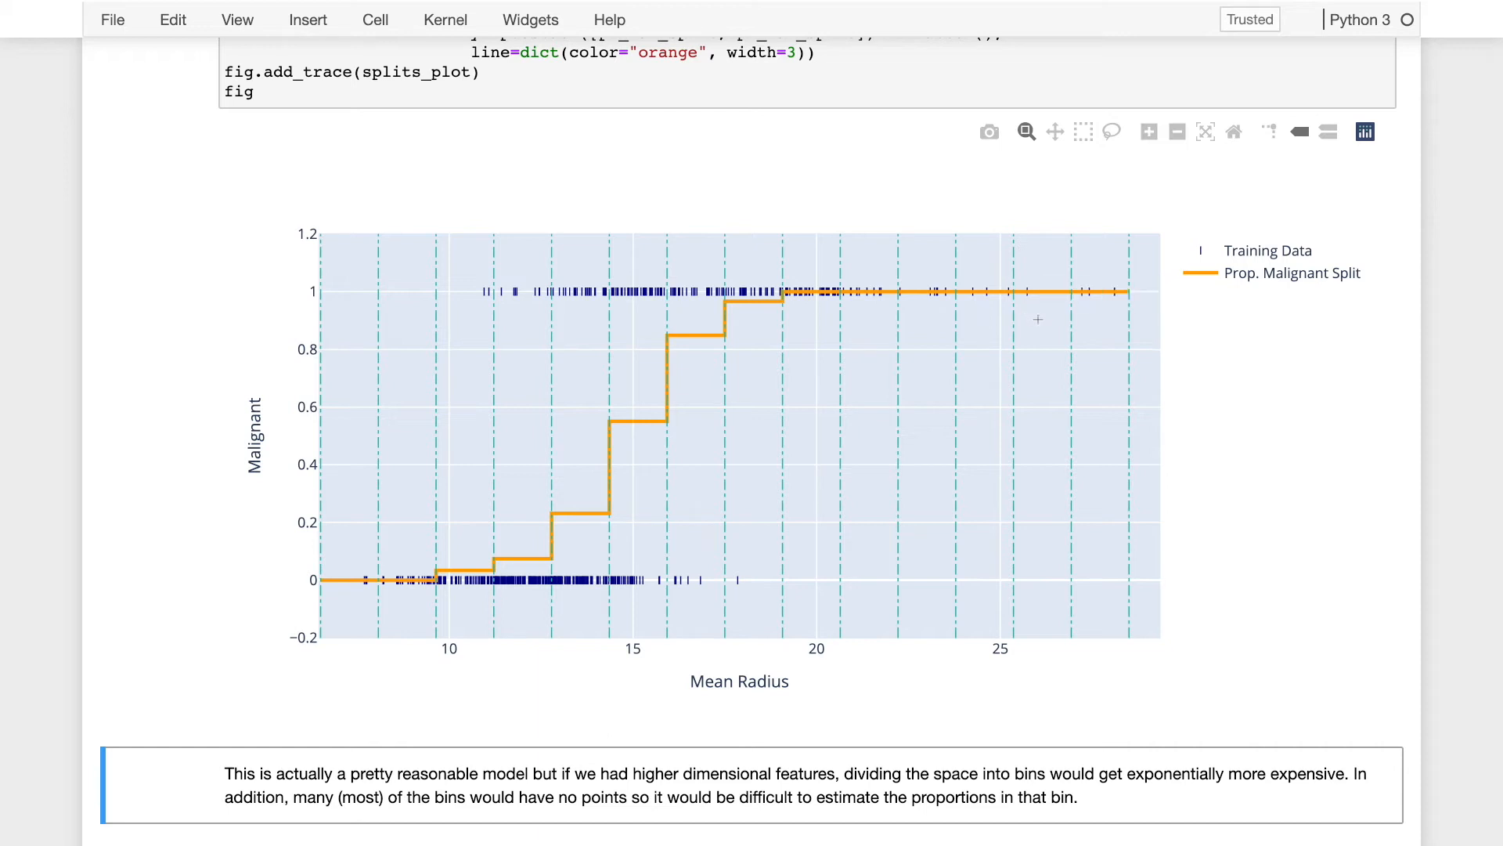
{"action": "mouse_move", "coordinate": [1029, 305]}
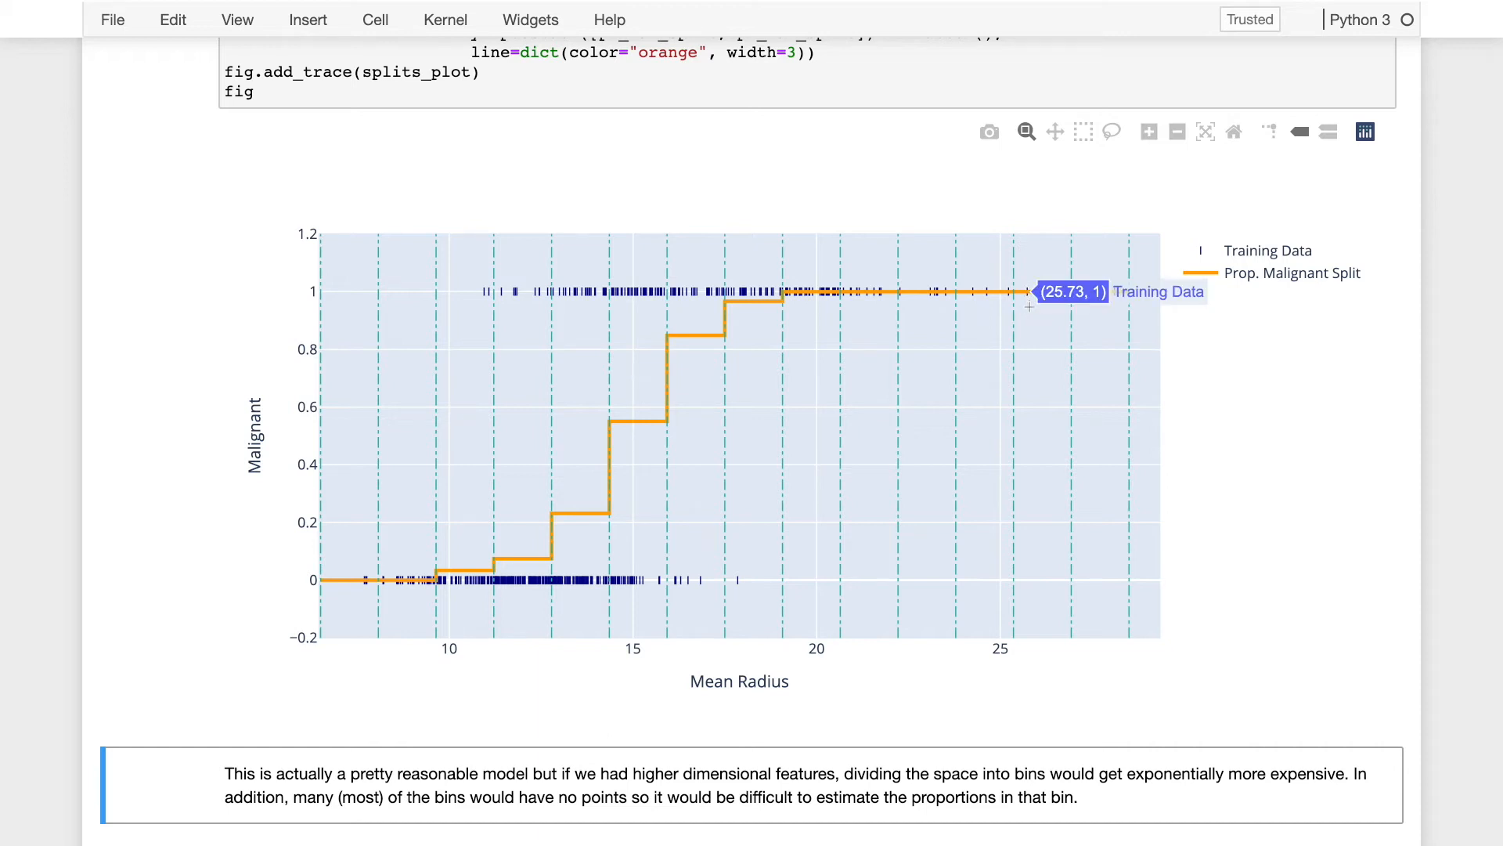
{"action": "mouse_move", "coordinate": [1041, 312]}
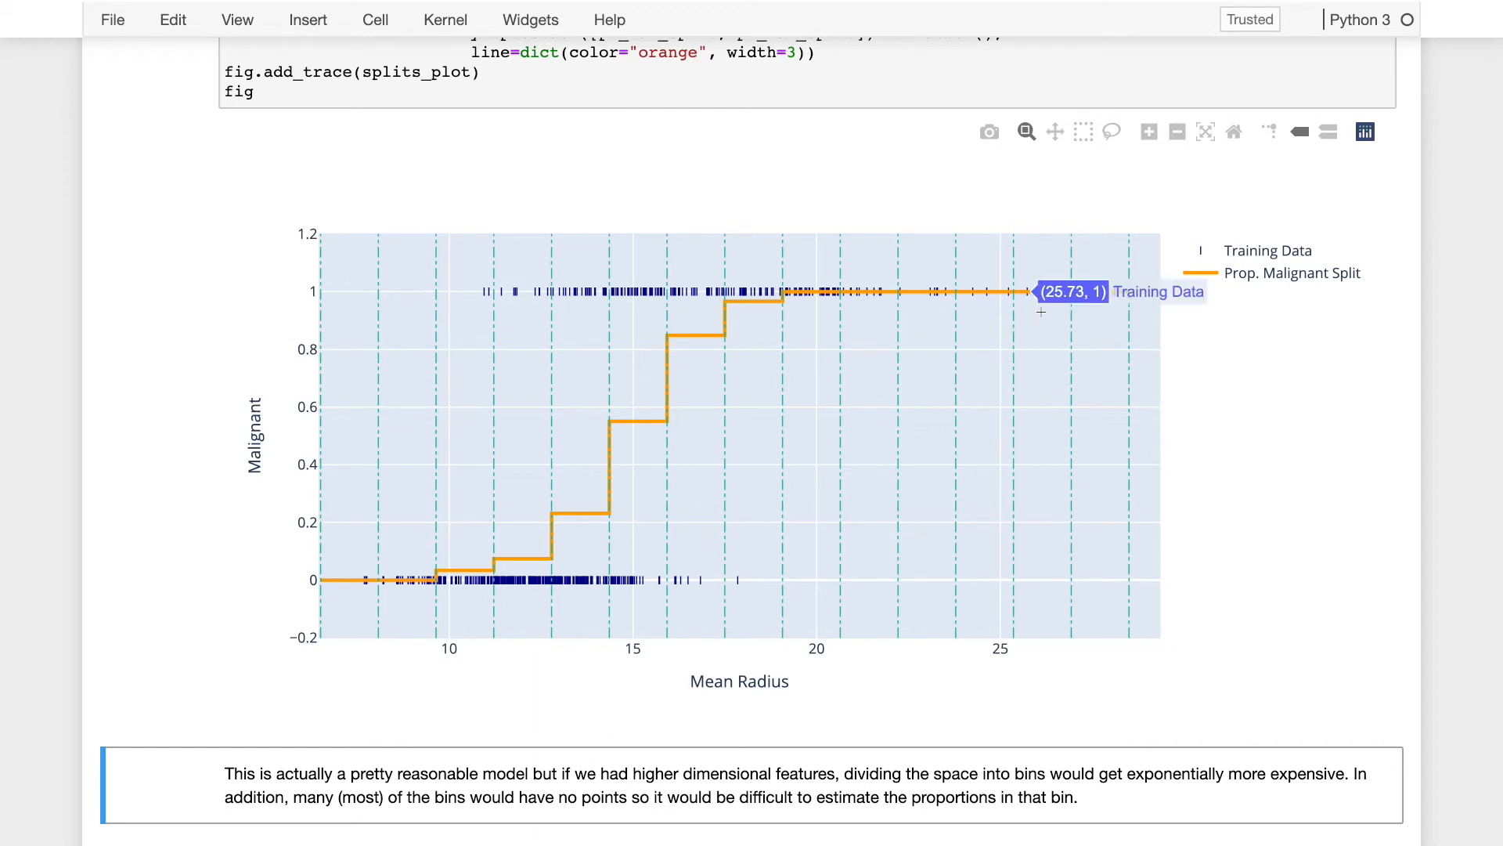
{"action": "mouse_move", "coordinate": [1046, 347]}
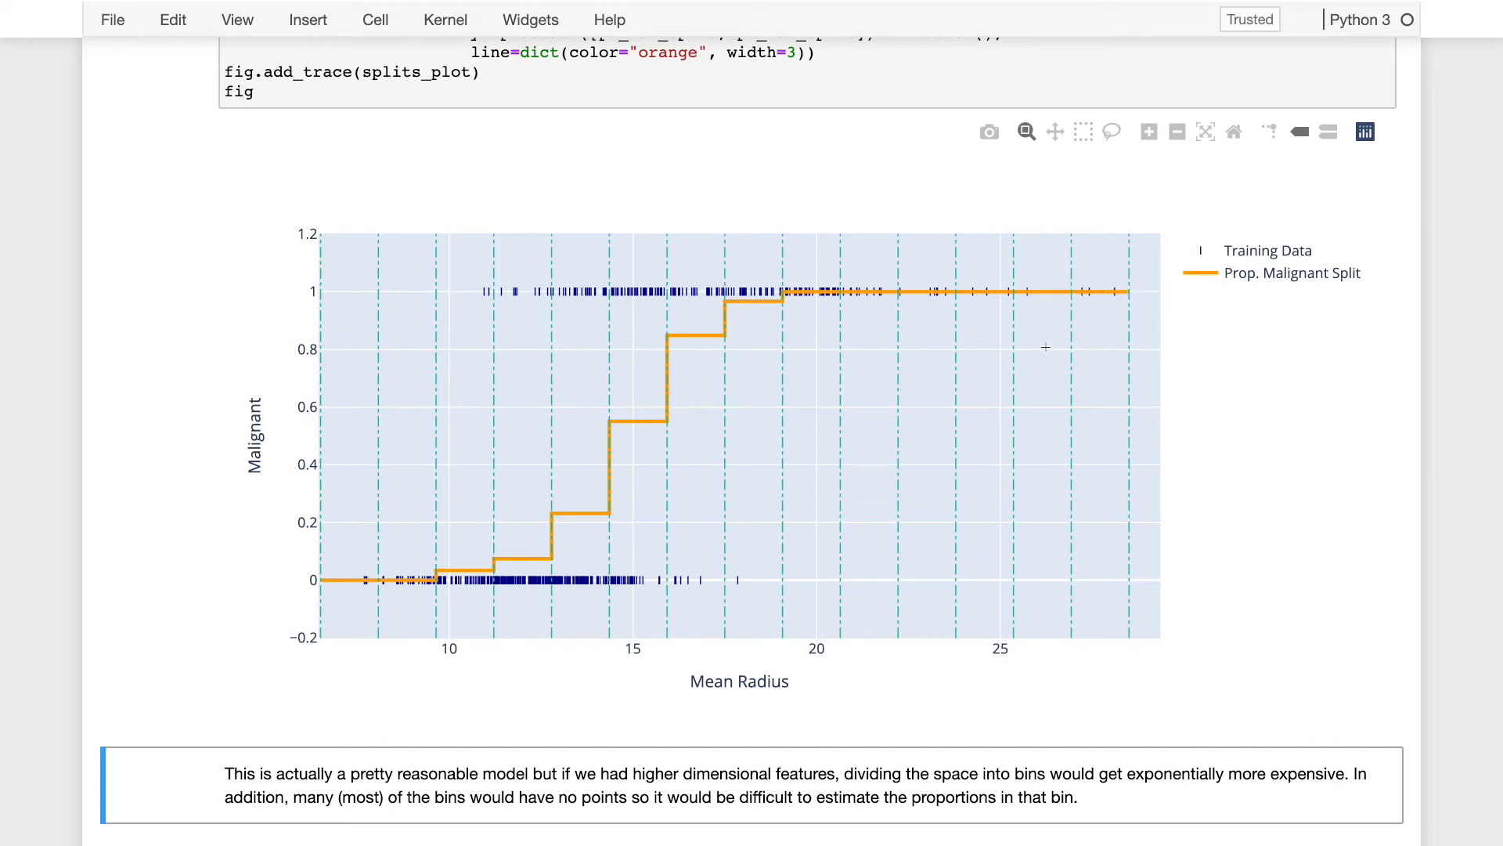
{"action": "mouse_move", "coordinate": [1046, 290]}
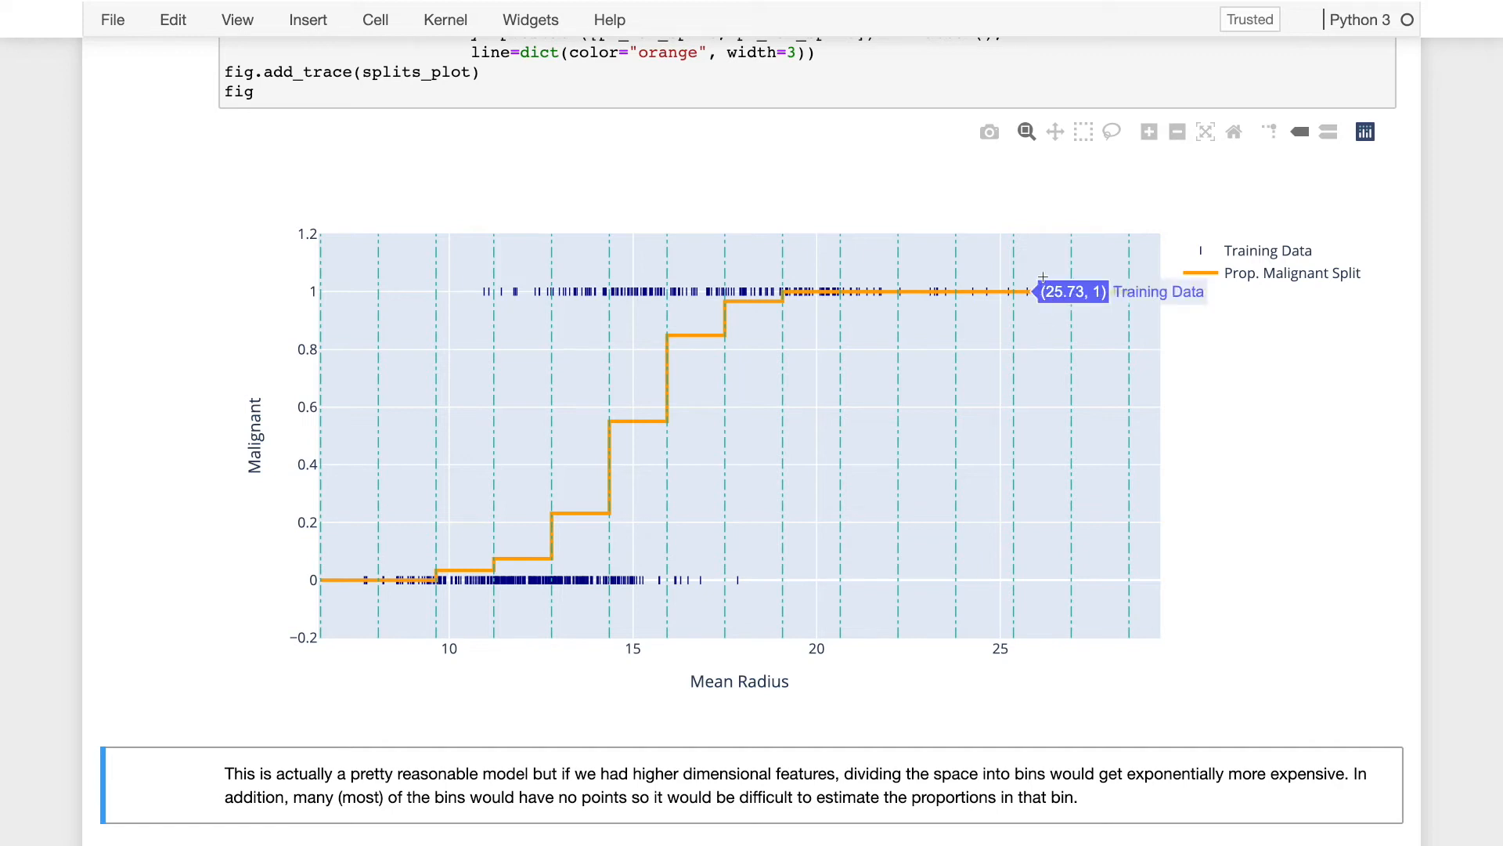
{"action": "mouse_move", "coordinate": [1043, 299]}
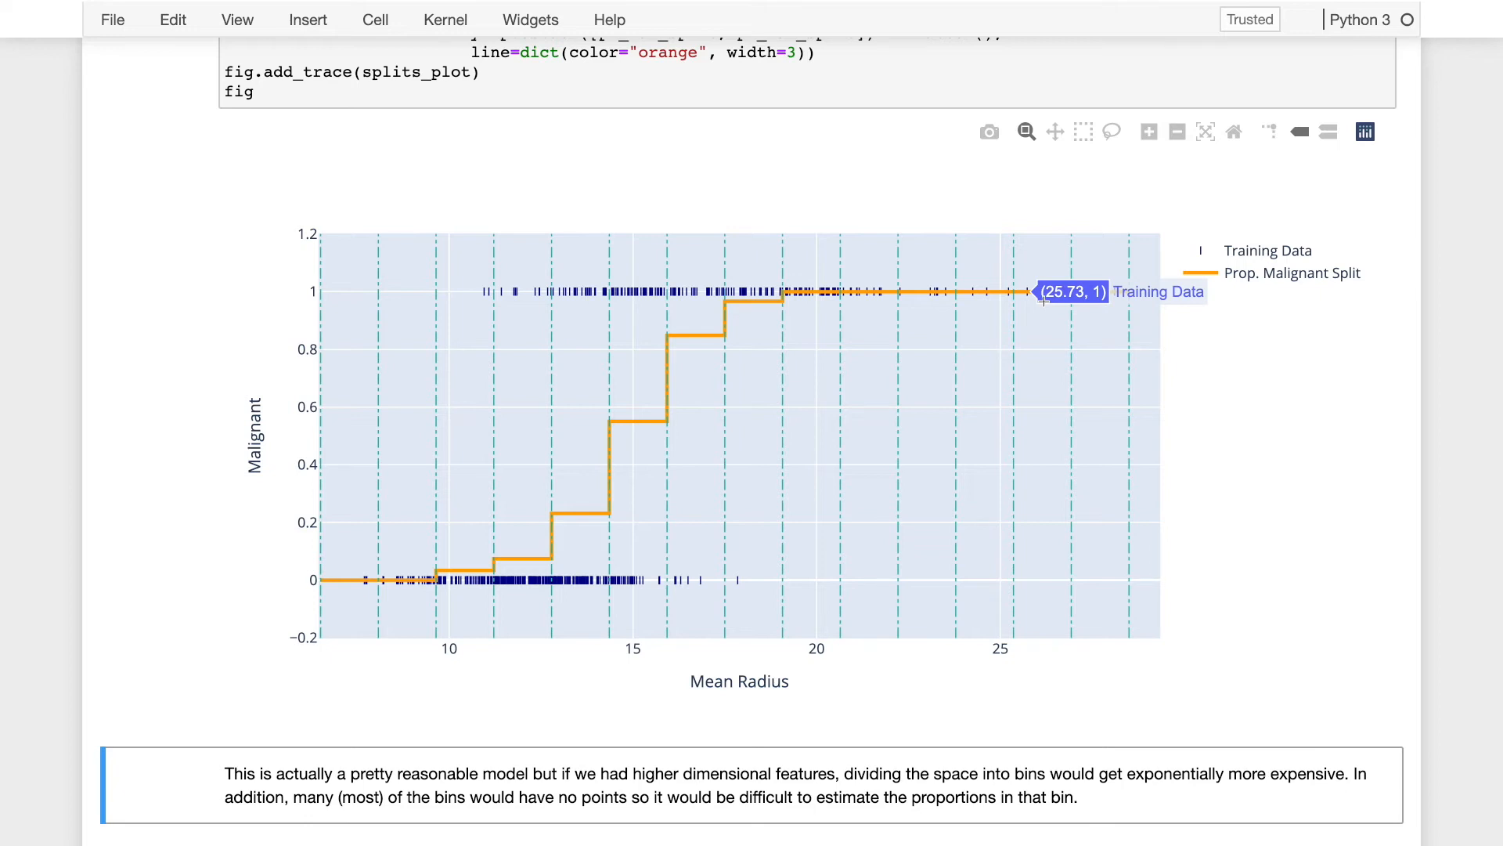
{"action": "scroll", "scroll_direction": "down", "scroll_amount": 3}
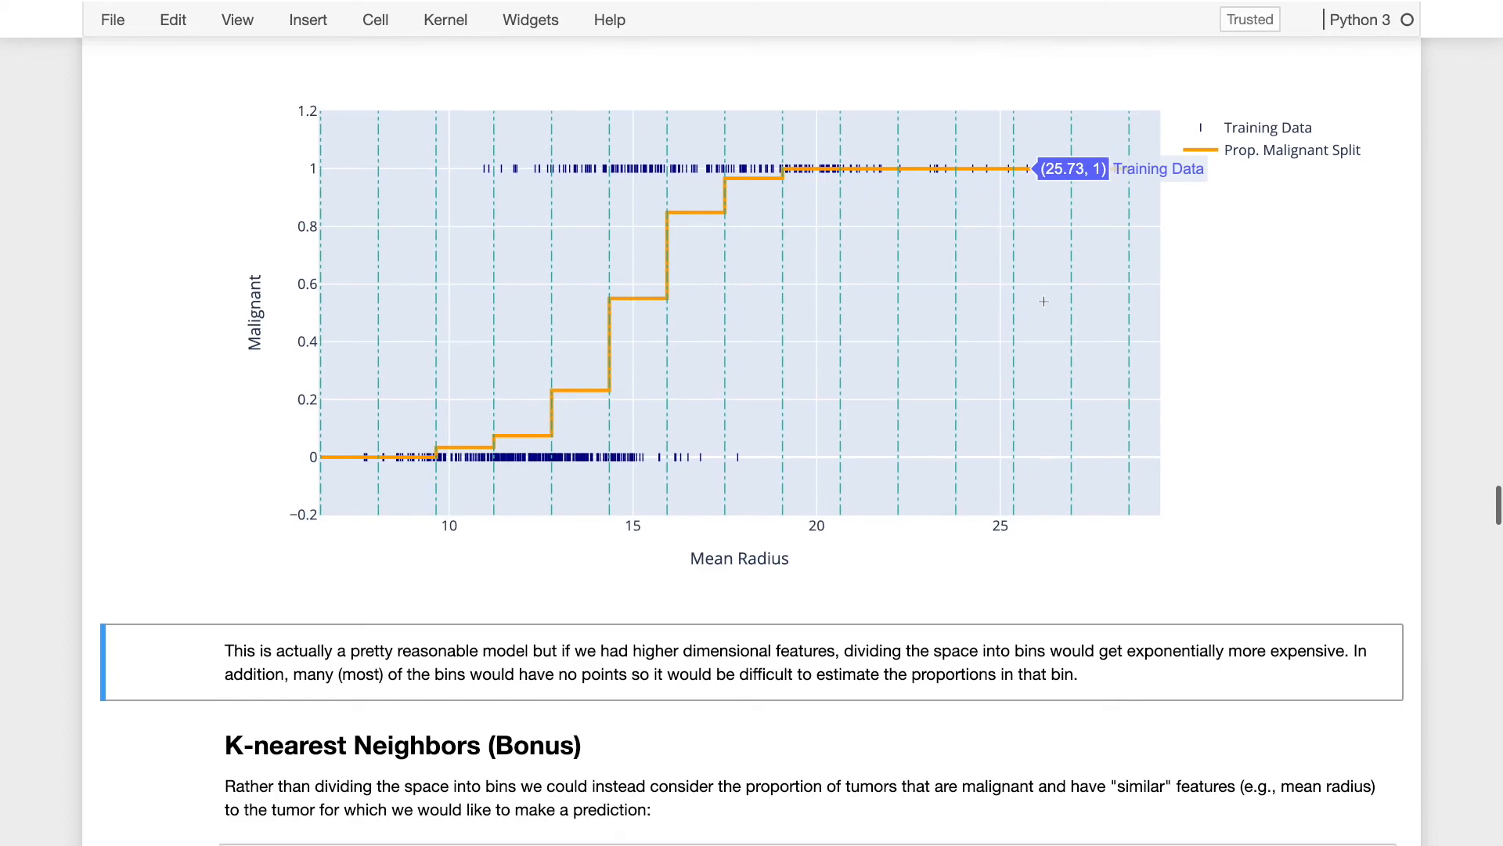
{"action": "scroll", "scroll_direction": "down", "scroll_amount": 3}
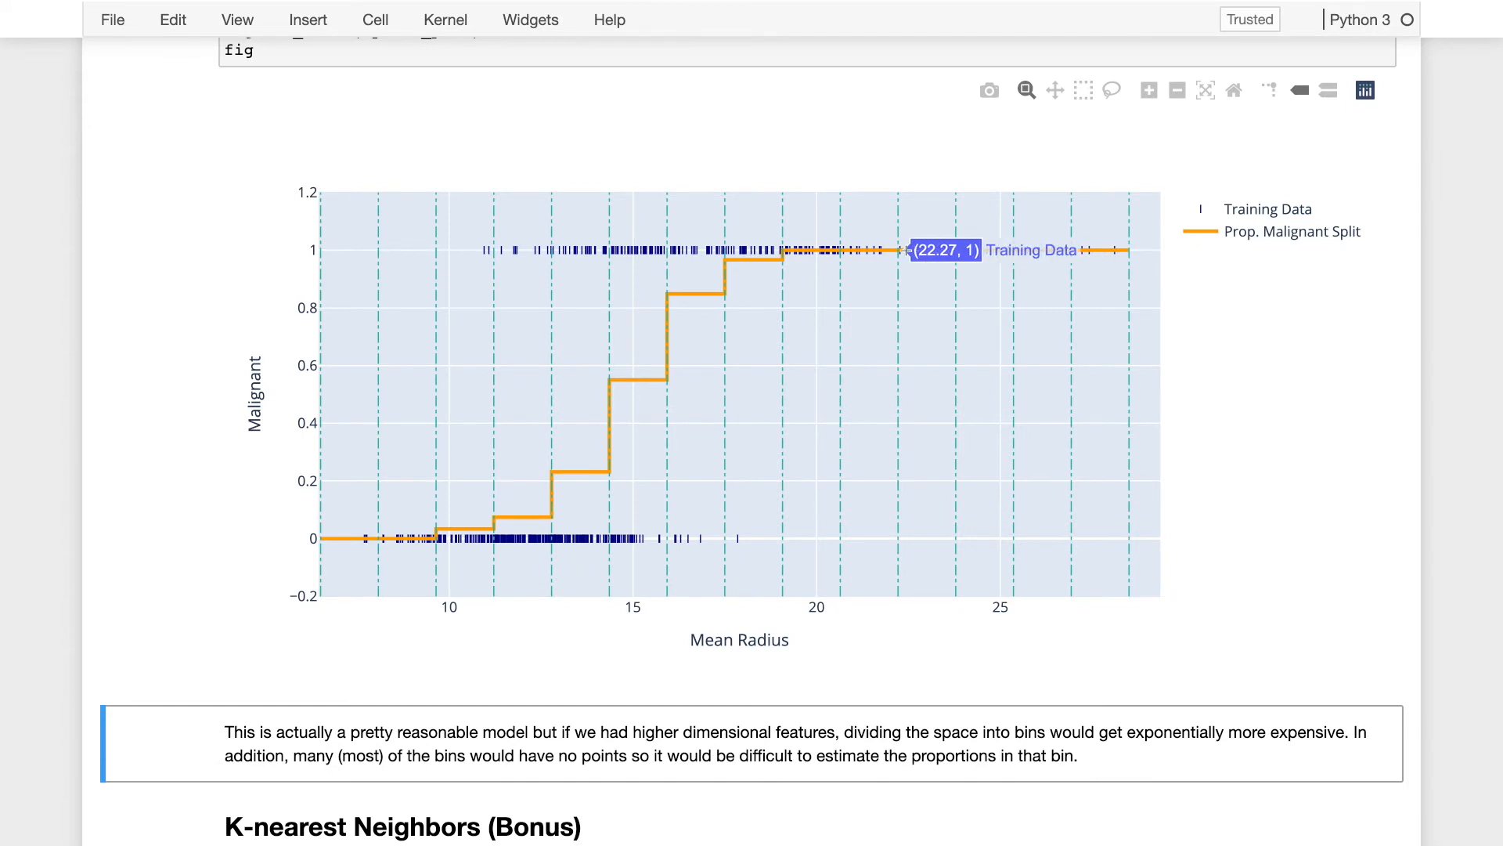
{"action": "mouse_move", "coordinate": [917, 250]}
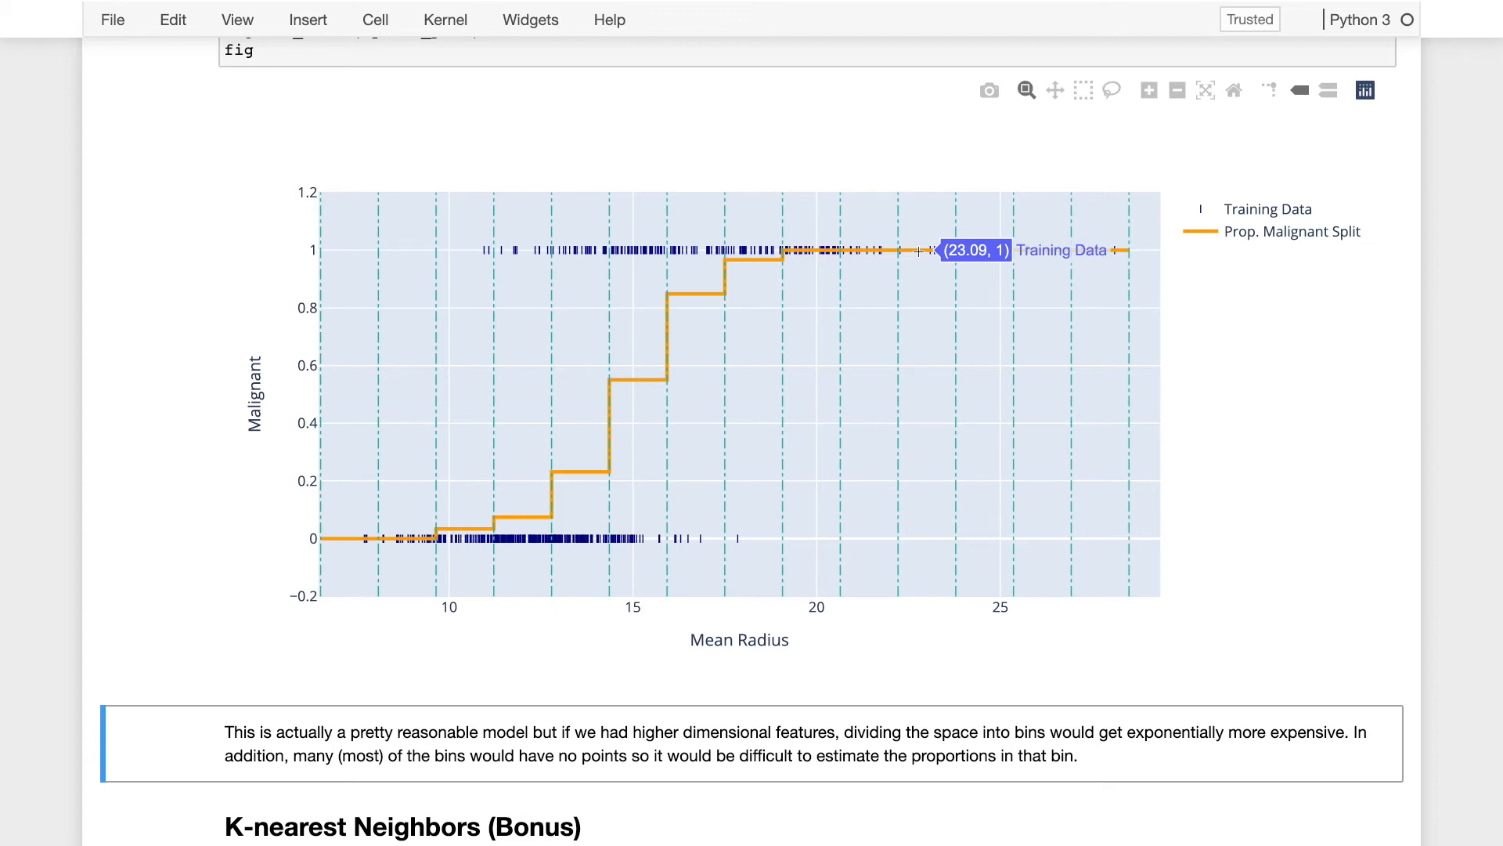
{"action": "mouse_move", "coordinate": [910, 251]}
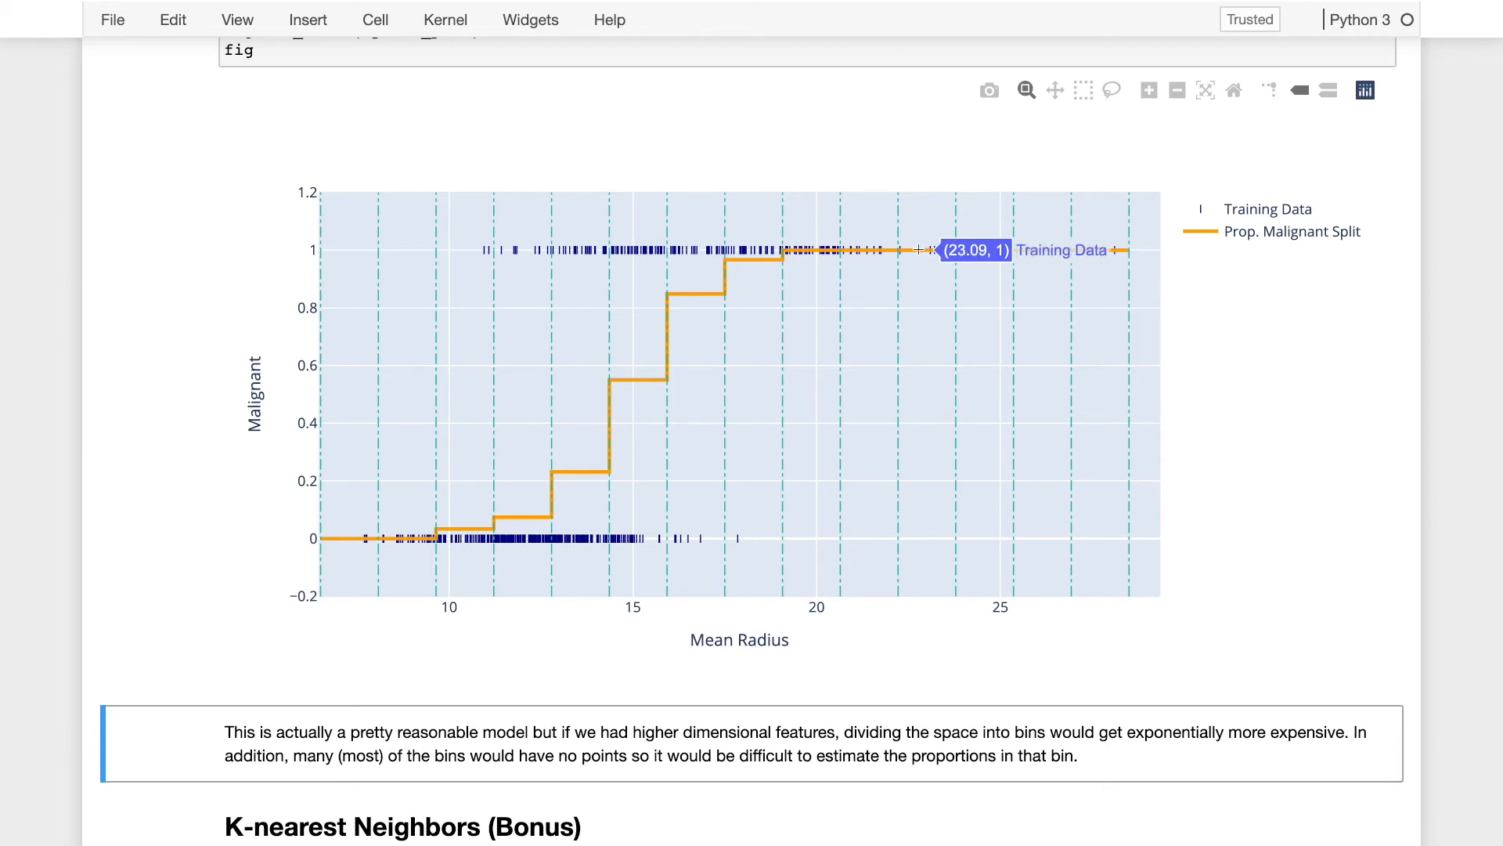
{"action": "mouse_move", "coordinate": [945, 250]}
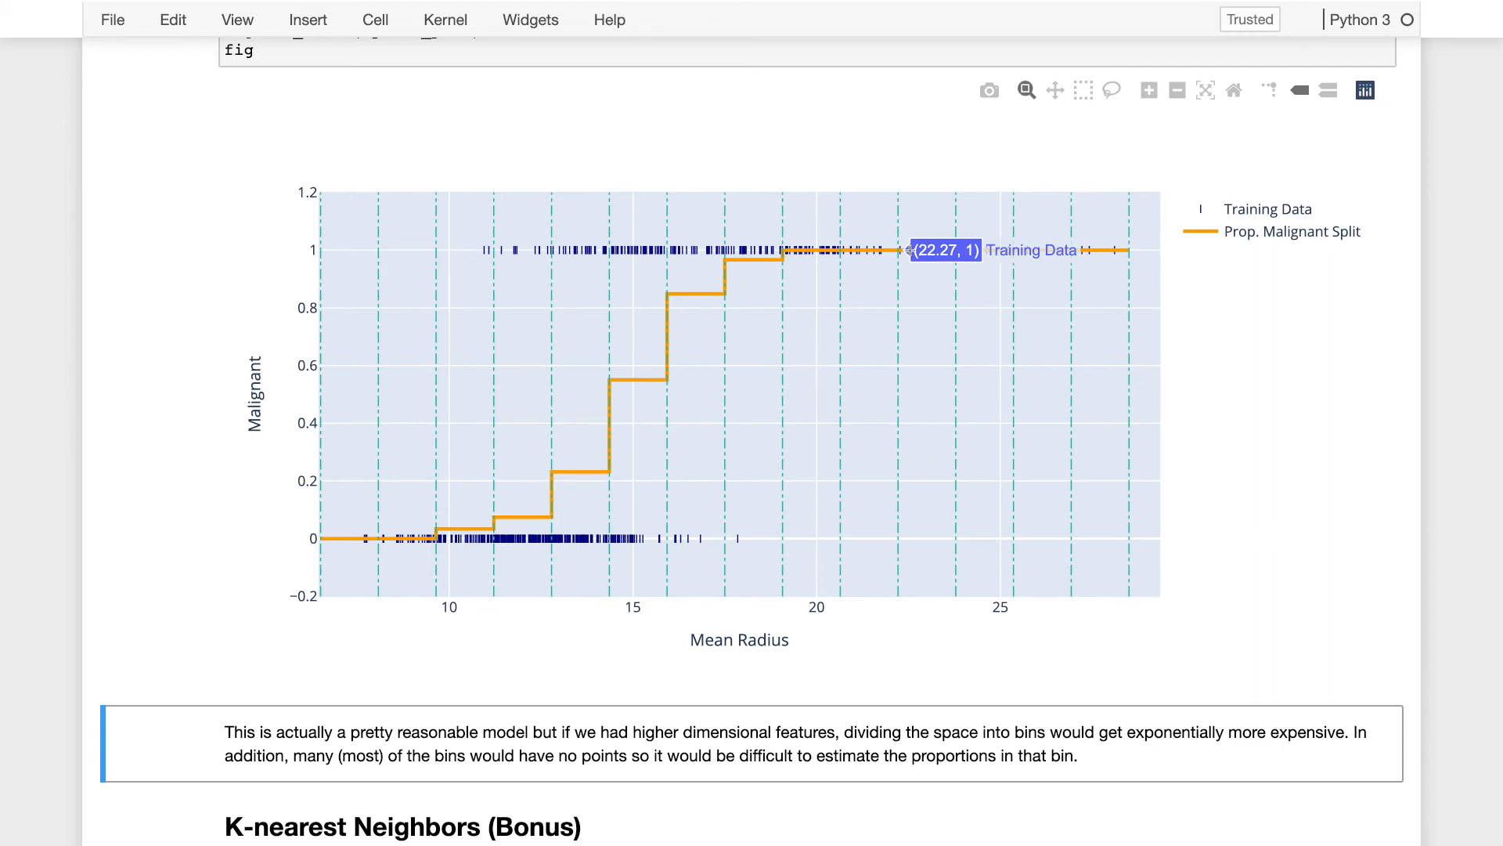
{"action": "mouse_move", "coordinate": [896, 234]}
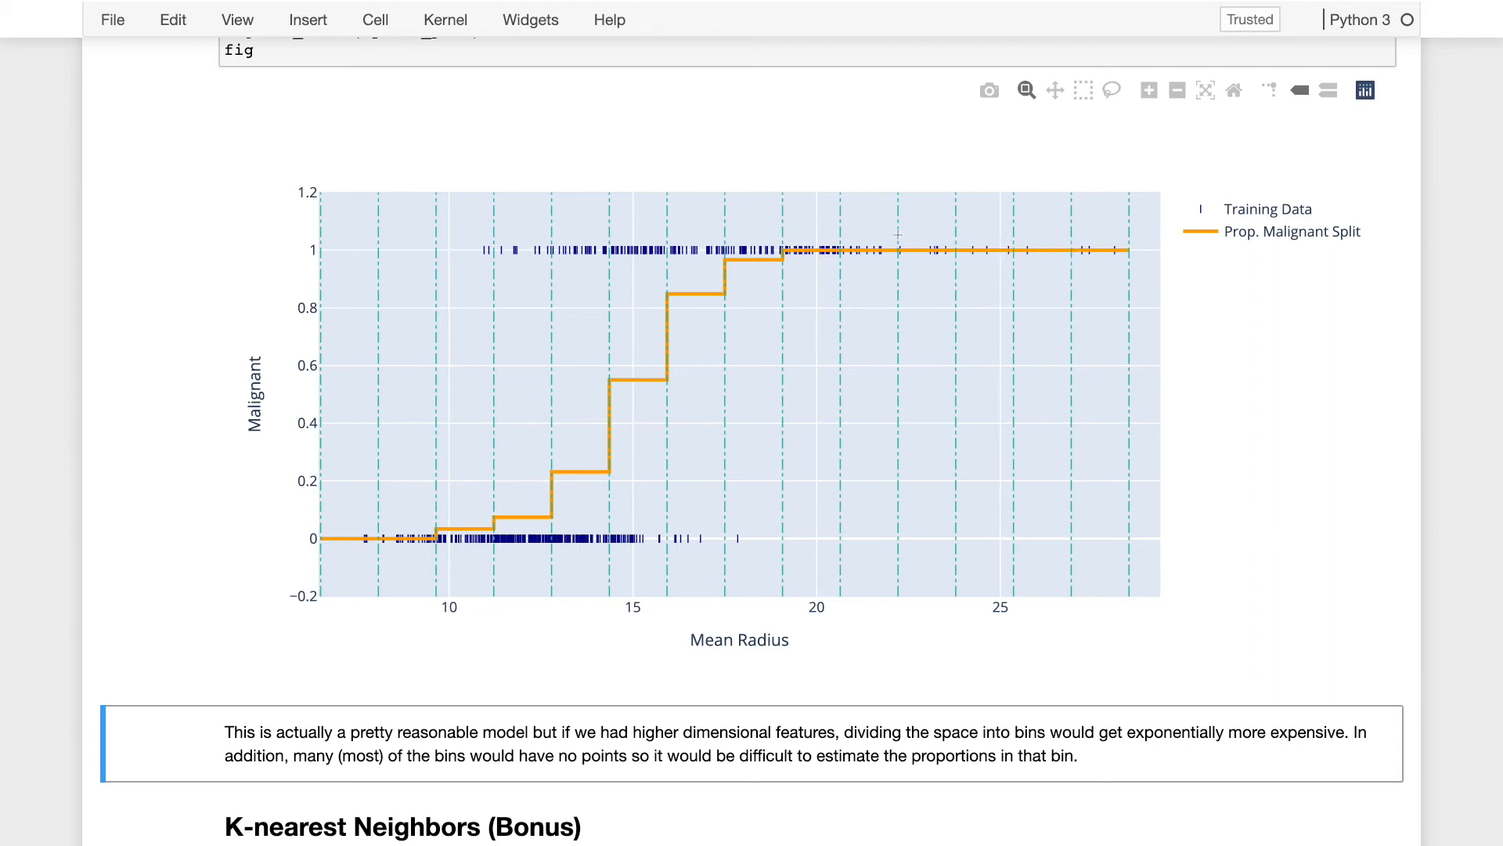
{"action": "mouse_move", "coordinate": [921, 298]}
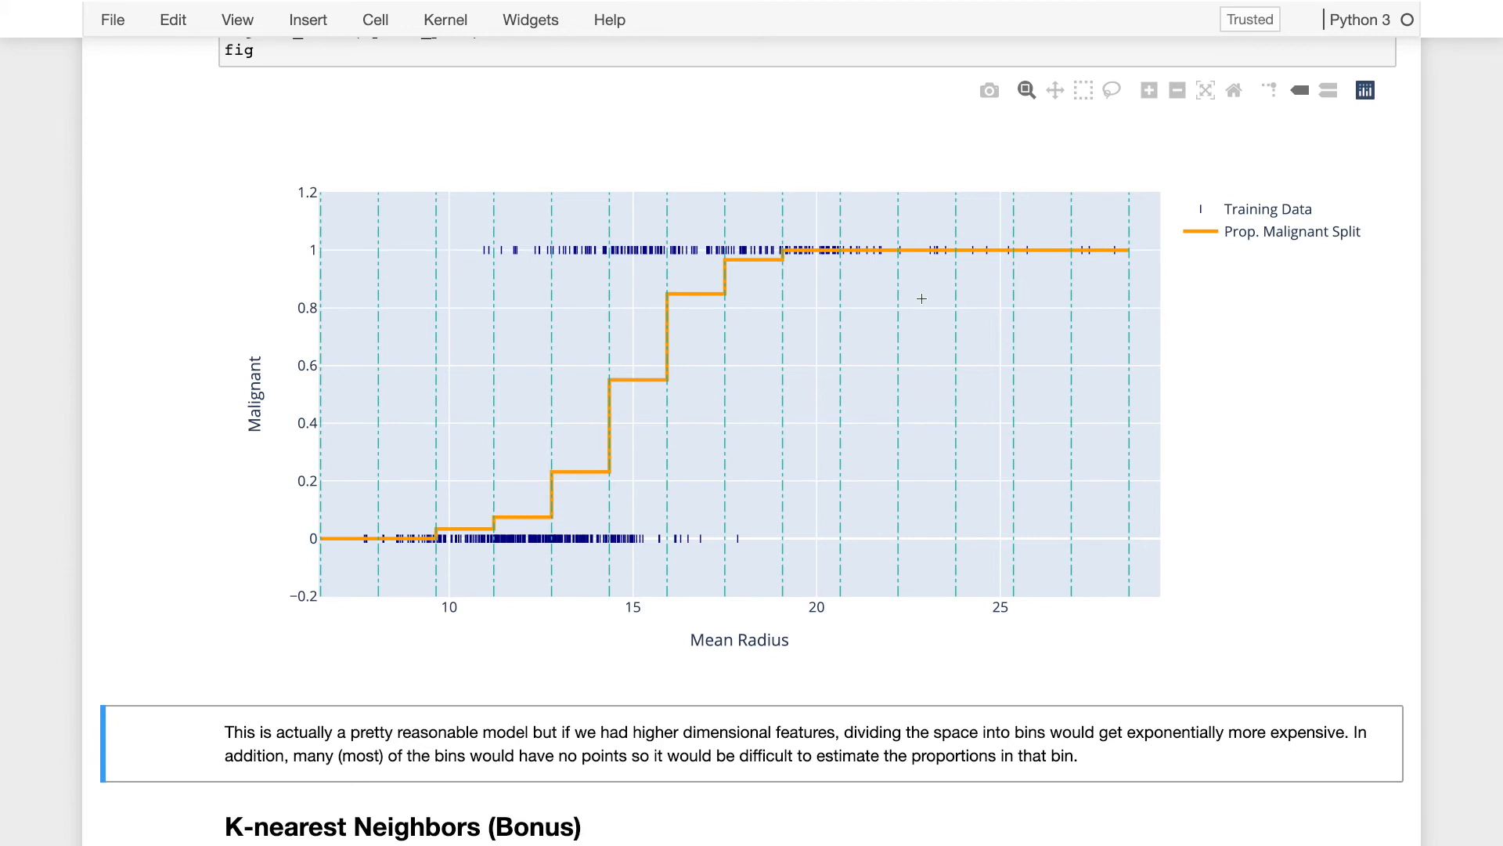
{"action": "mouse_move", "coordinate": [947, 358]}
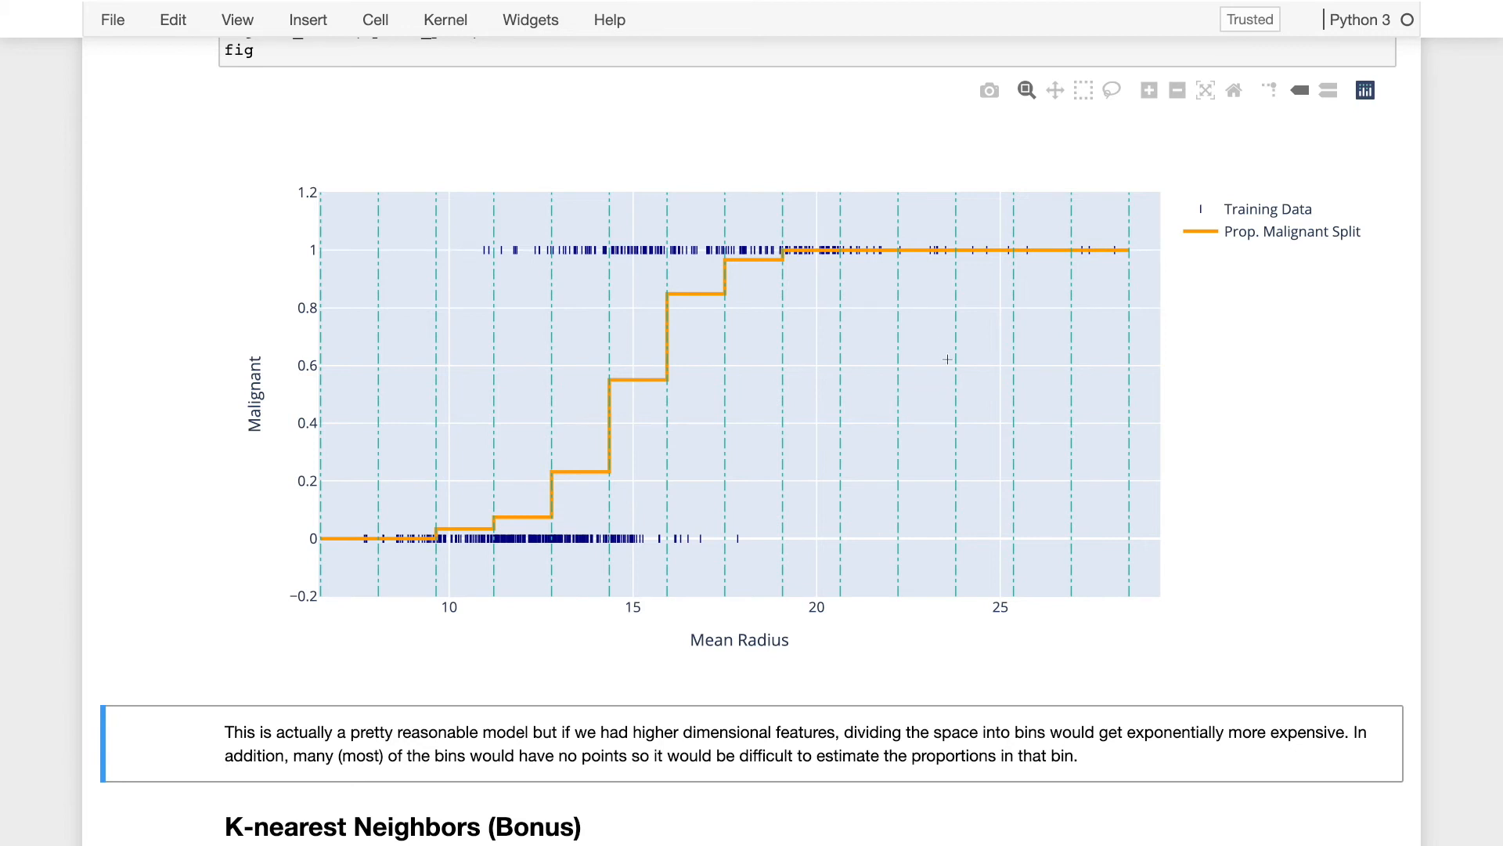
{"action": "mouse_move", "coordinate": [817, 334]}
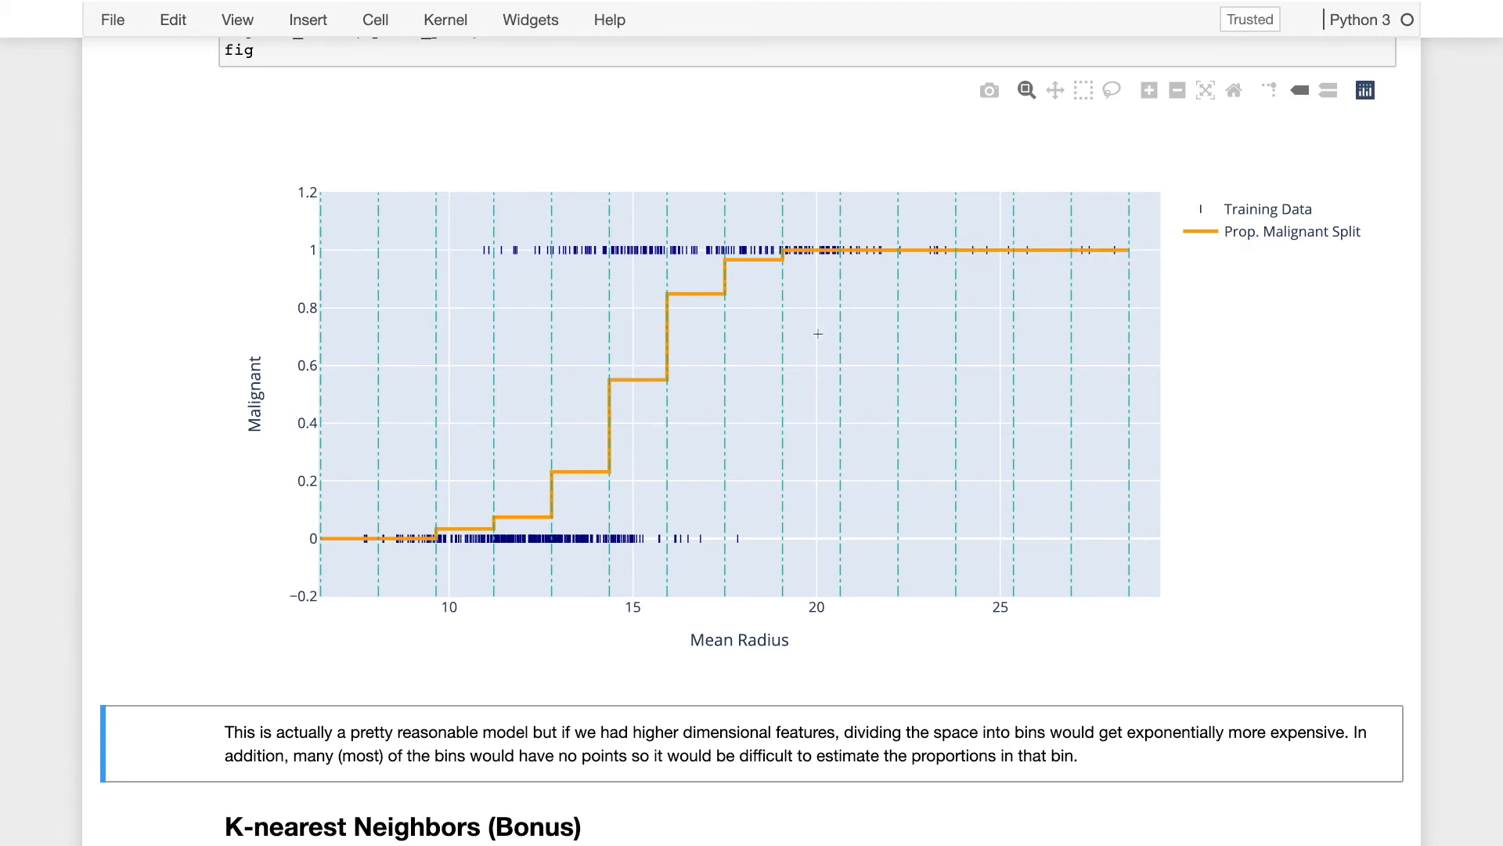
{"action": "mouse_move", "coordinate": [706, 533]}
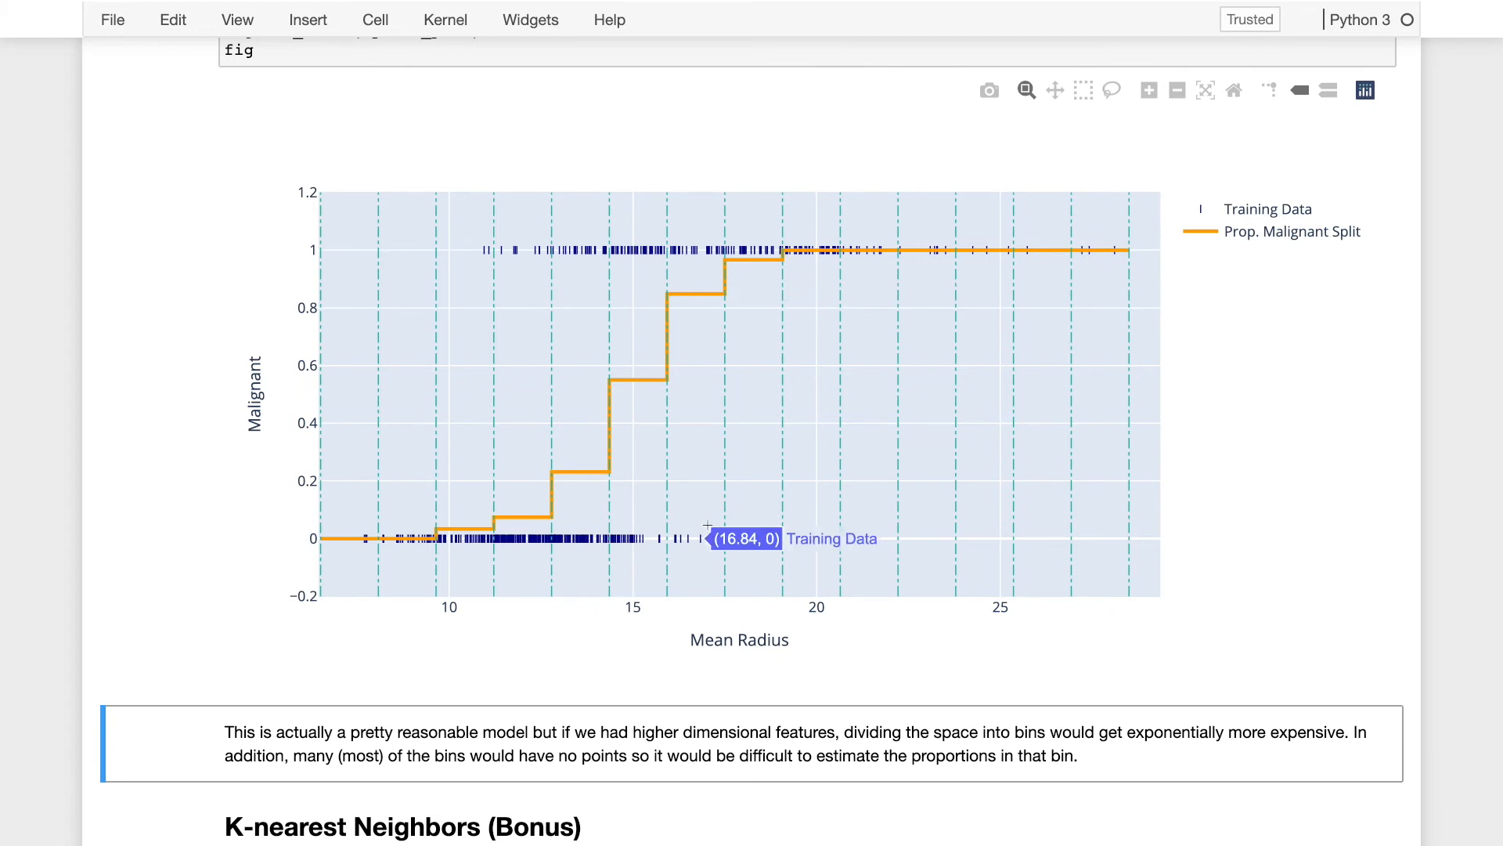
{"action": "mouse_move", "coordinate": [710, 541]}
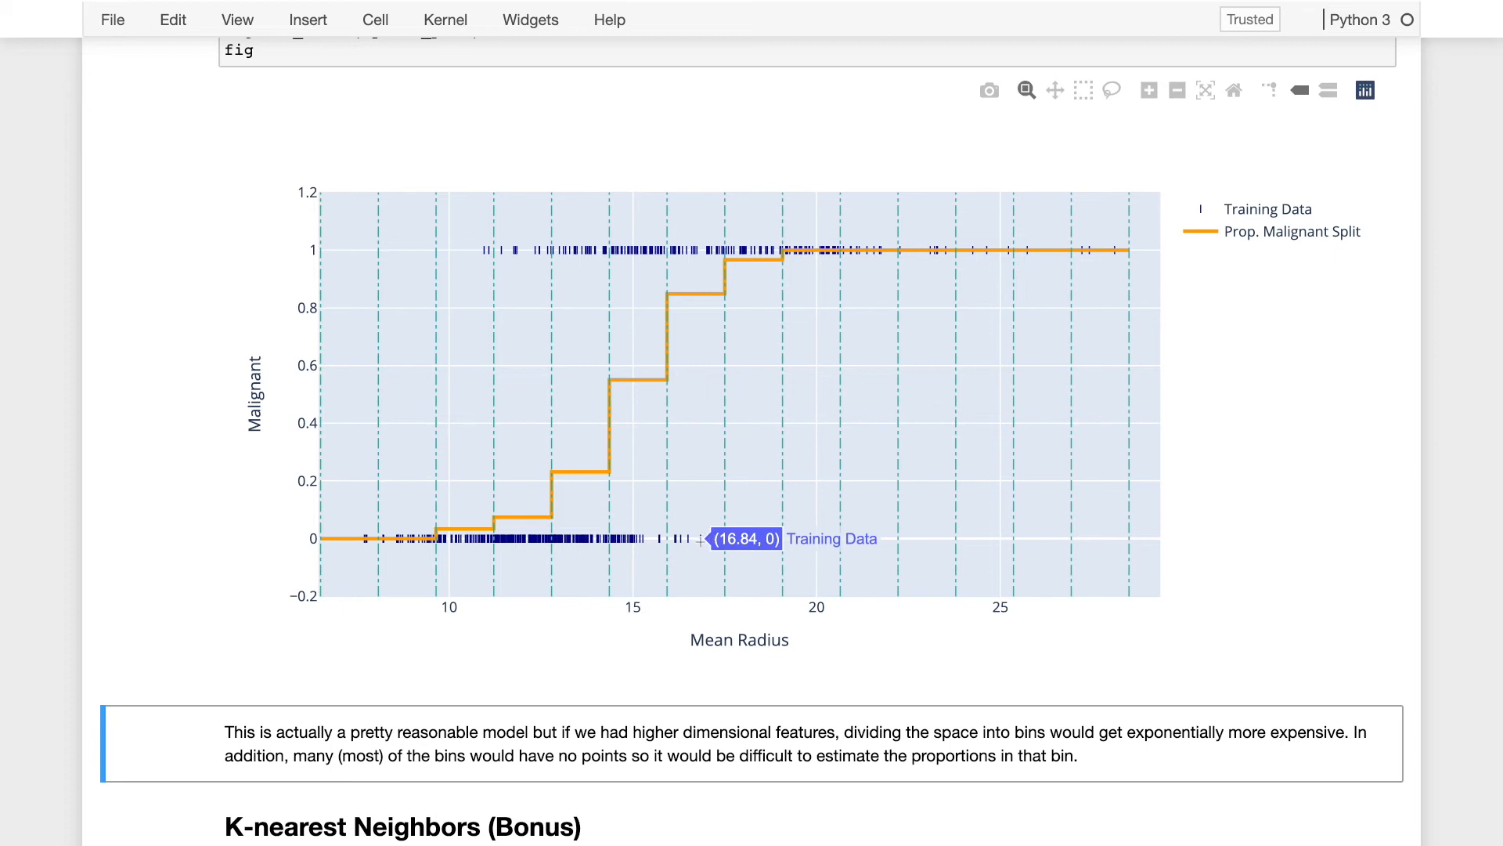
{"action": "mouse_move", "coordinate": [713, 274]}
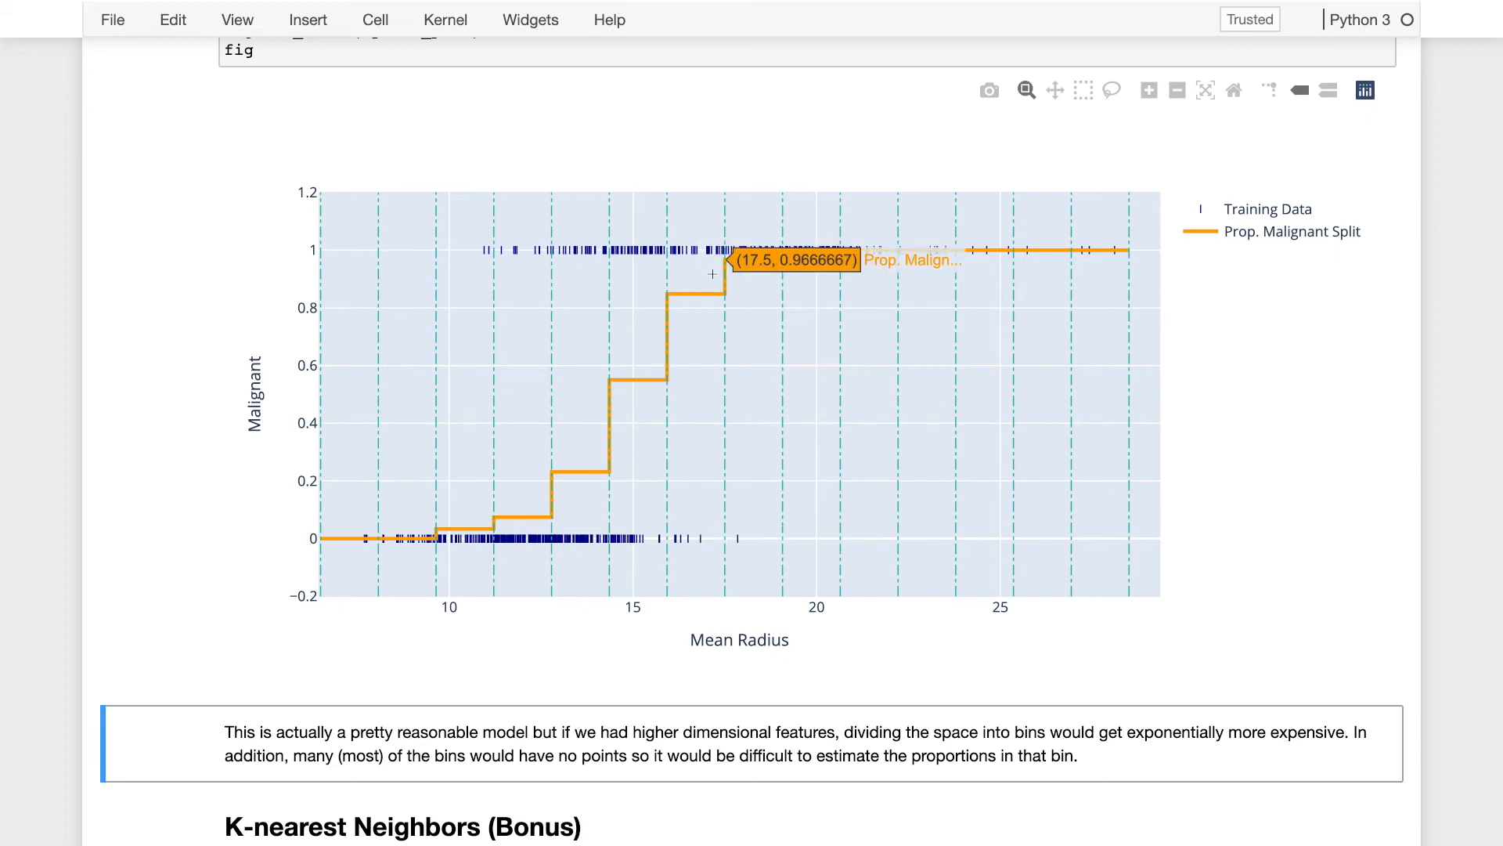
{"action": "mouse_move", "coordinate": [706, 299]}
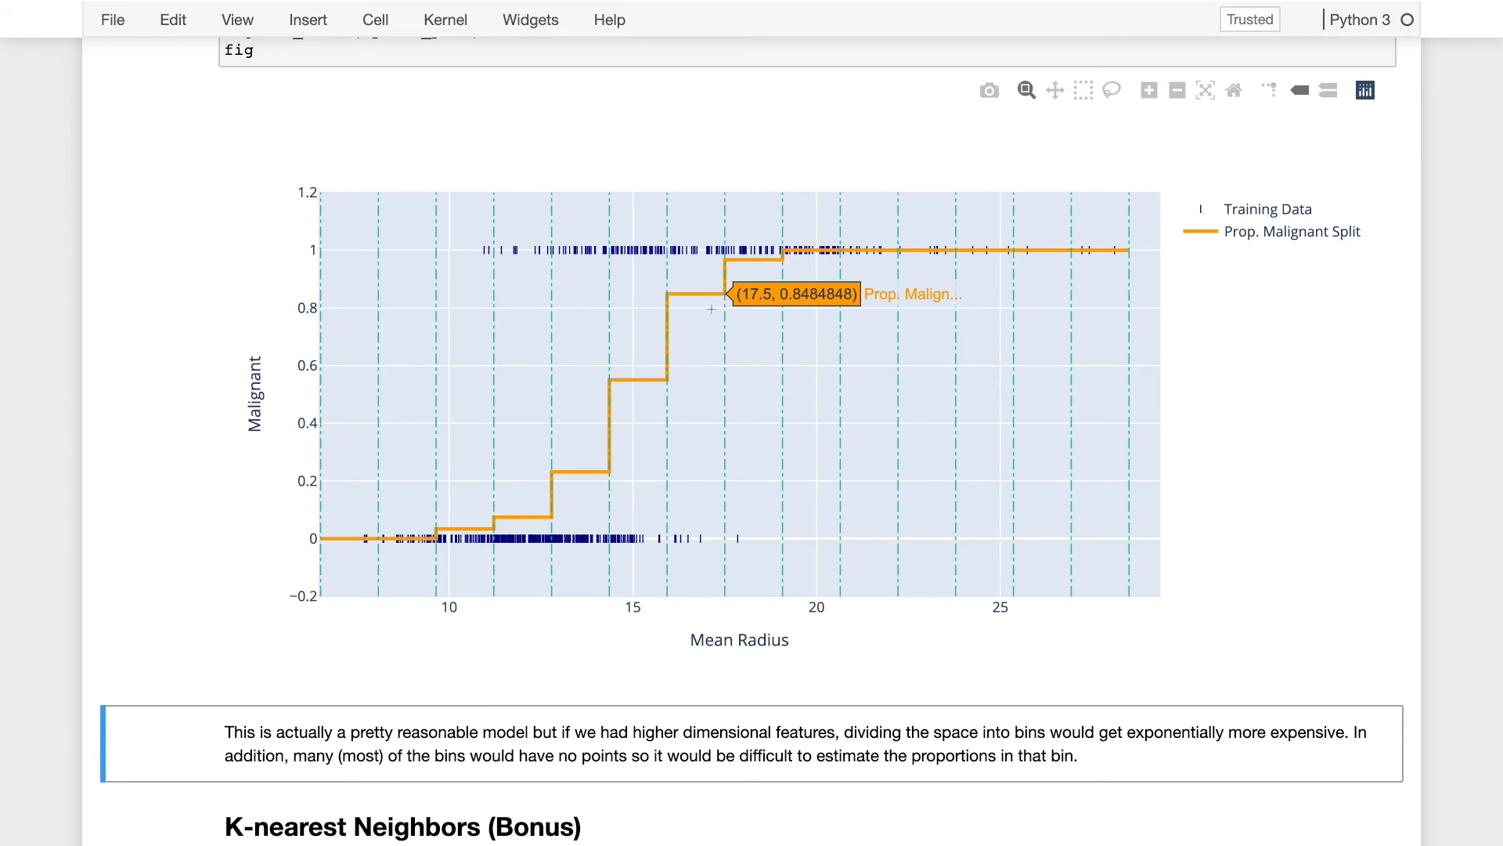
Inspect X_tr and Y_tr in the k-nearest-neighbors function, then run it as cell 20.
{"action": "scroll", "scroll_direction": "down", "scroll_amount": 3}
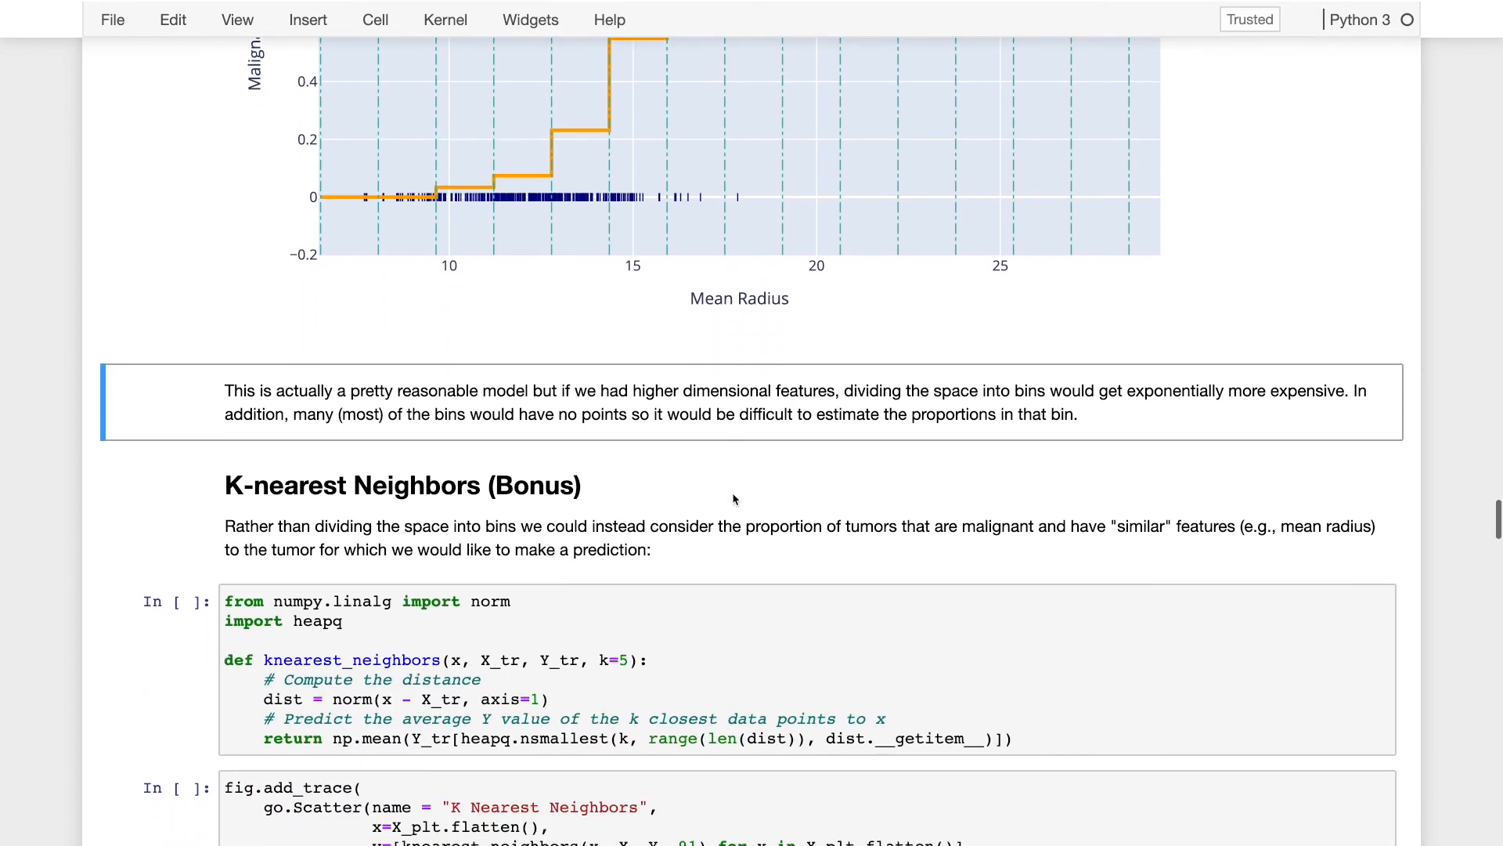
{"action": "scroll", "scroll_direction": "down", "scroll_amount": 3}
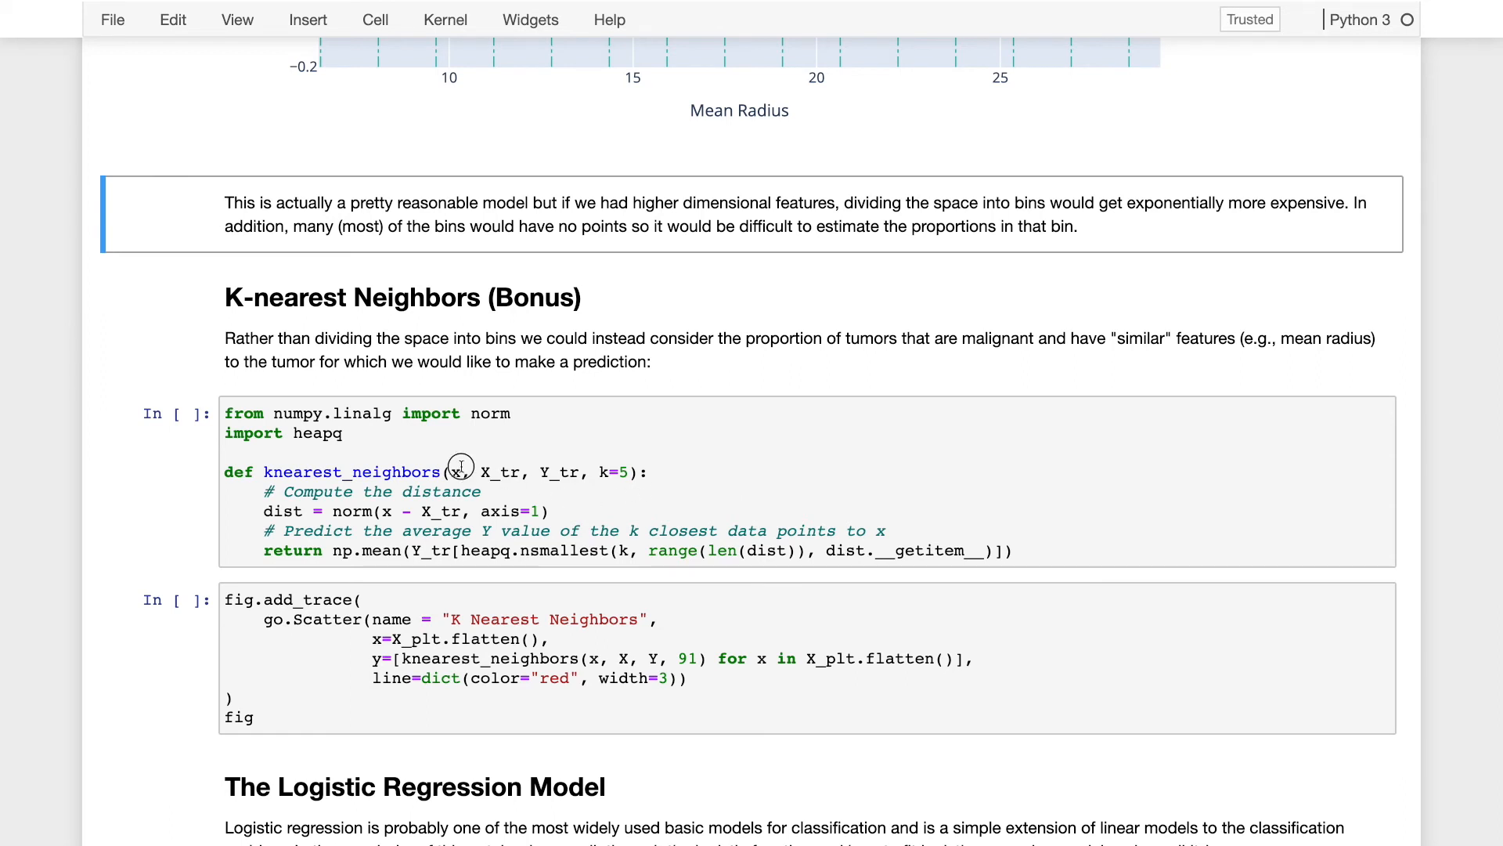
{"action": "left_click", "coordinate": [479, 471]}
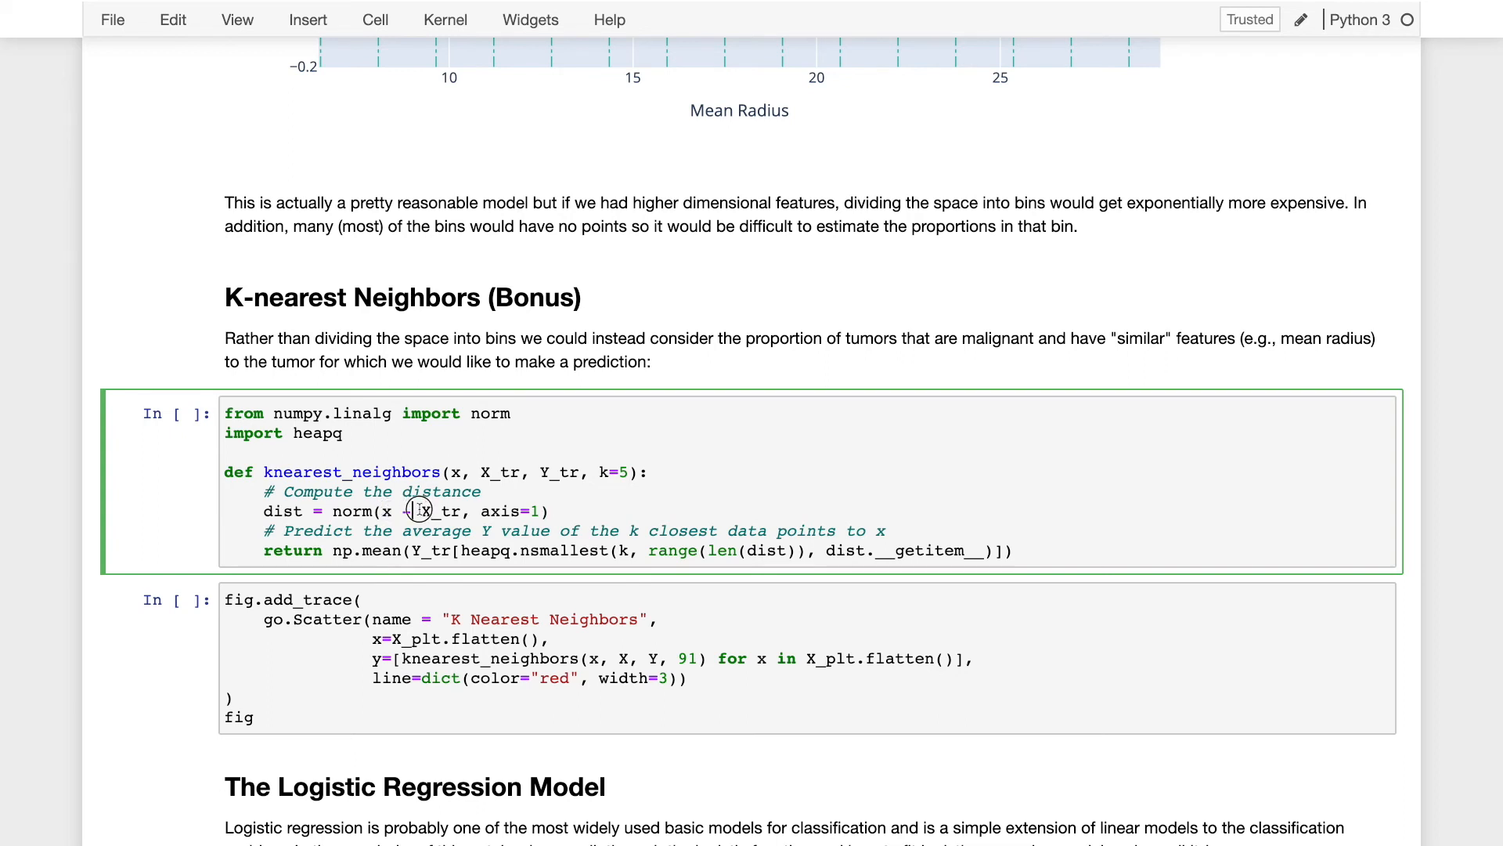
{"action": "double_click", "coordinate": [441, 510]}
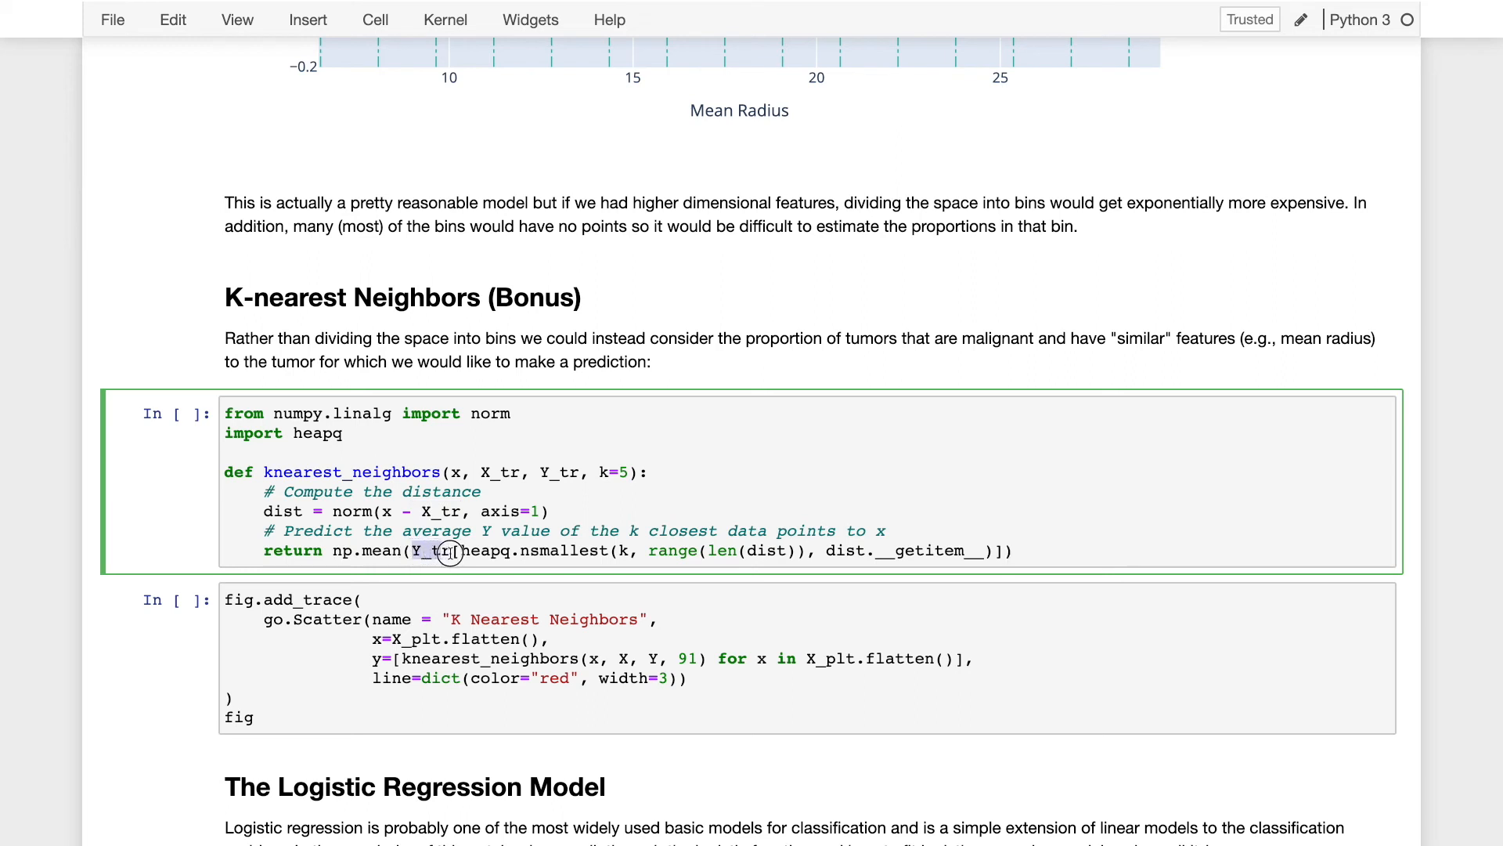
{"action": "double_click", "coordinate": [564, 550]}
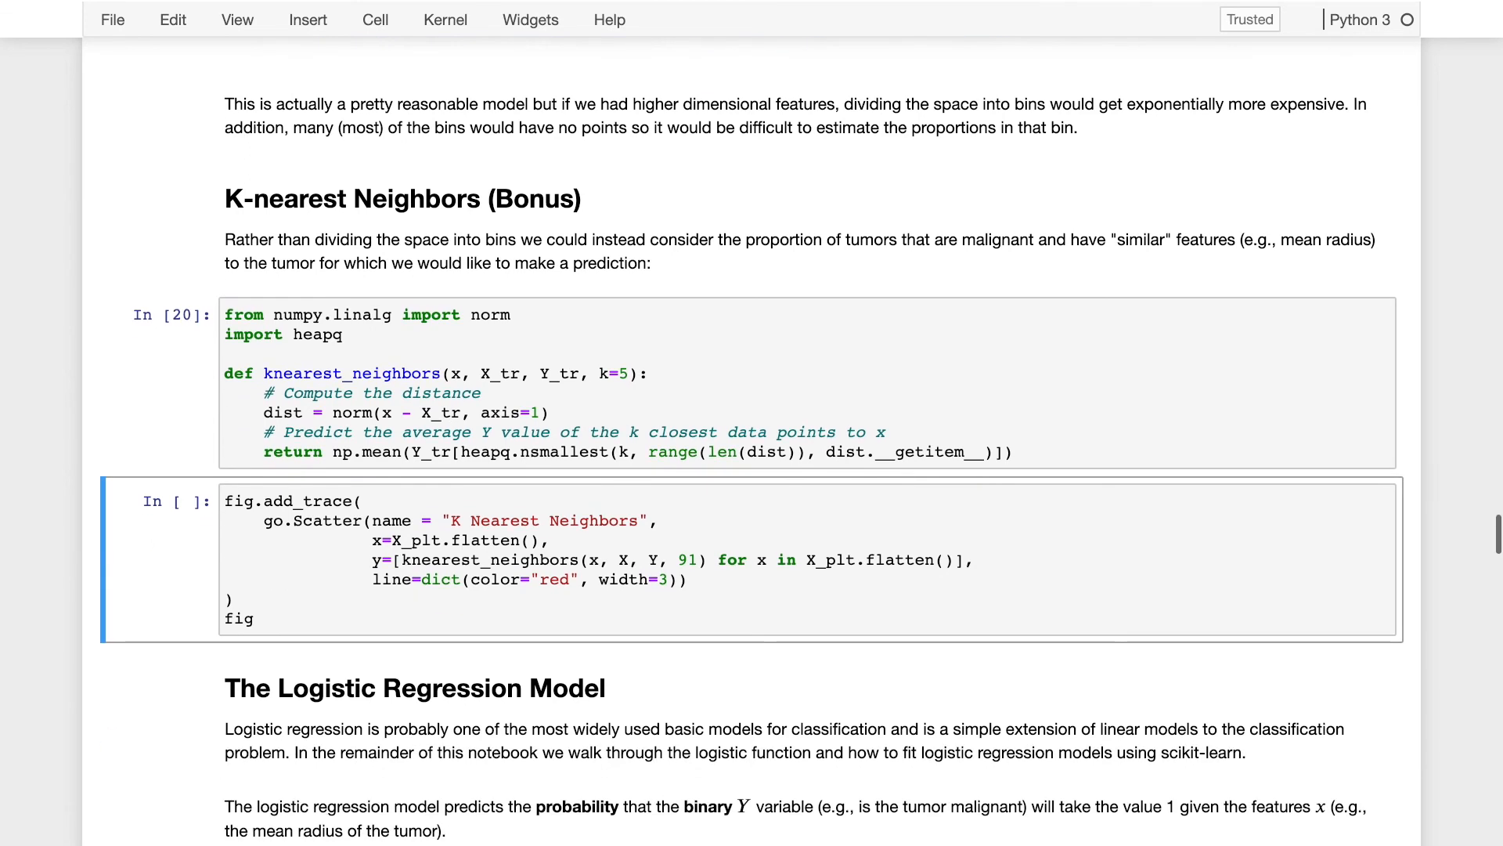
{"action": "left_click", "coordinate": [499, 559]}
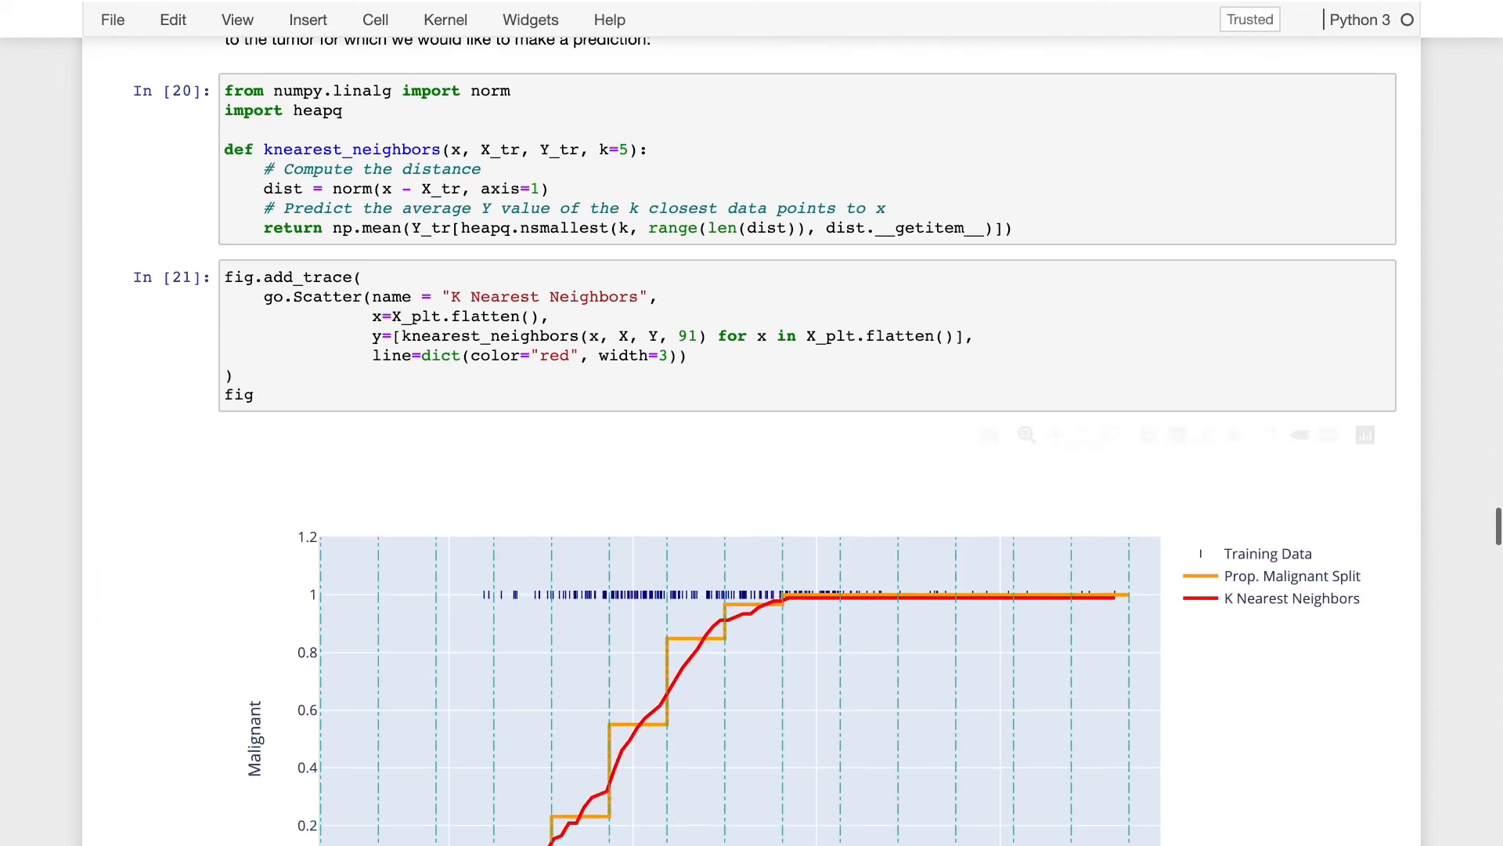
{"action": "scroll", "scroll_direction": "down", "scroll_amount": 3}
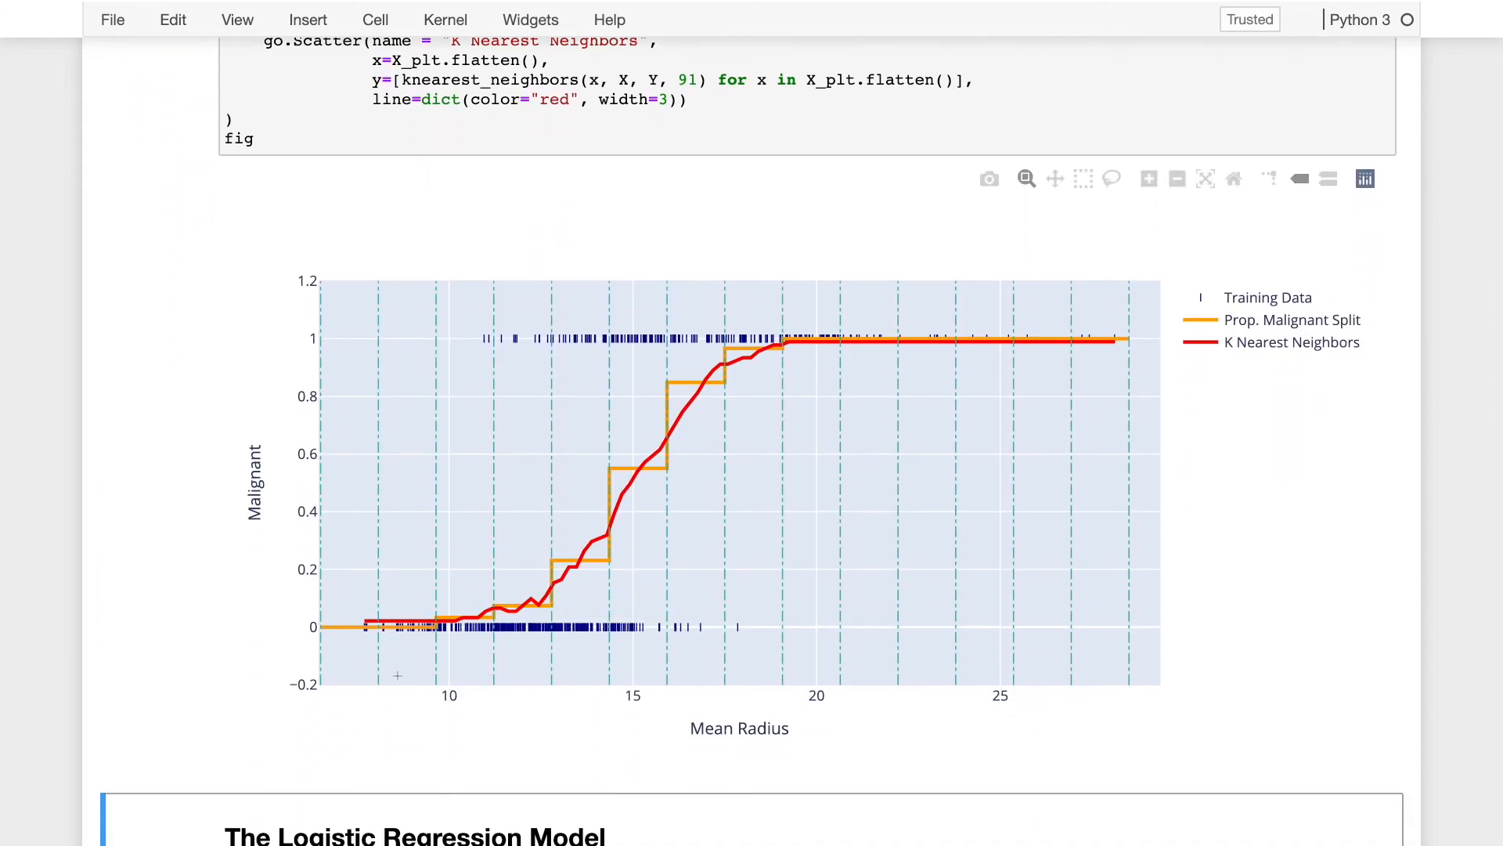
{"action": "mouse_move", "coordinate": [444, 624]}
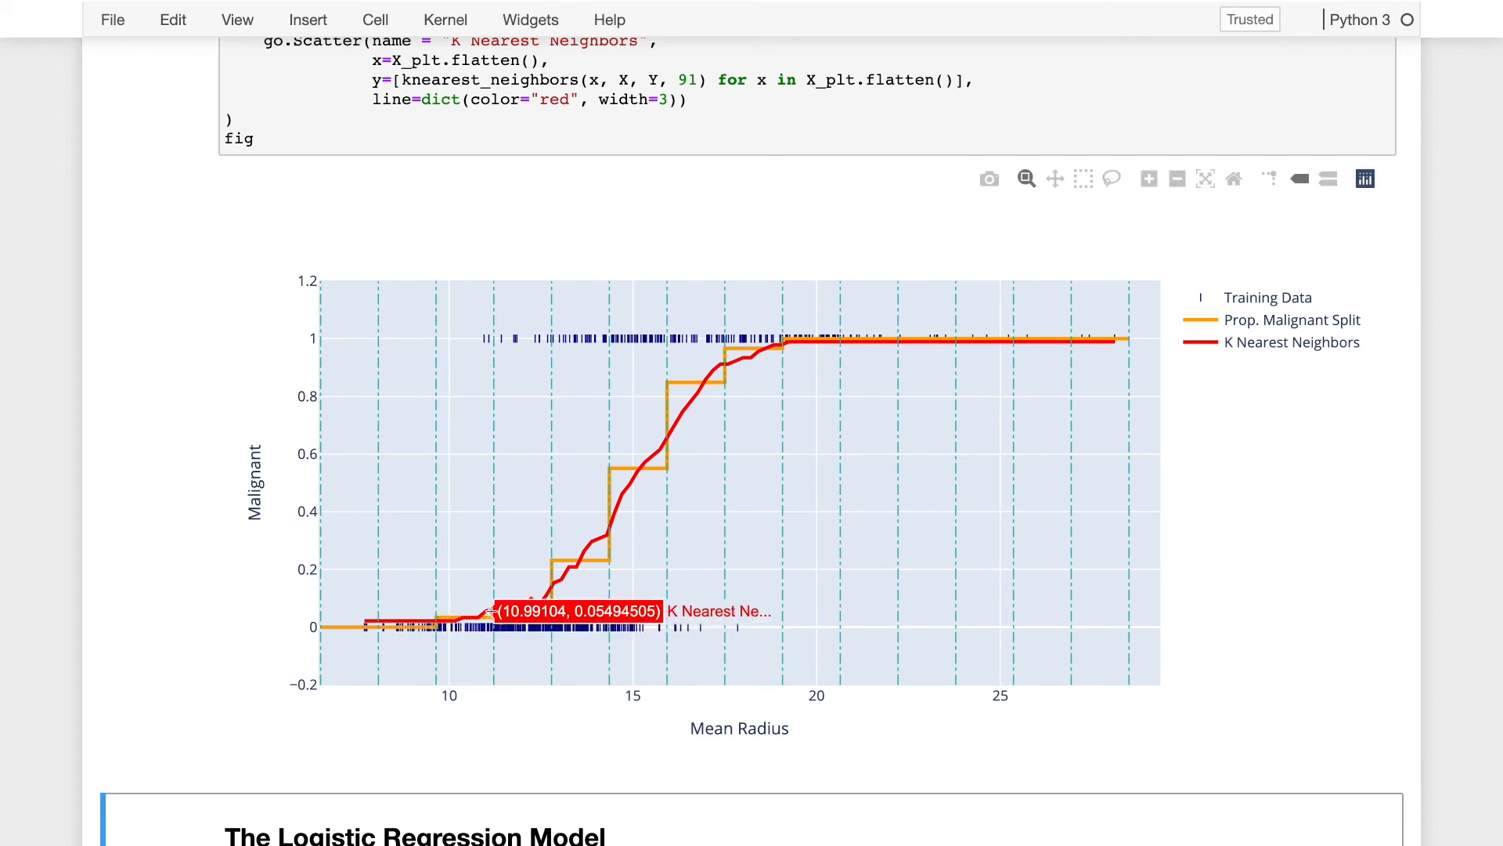
{"action": "mouse_move", "coordinate": [402, 620]}
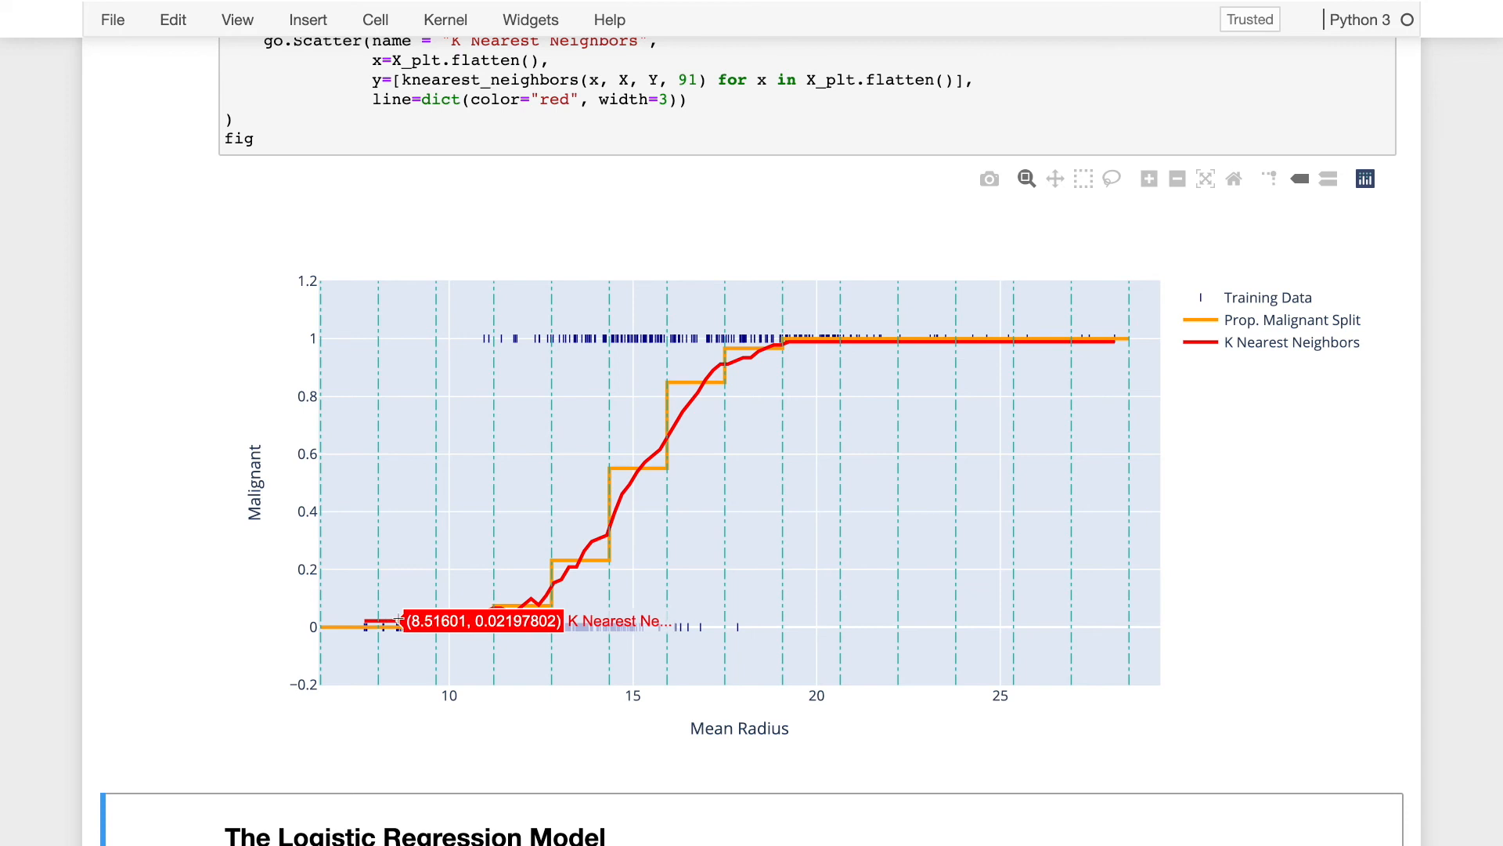
{"action": "mouse_move", "coordinate": [575, 551]}
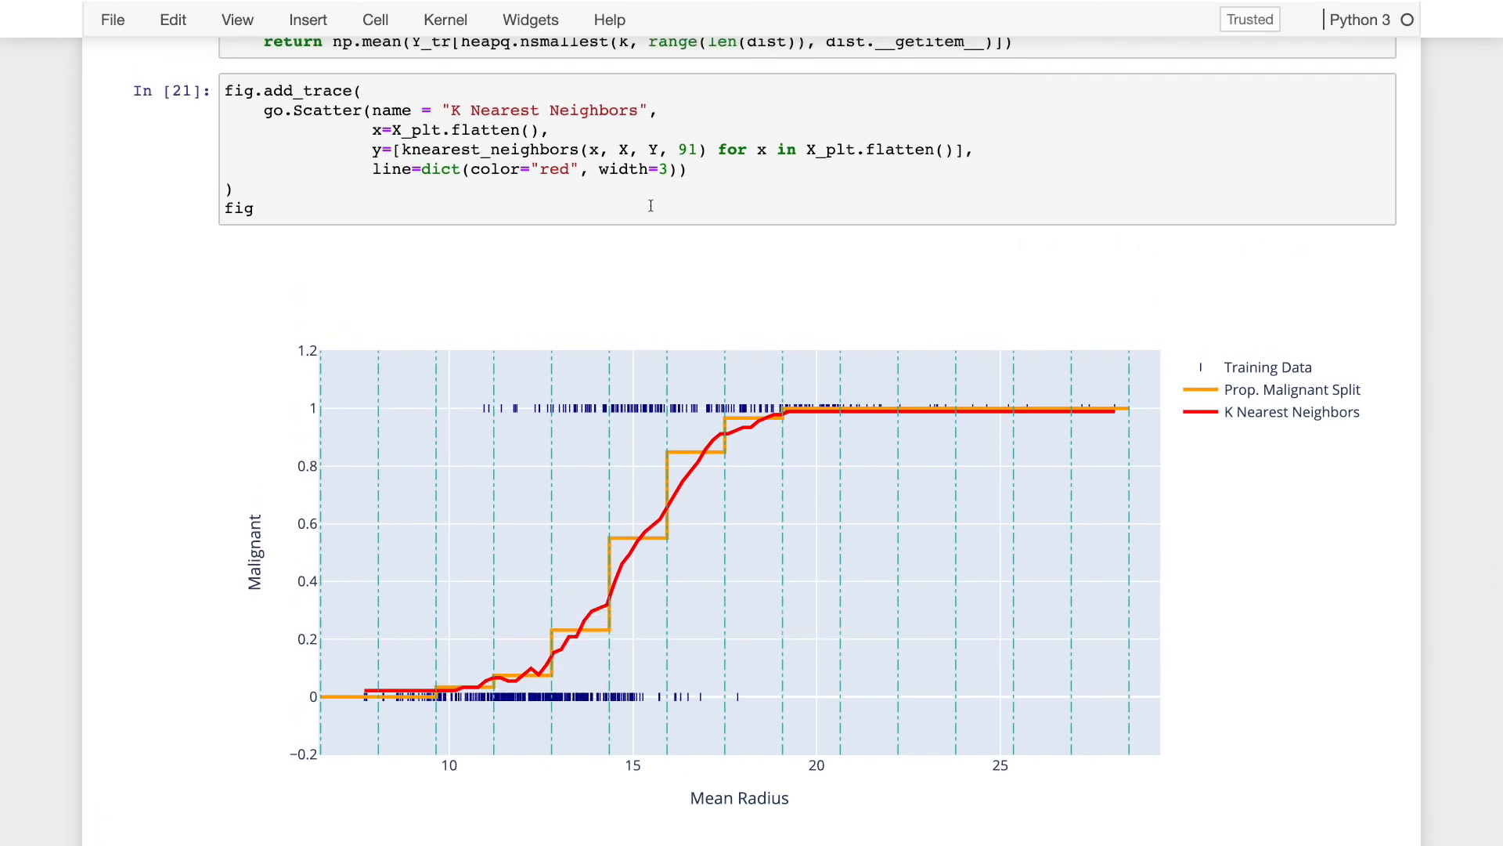
{"action": "double_click", "coordinate": [684, 149]}
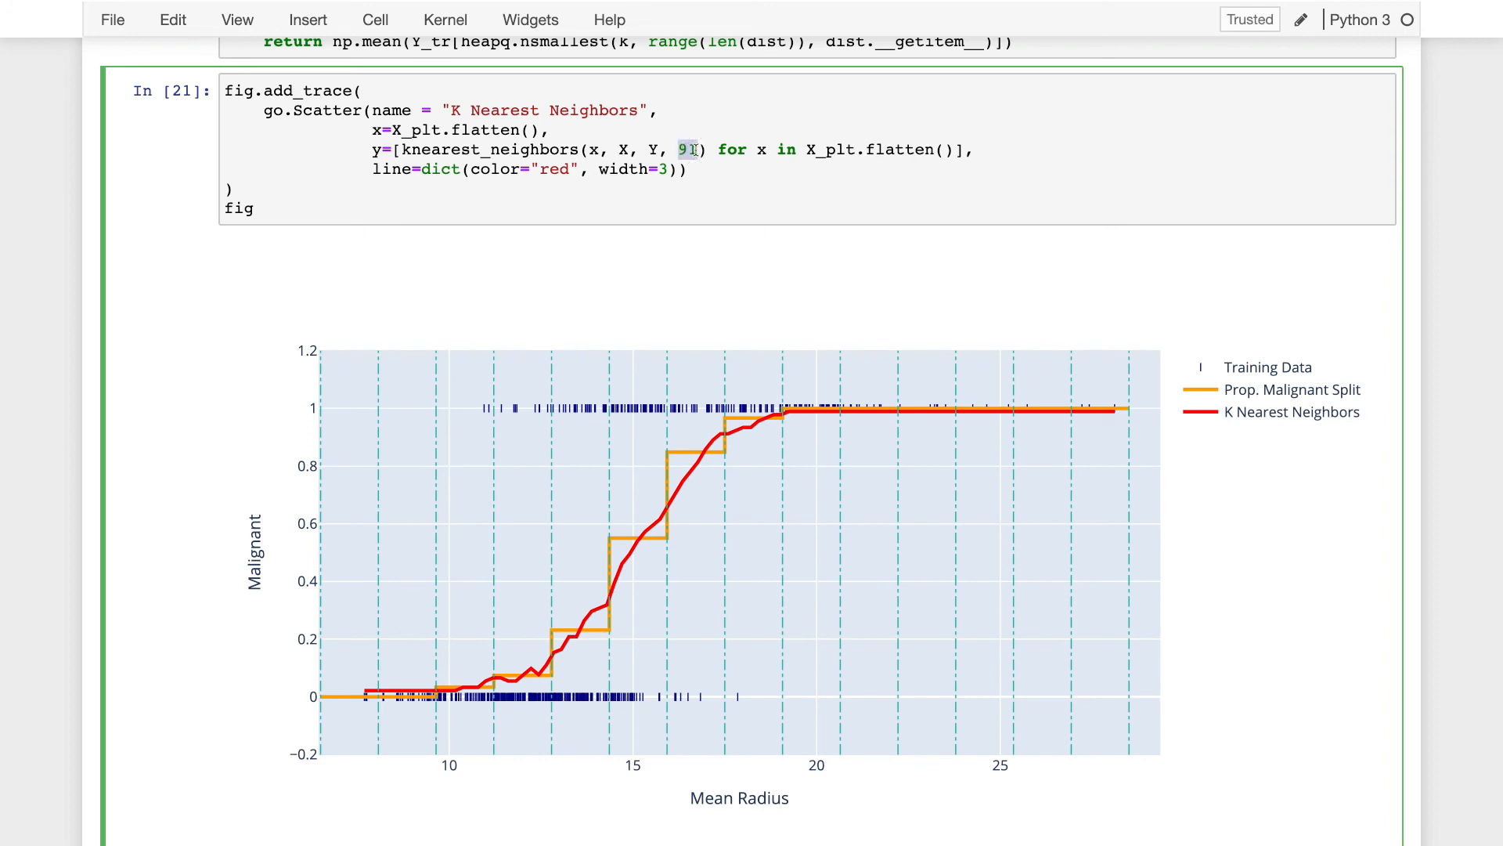
{"action": "mouse_move", "coordinate": [488, 696]}
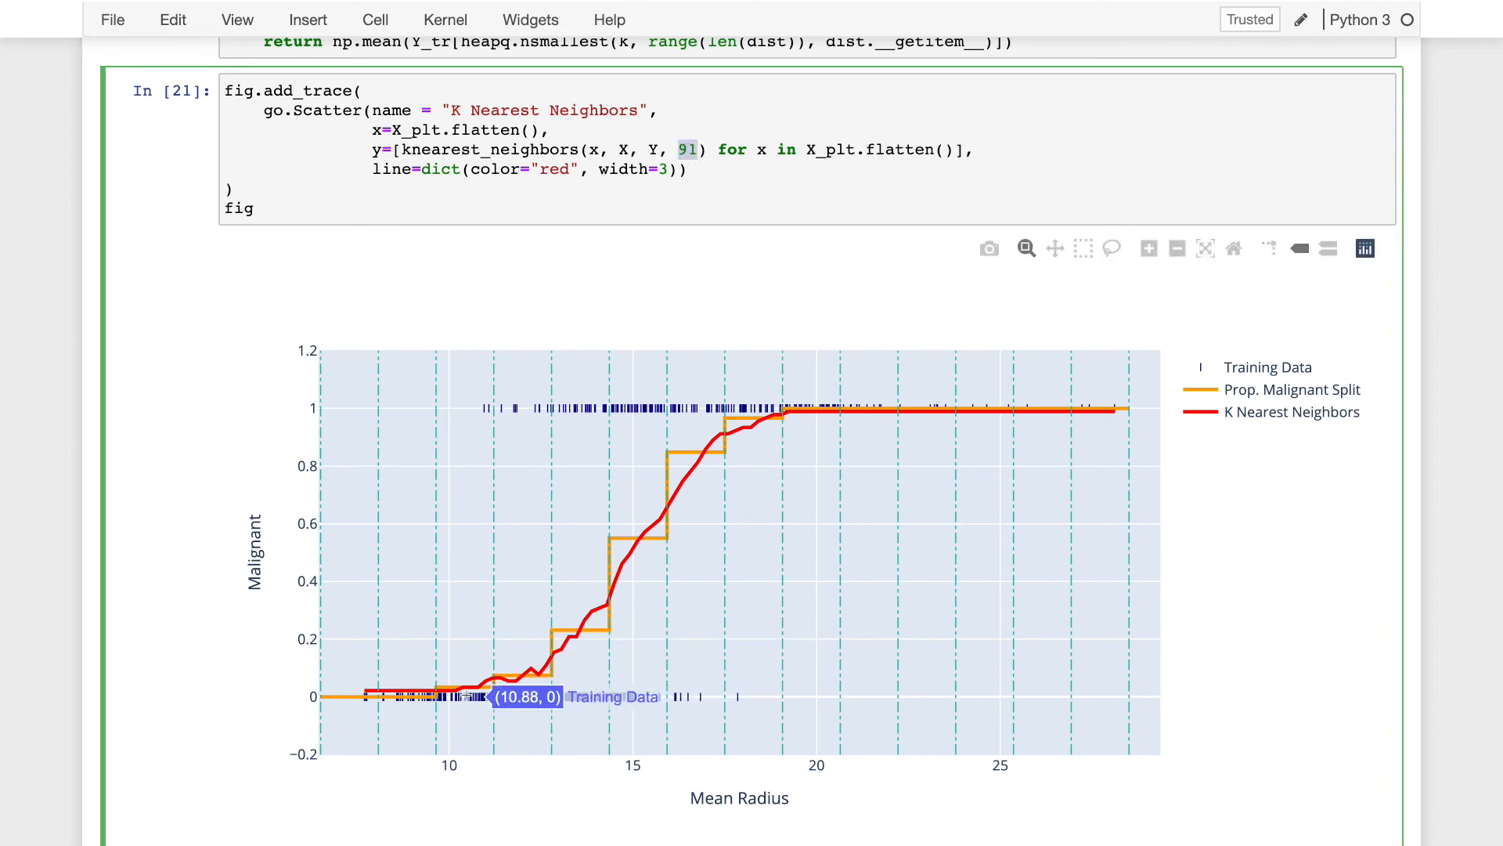
{"action": "mouse_move", "coordinate": [466, 646]}
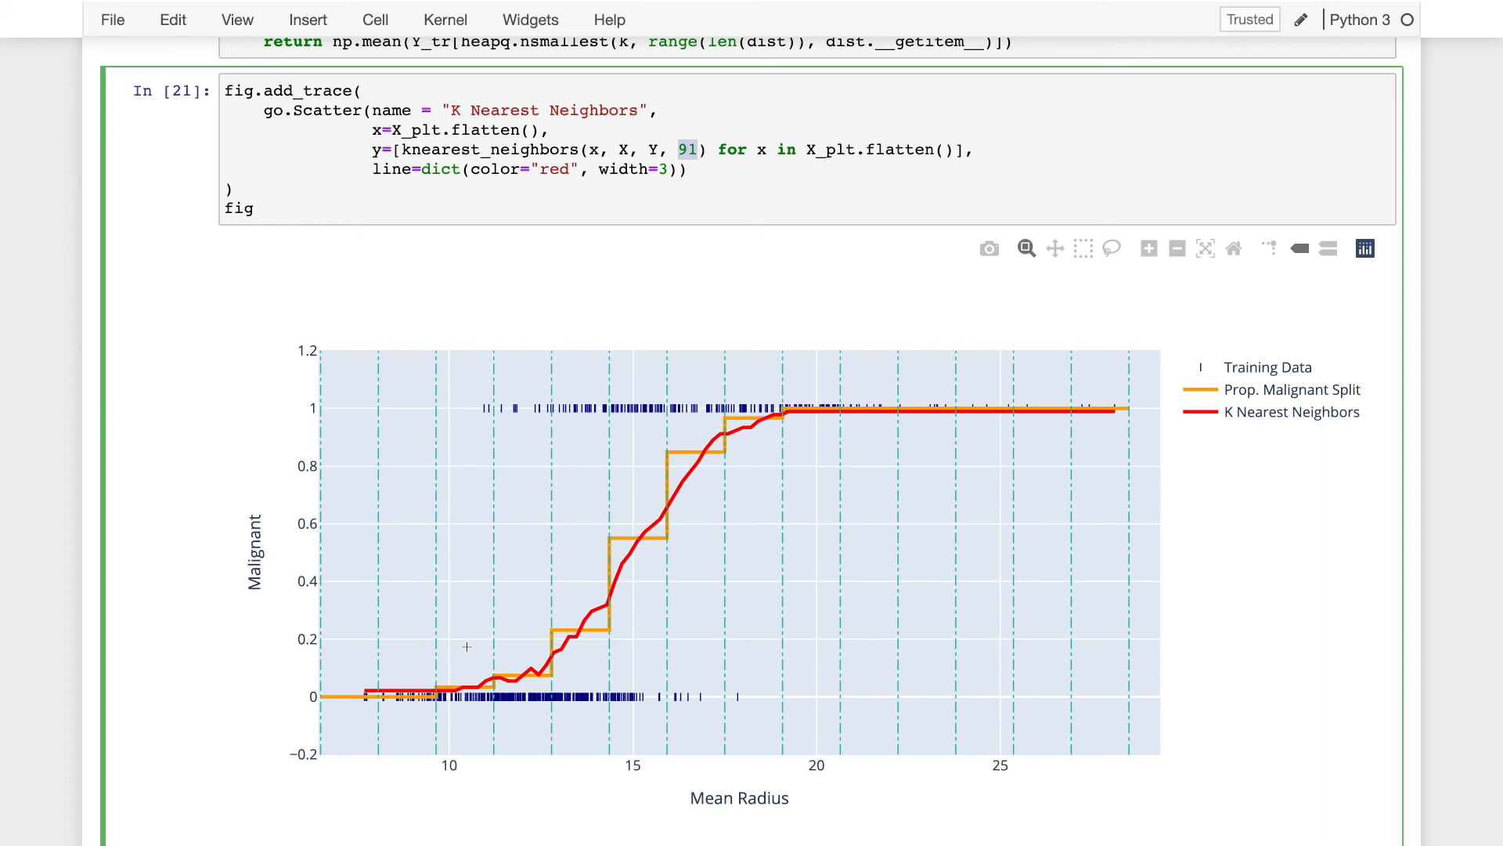
{"action": "mouse_move", "coordinate": [582, 633]}
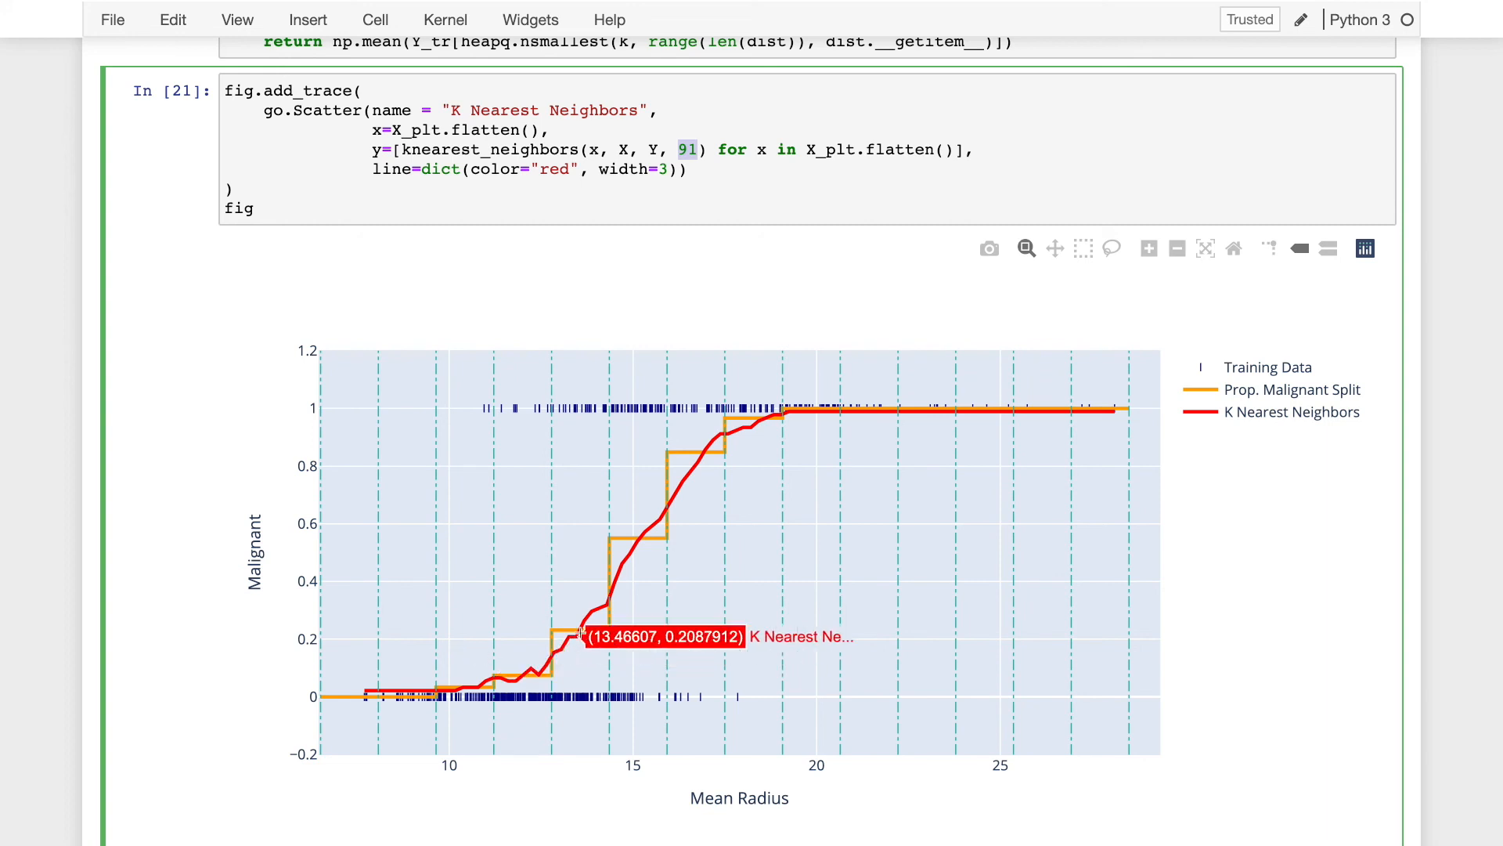
{"action": "mouse_move", "coordinate": [492, 696]}
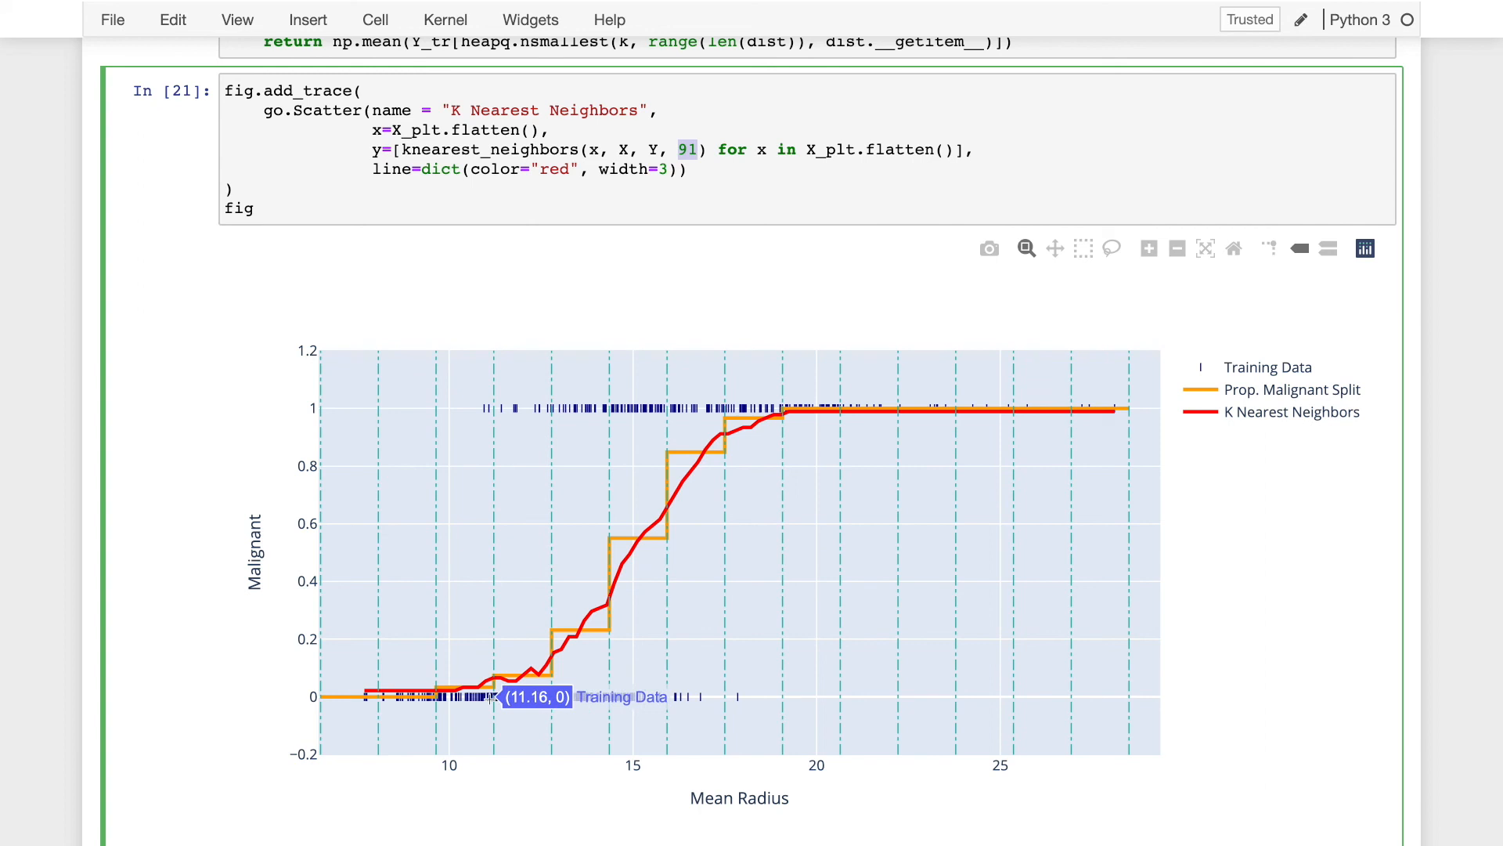
{"action": "mouse_move", "coordinate": [520, 662]}
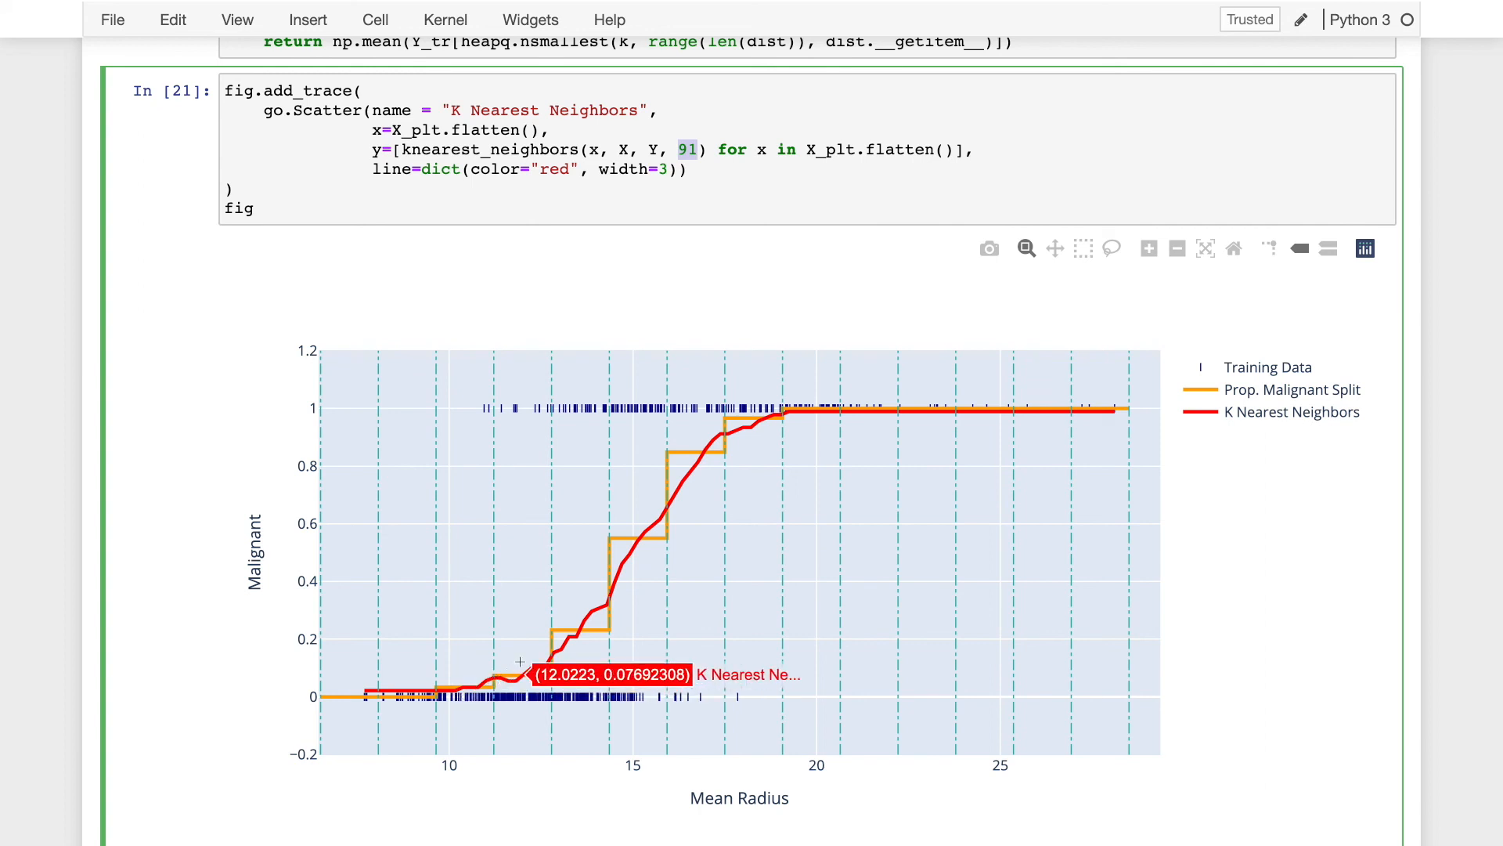
{"action": "mouse_move", "coordinate": [561, 653]}
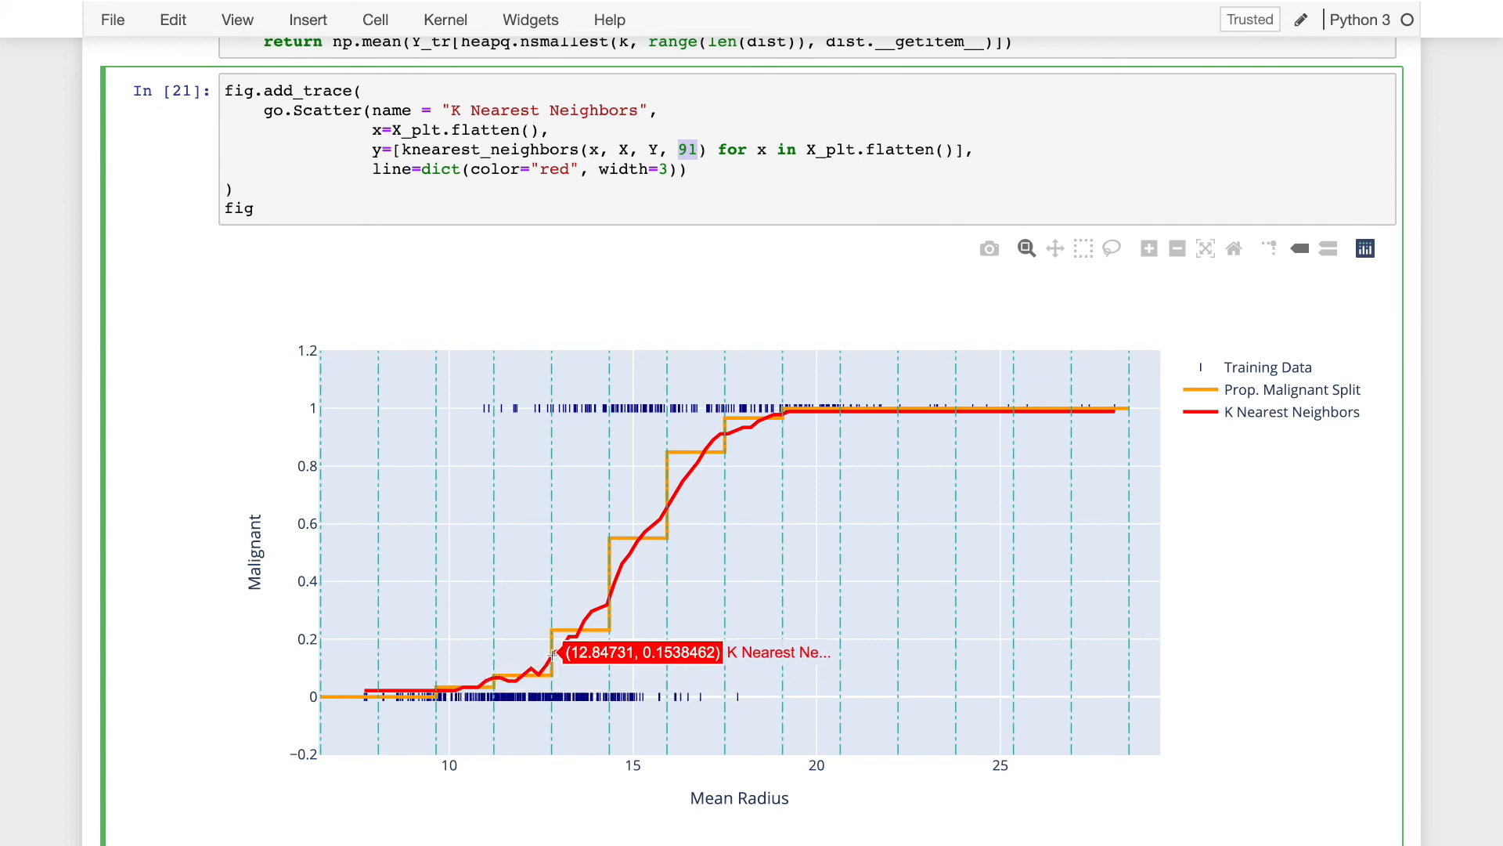
{"action": "mouse_move", "coordinate": [484, 688]}
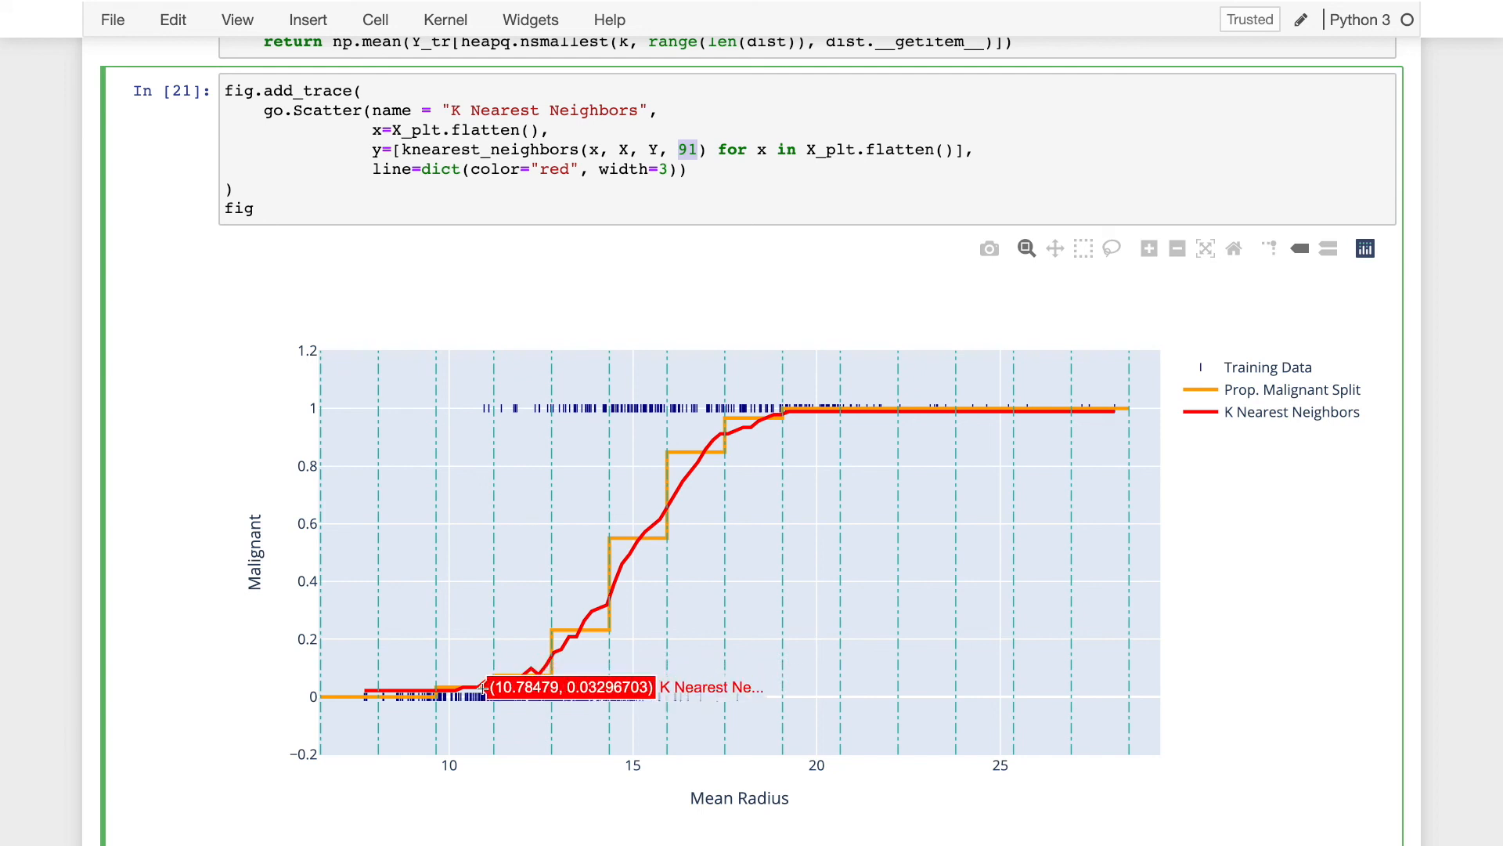
{"action": "mouse_move", "coordinate": [561, 508]}
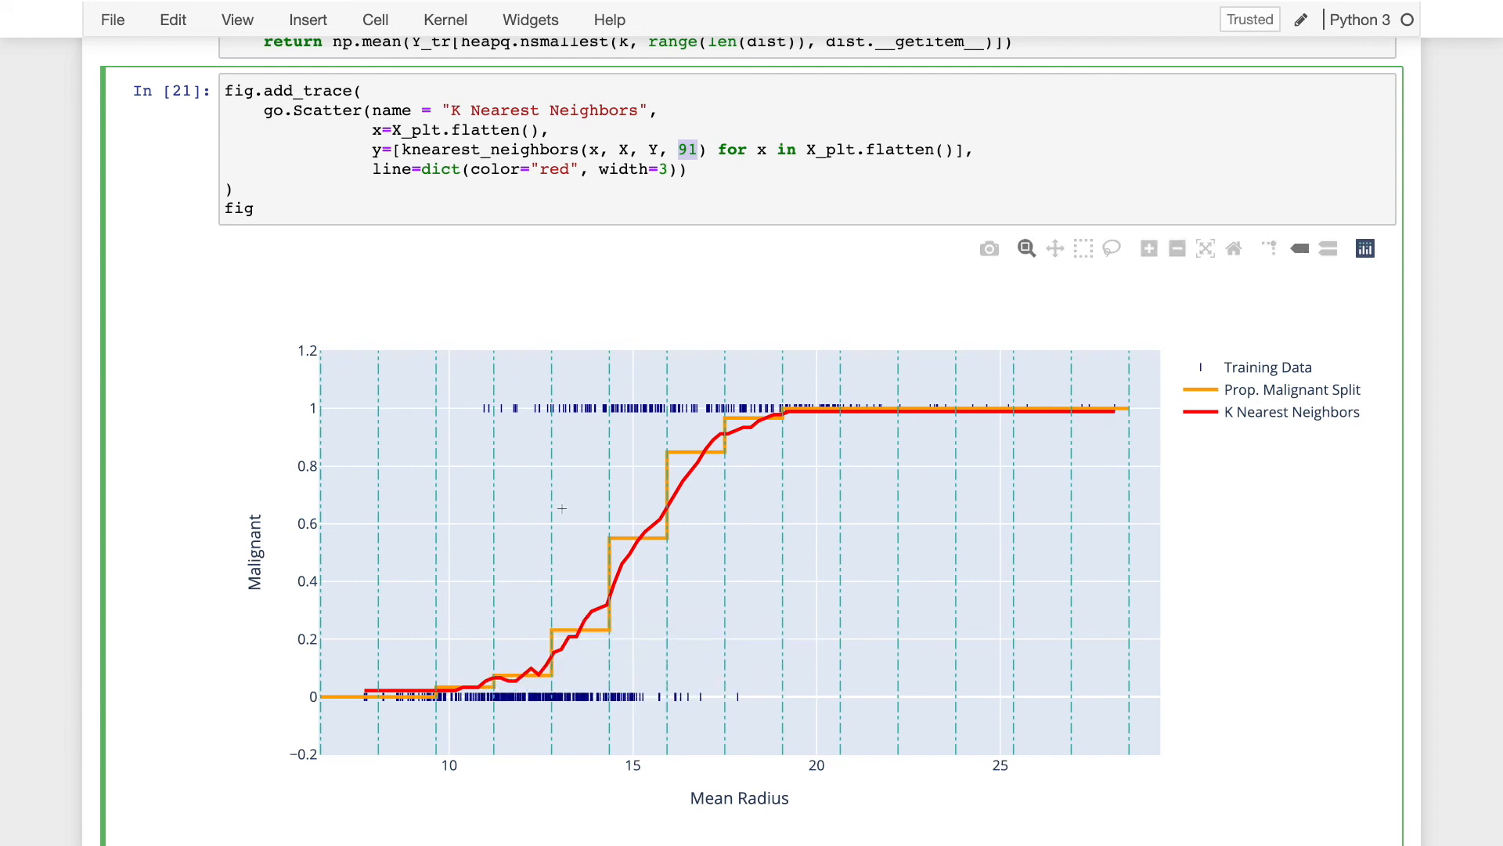
{"action": "mouse_move", "coordinate": [609, 599]}
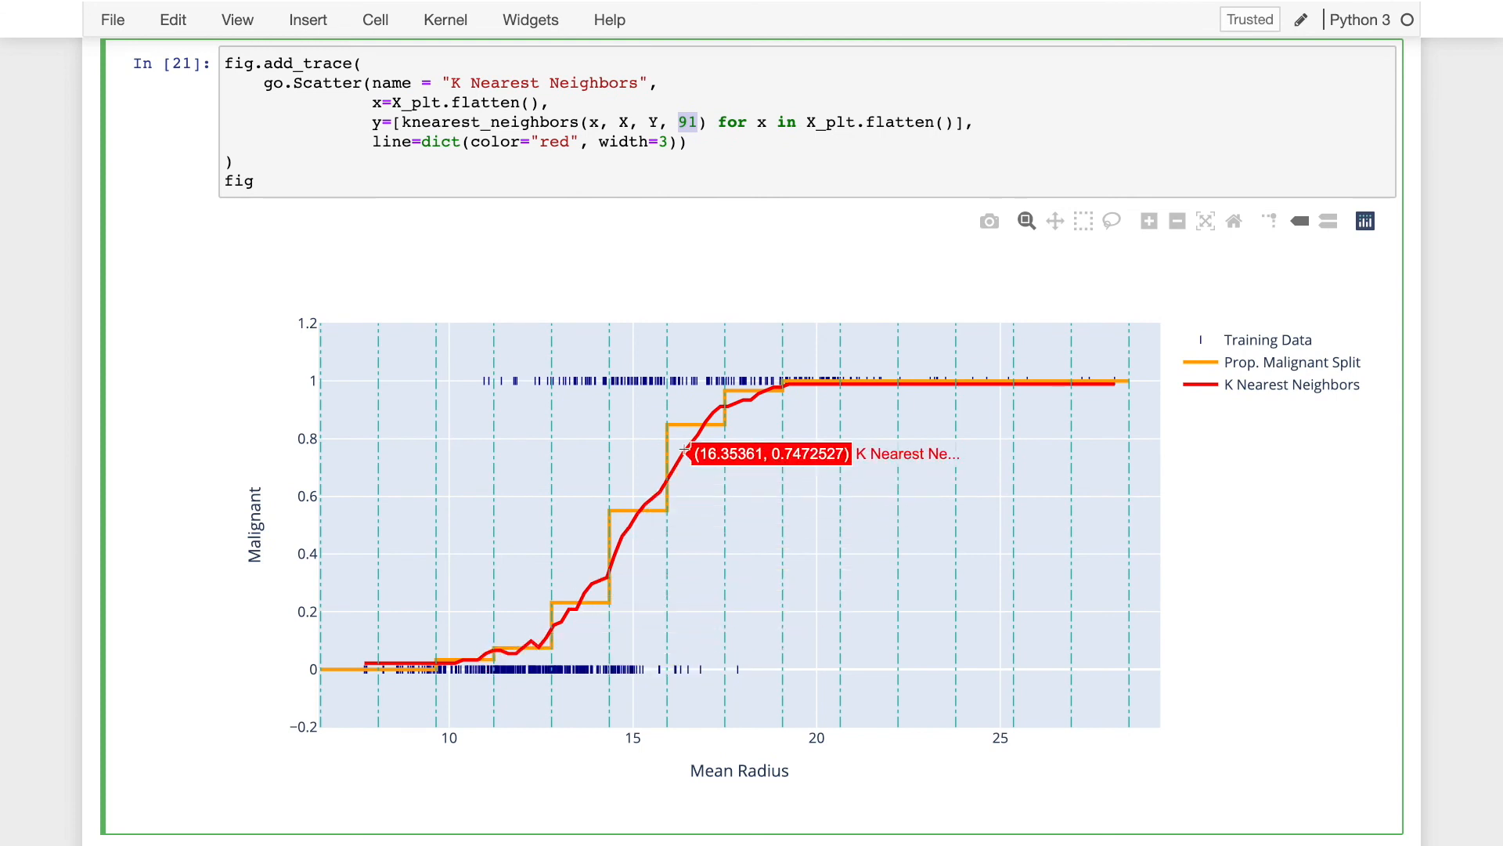
{"action": "mouse_move", "coordinate": [499, 647]}
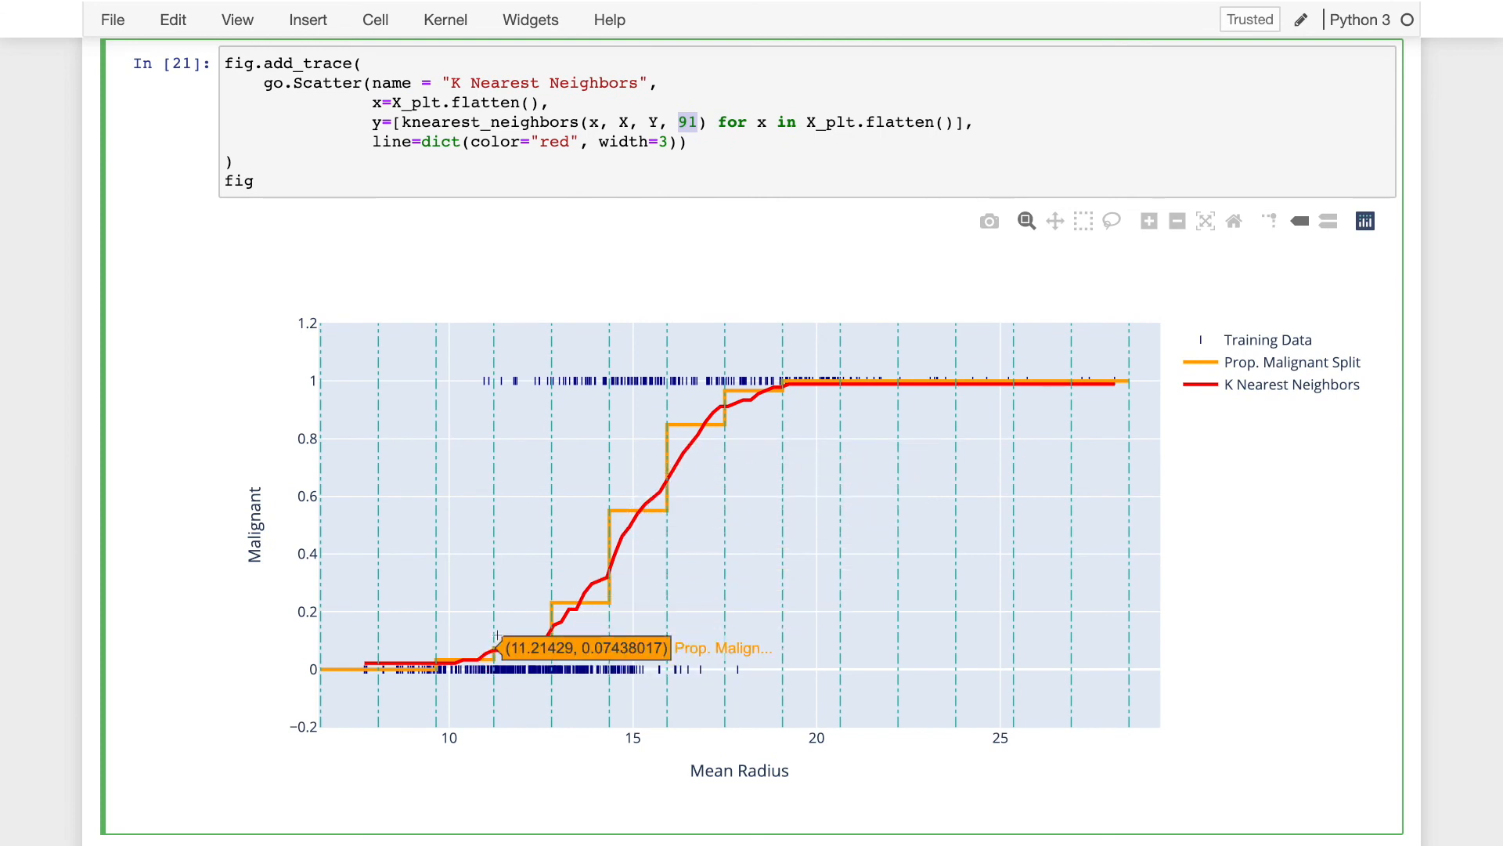
{"action": "mouse_move", "coordinate": [489, 539]}
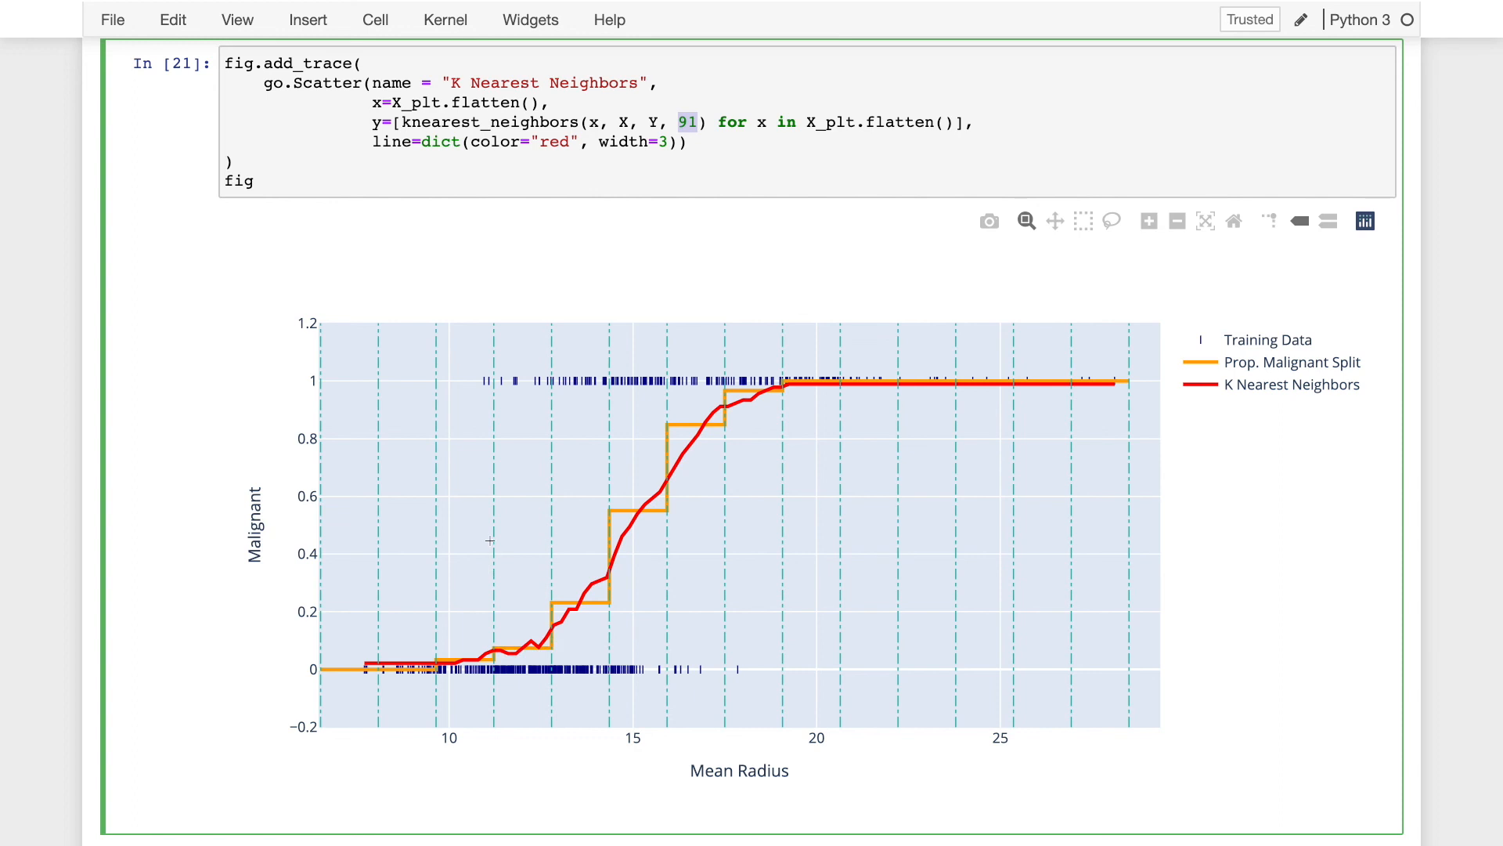
{"action": "mouse_move", "coordinate": [513, 615]}
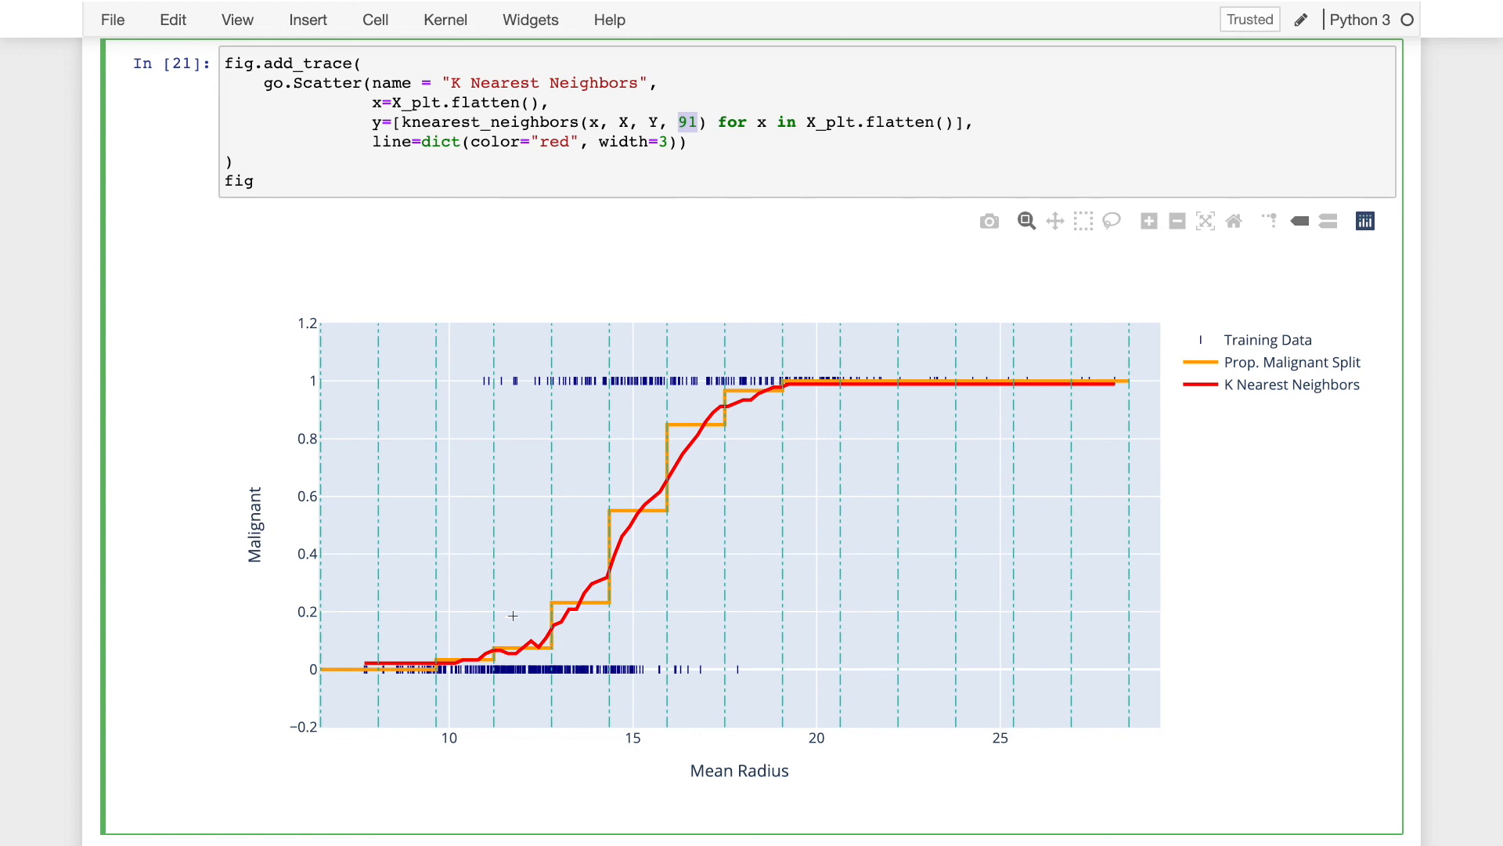
{"action": "mouse_move", "coordinate": [512, 649]}
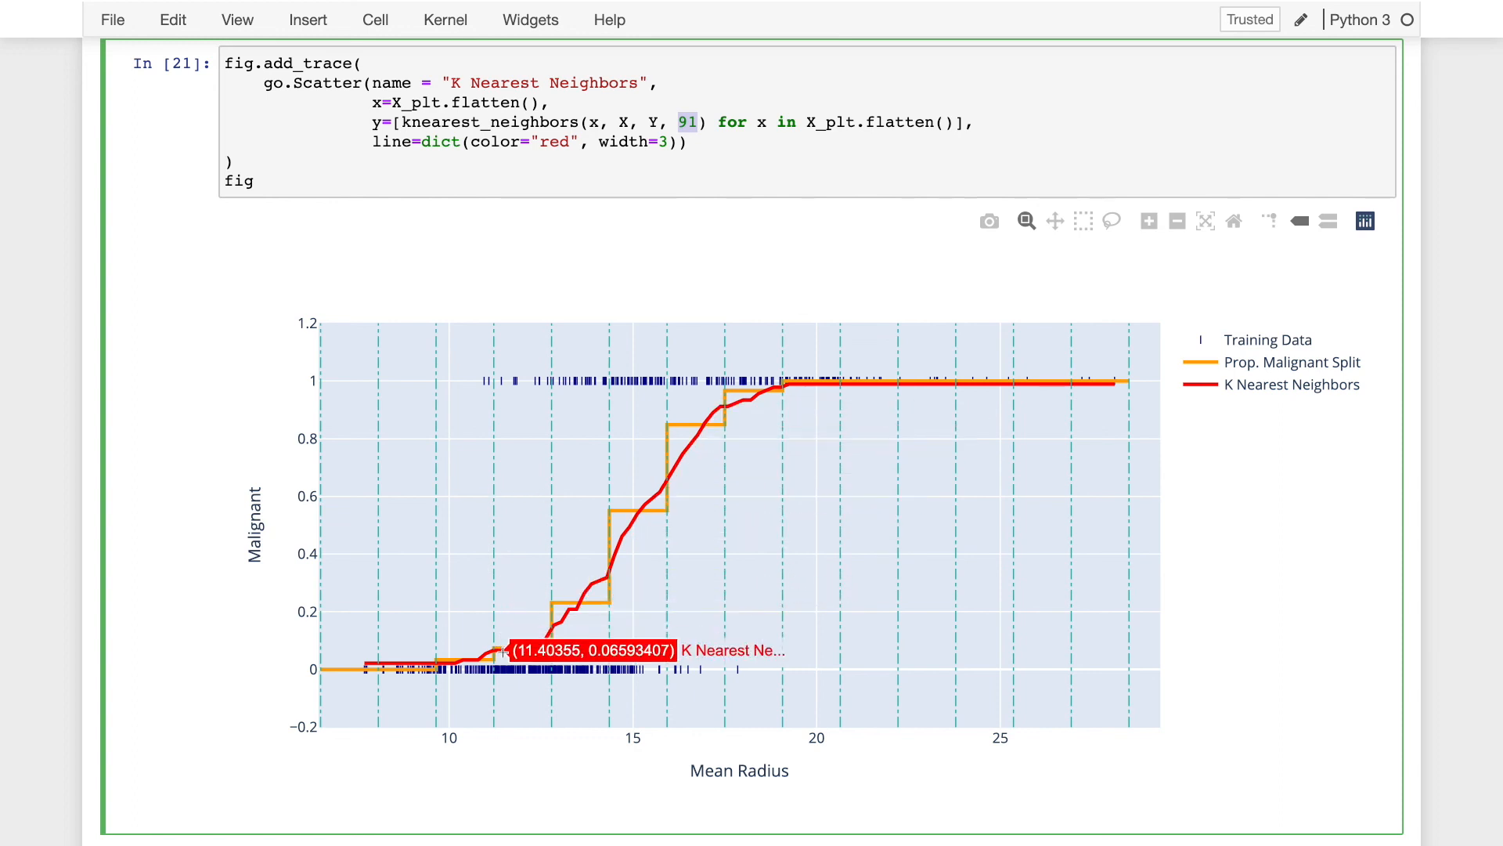
{"action": "mouse_move", "coordinate": [355, 669]}
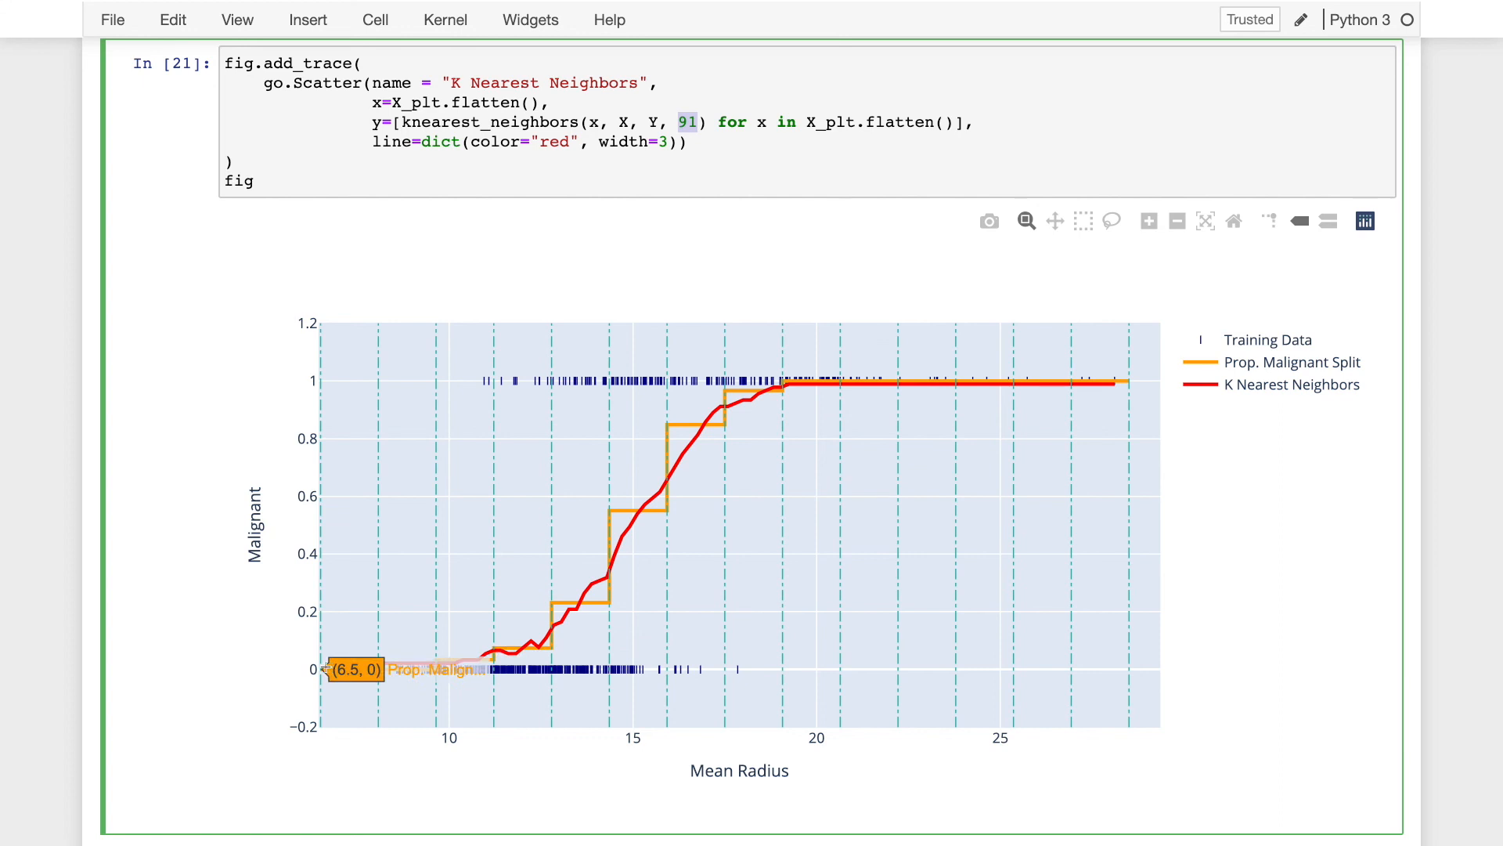
{"action": "mouse_move", "coordinate": [367, 668]}
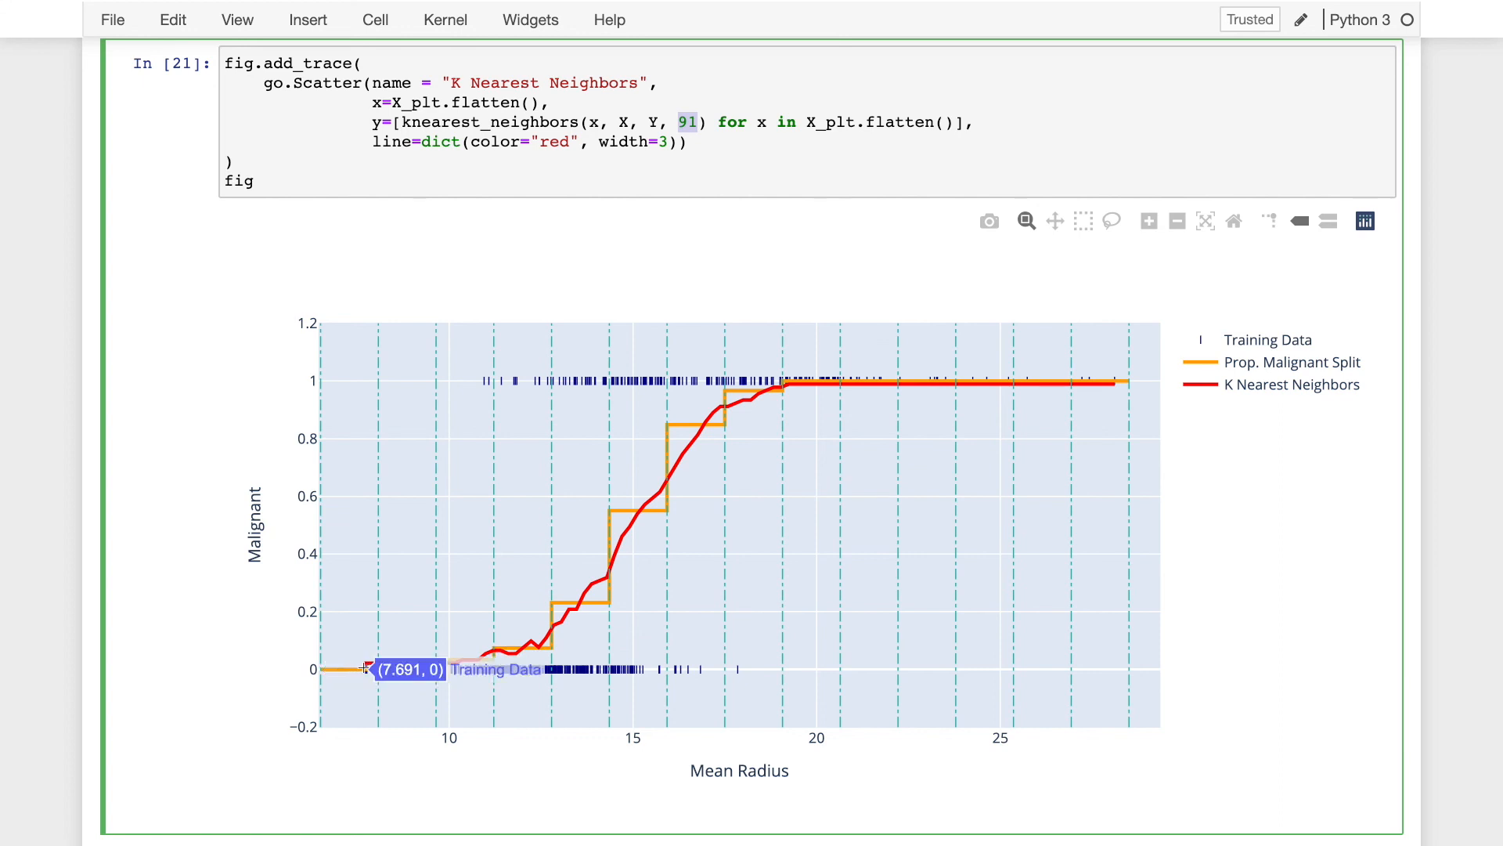
{"action": "mouse_move", "coordinate": [631, 524]}
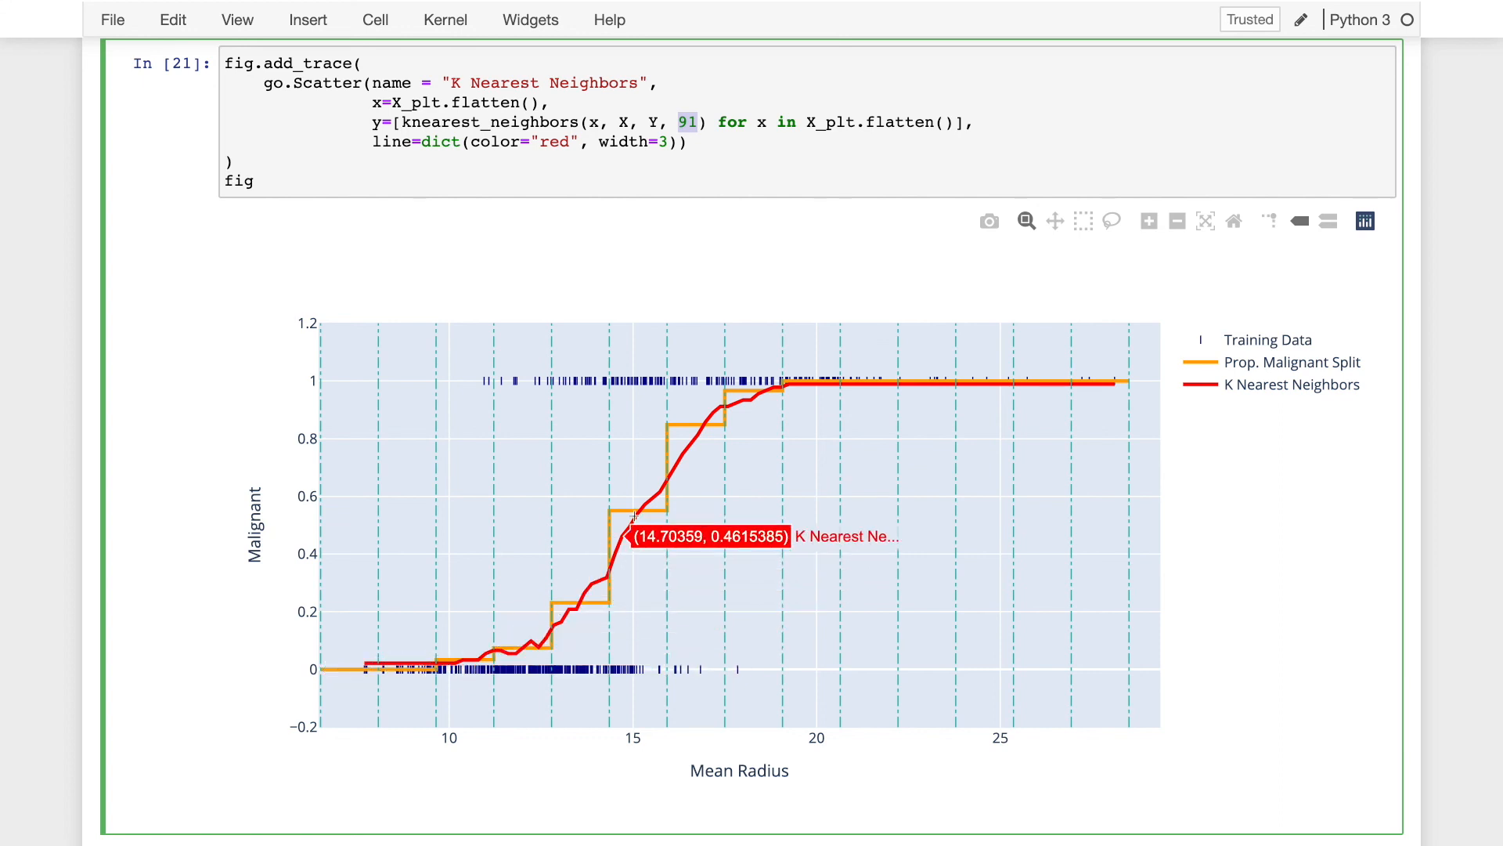
{"action": "mouse_move", "coordinate": [829, 364]}
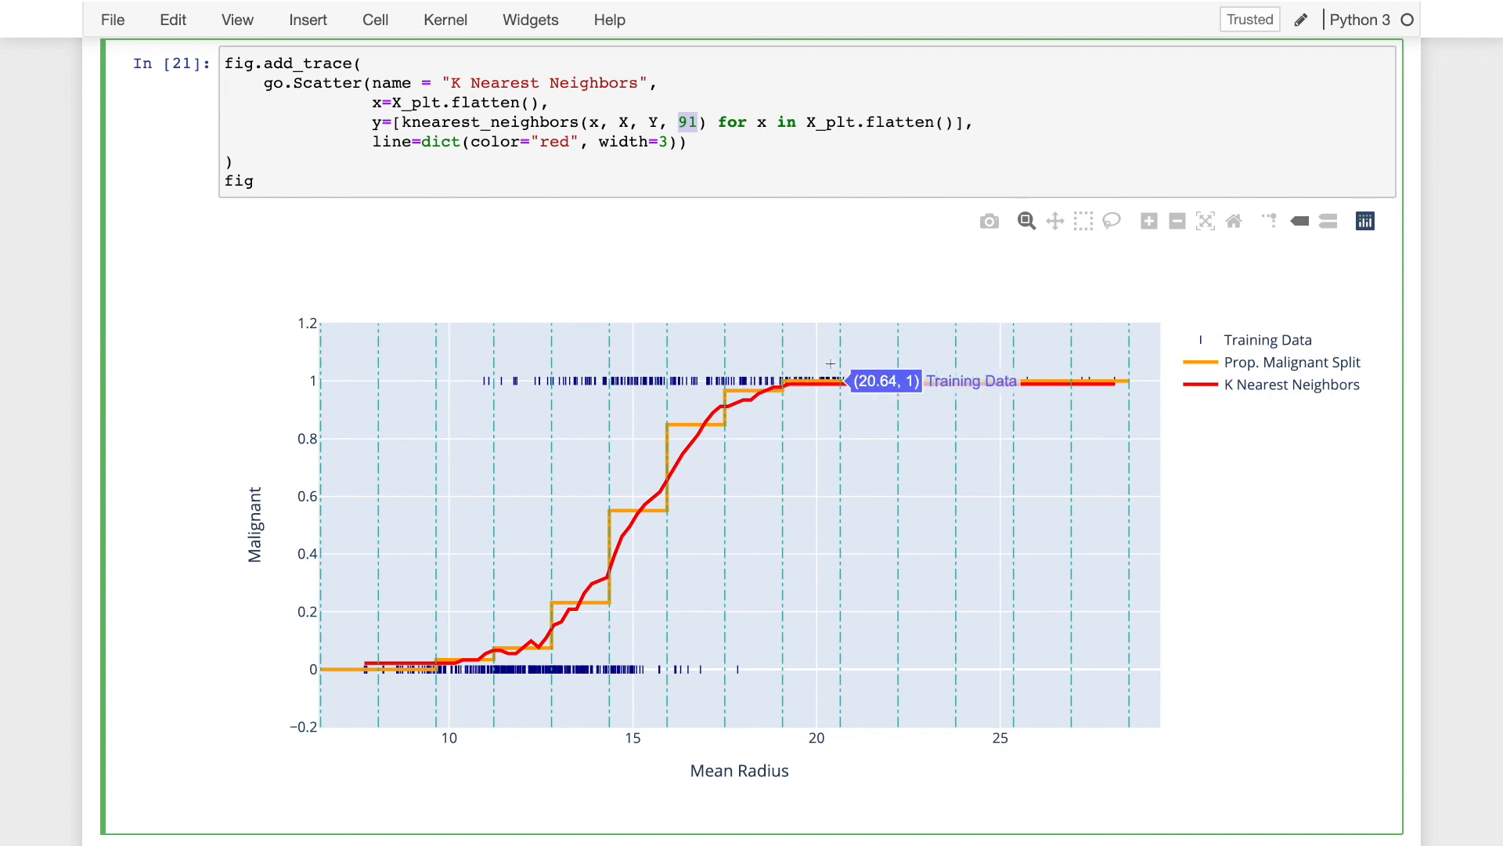
{"action": "mouse_move", "coordinate": [565, 596]}
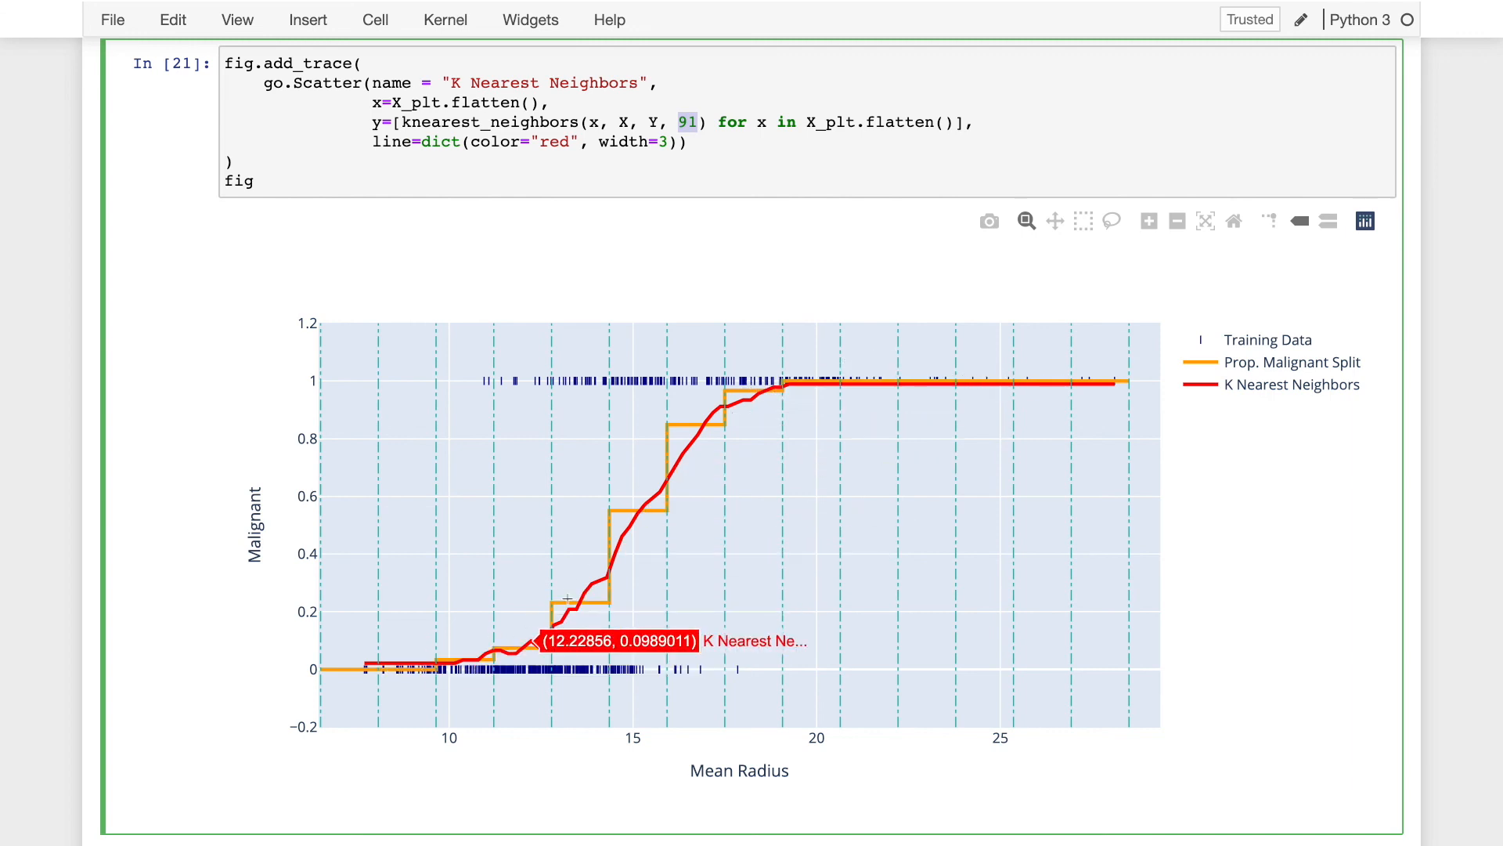
{"action": "mouse_move", "coordinate": [800, 400]}
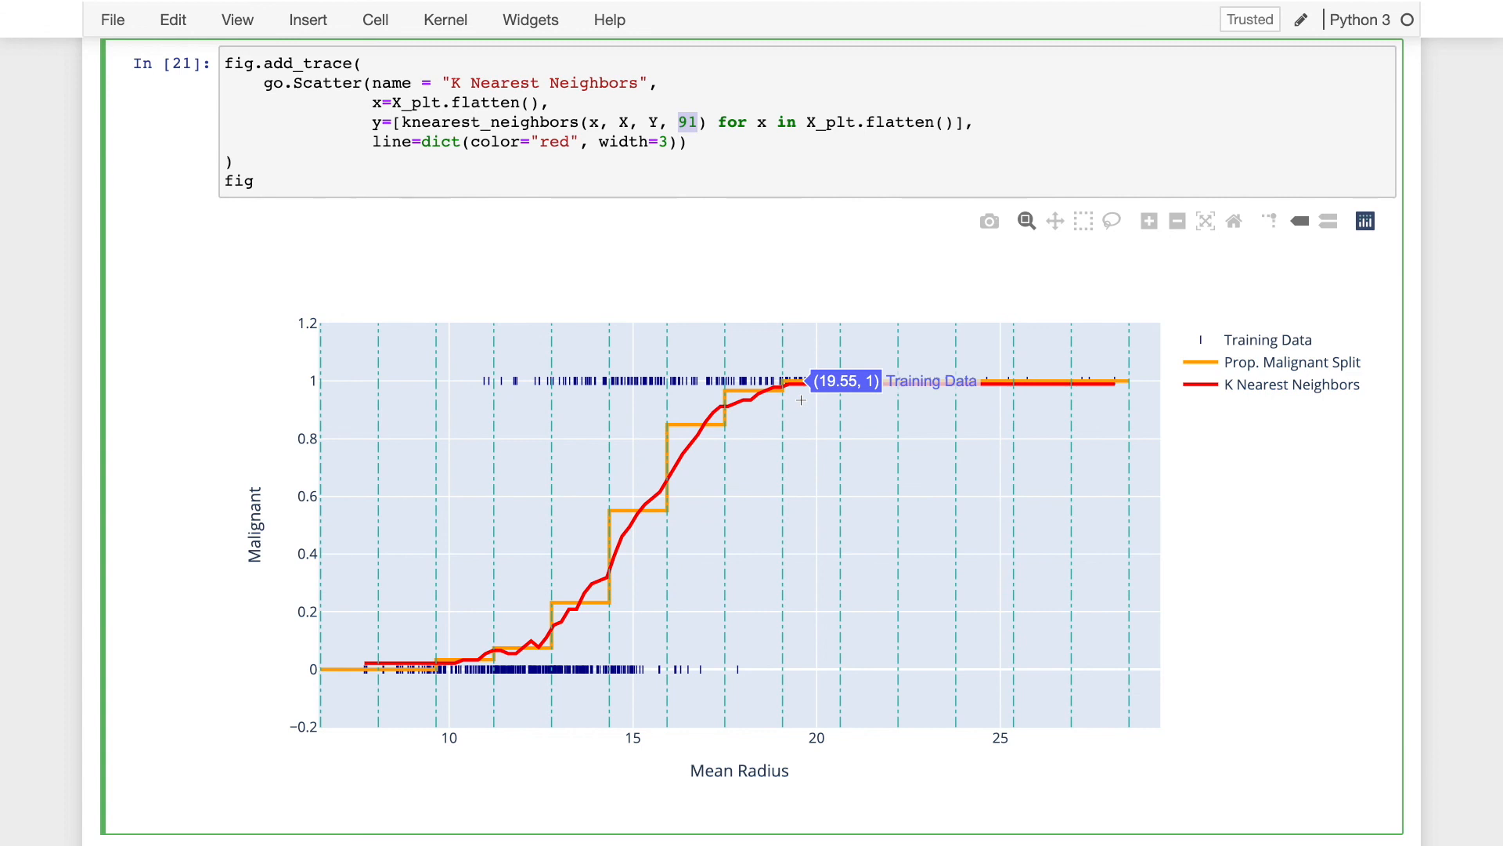